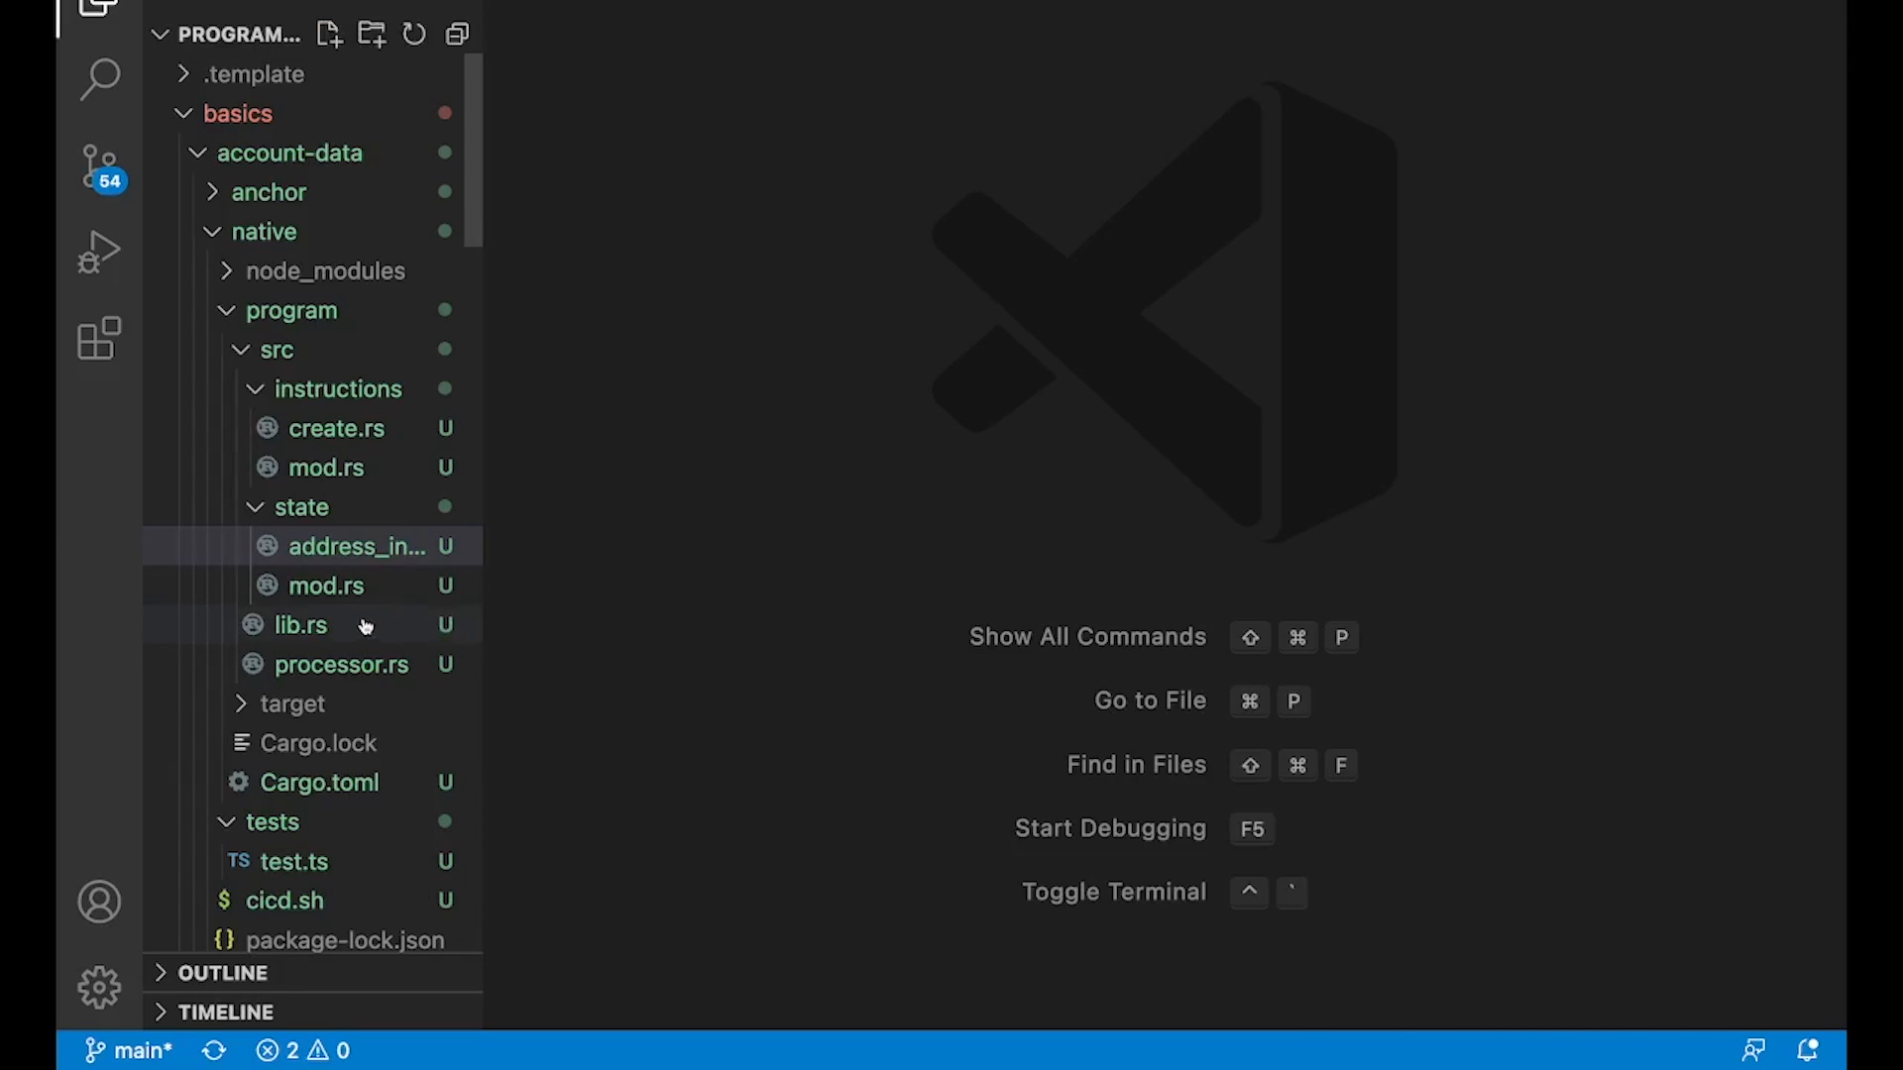
# Step: Open the native program's lib.rs, then processor.rs, highlighting the create_address_info call
pyautogui.click(299, 626)
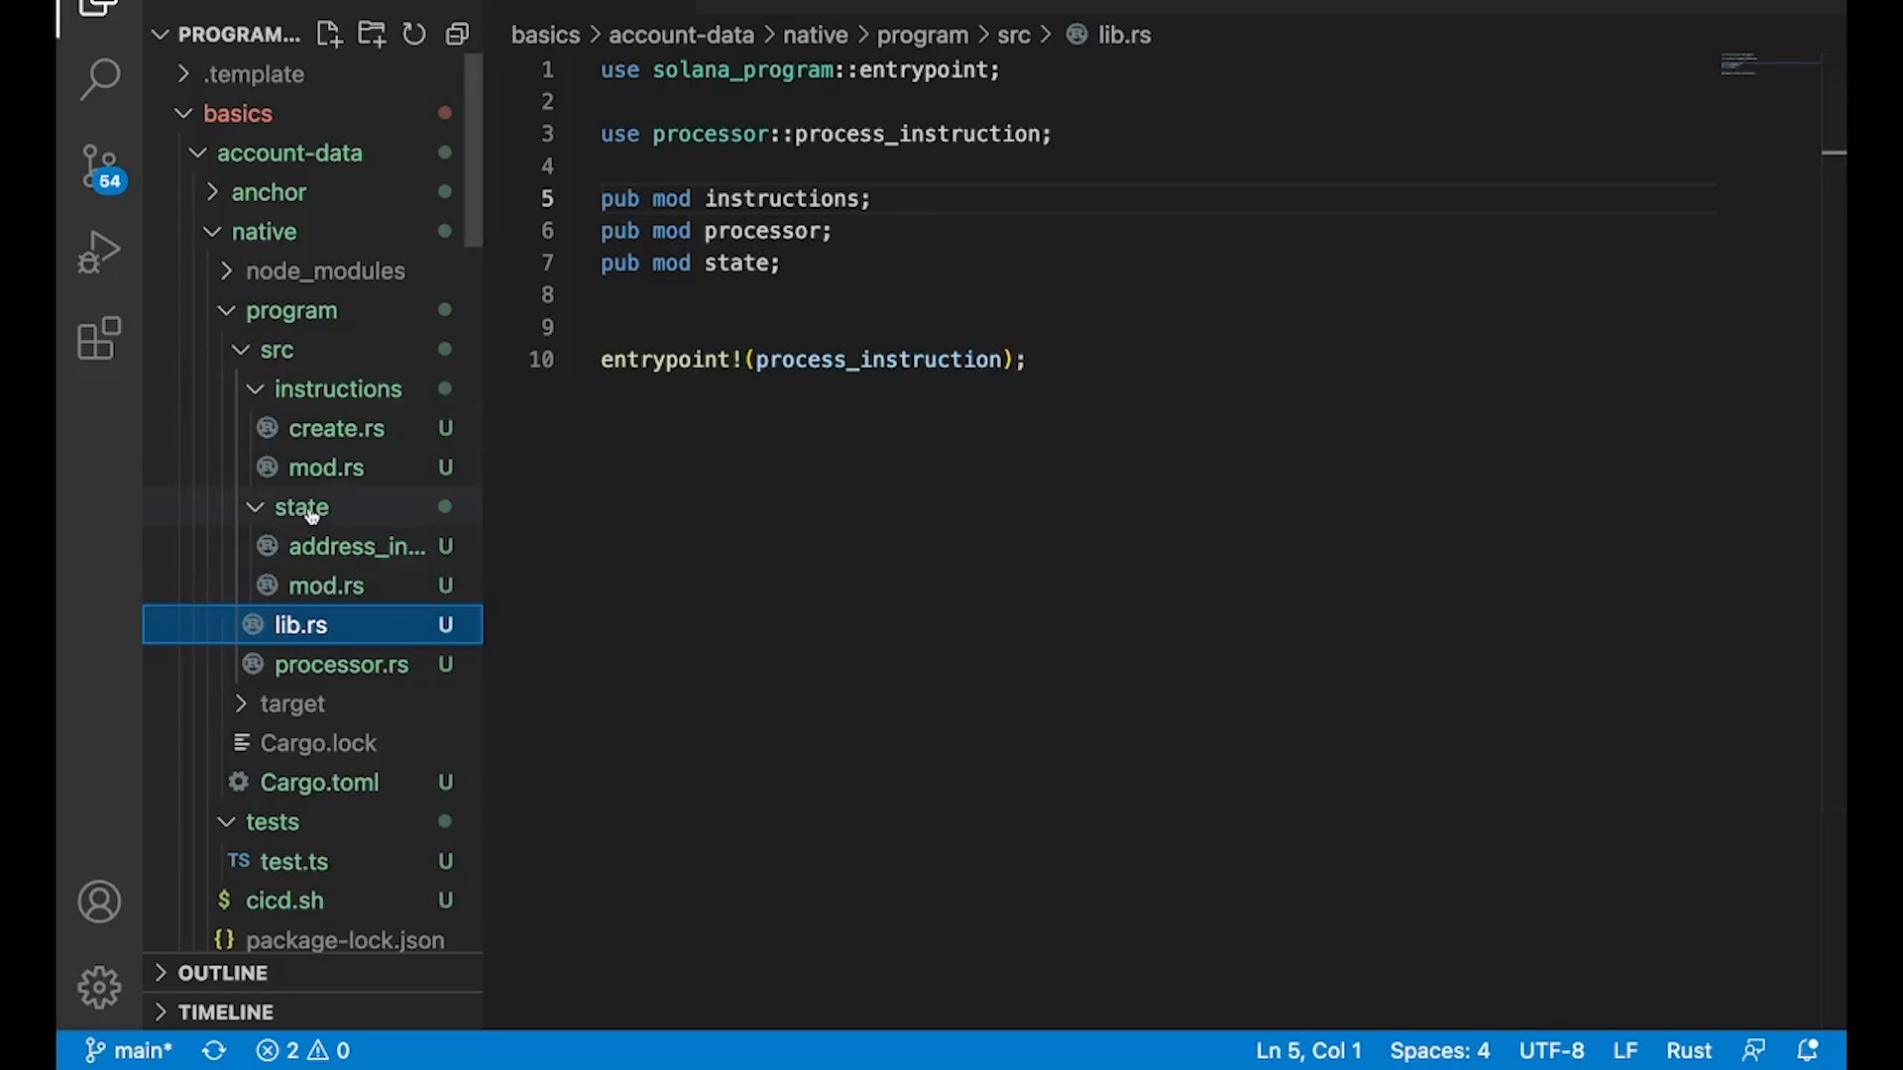
pyautogui.moveTo(363, 522)
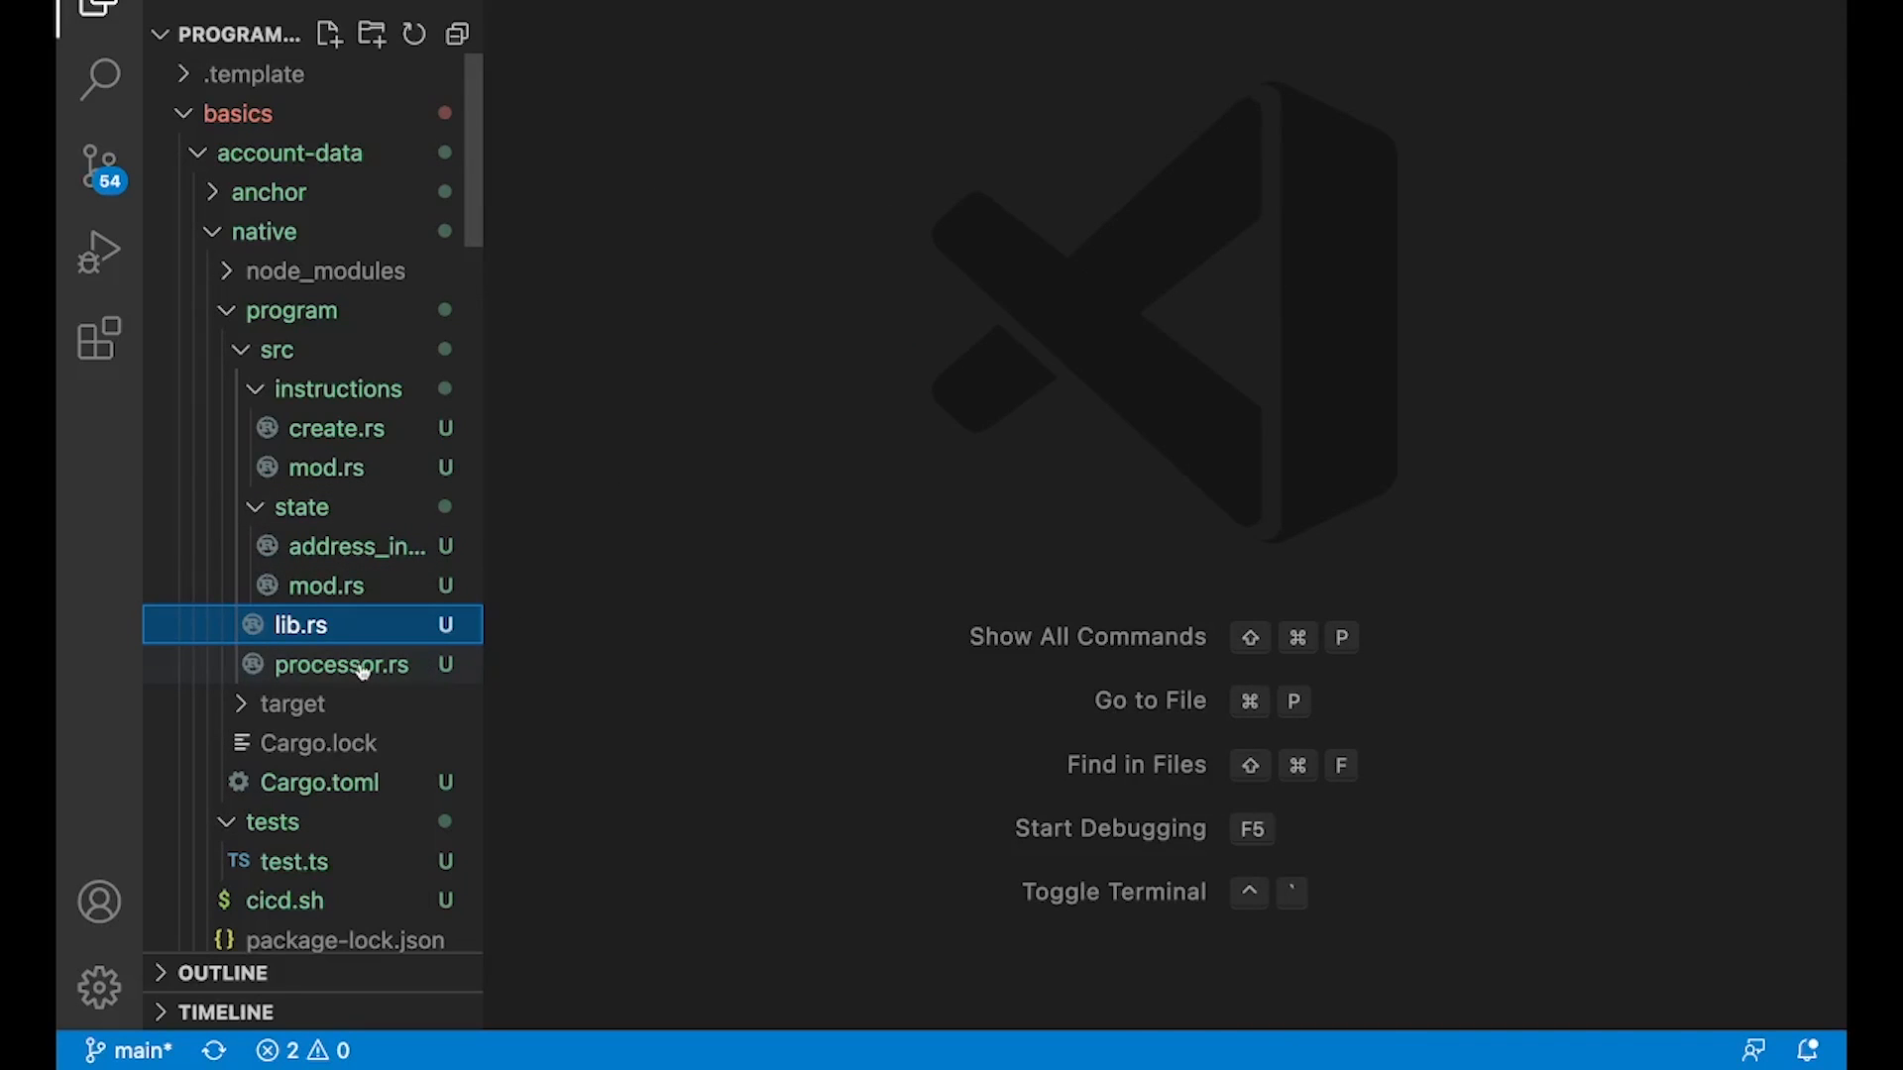
pyautogui.click(342, 664)
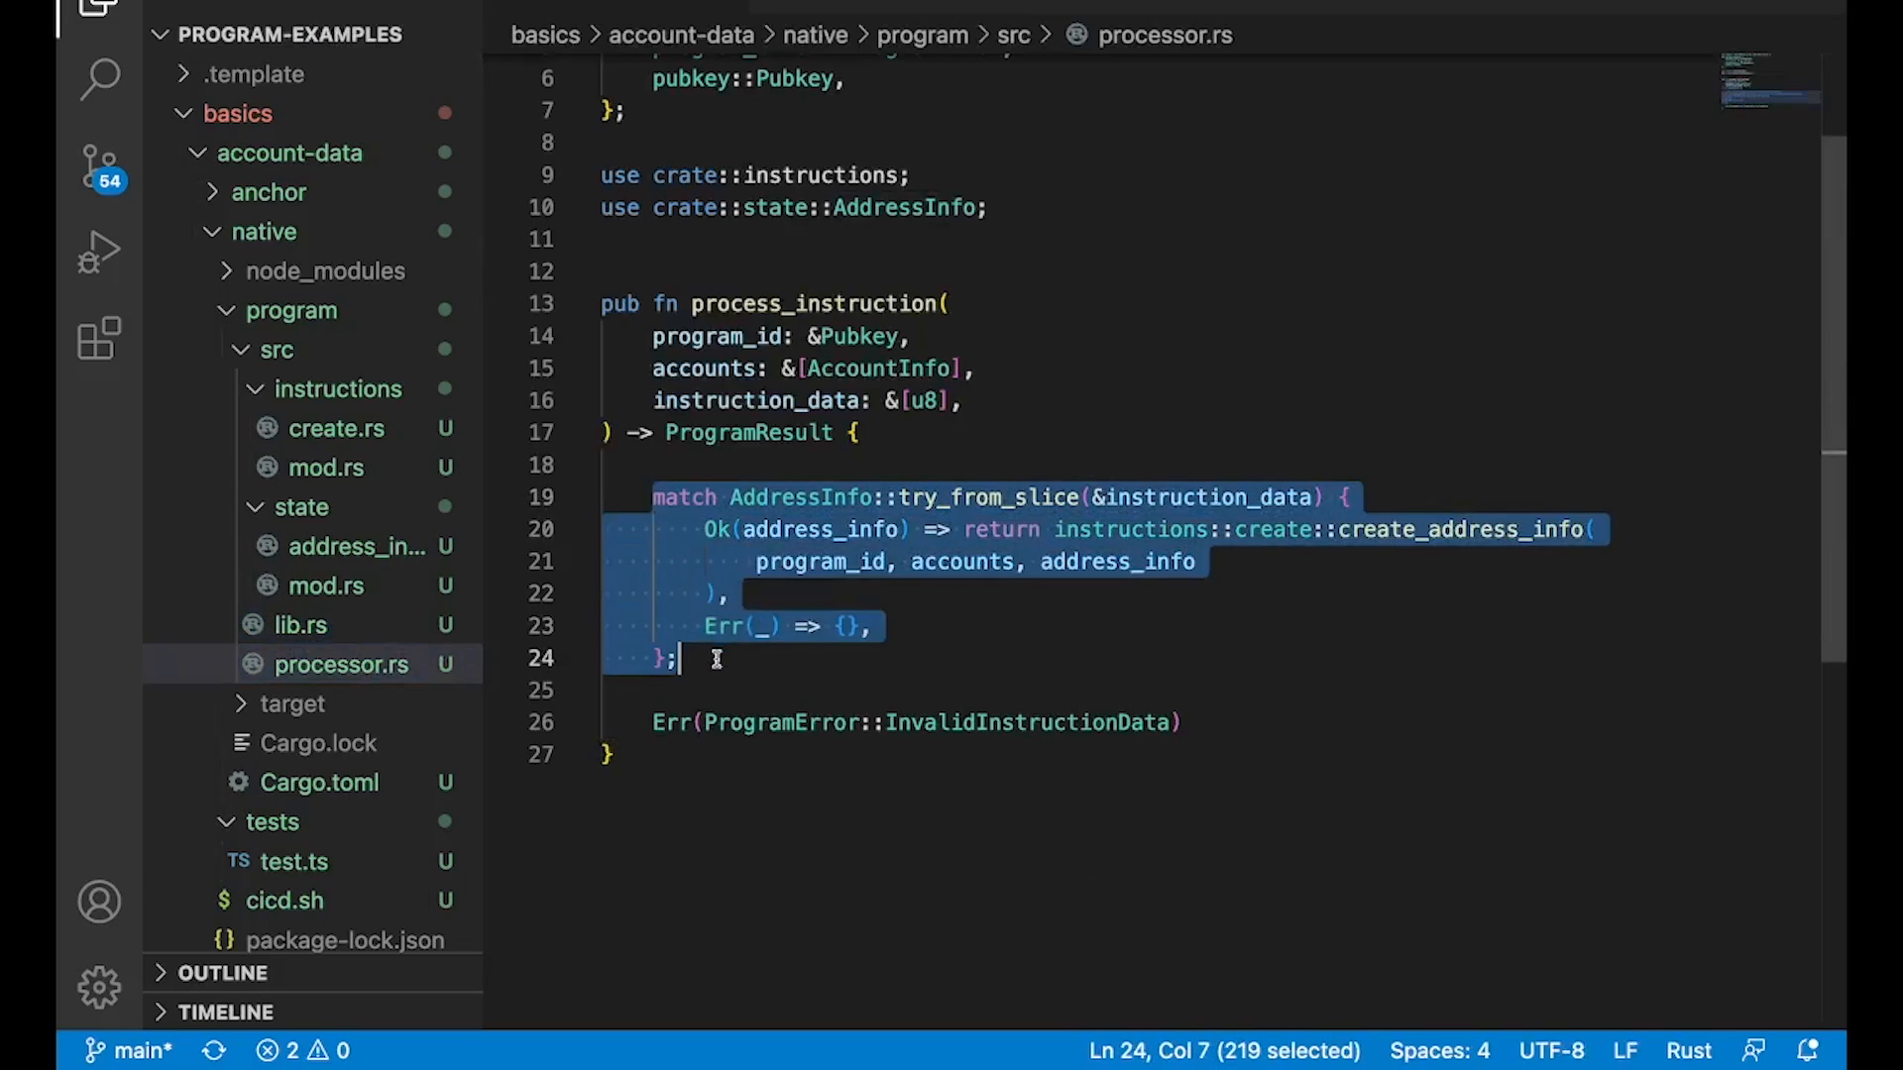
pyautogui.click(1314, 626)
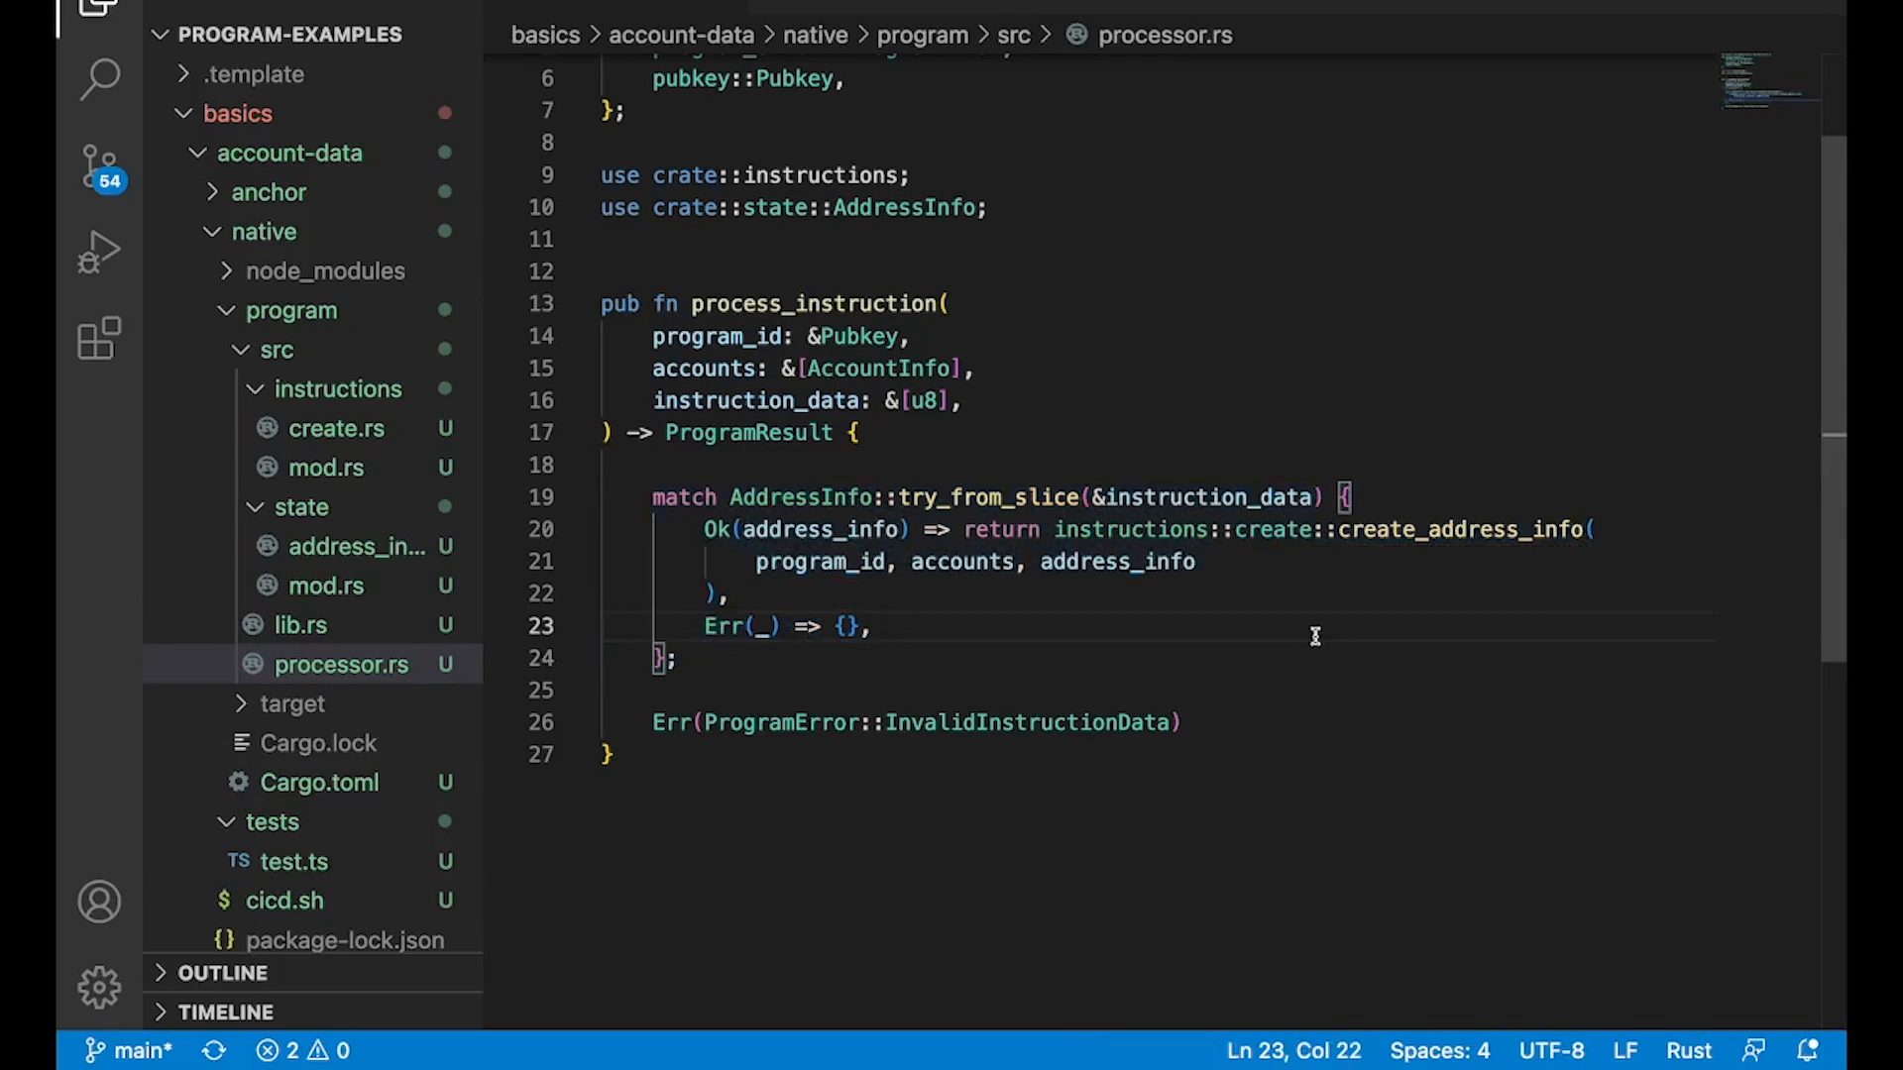
pyautogui.doubleClick(1456, 529)
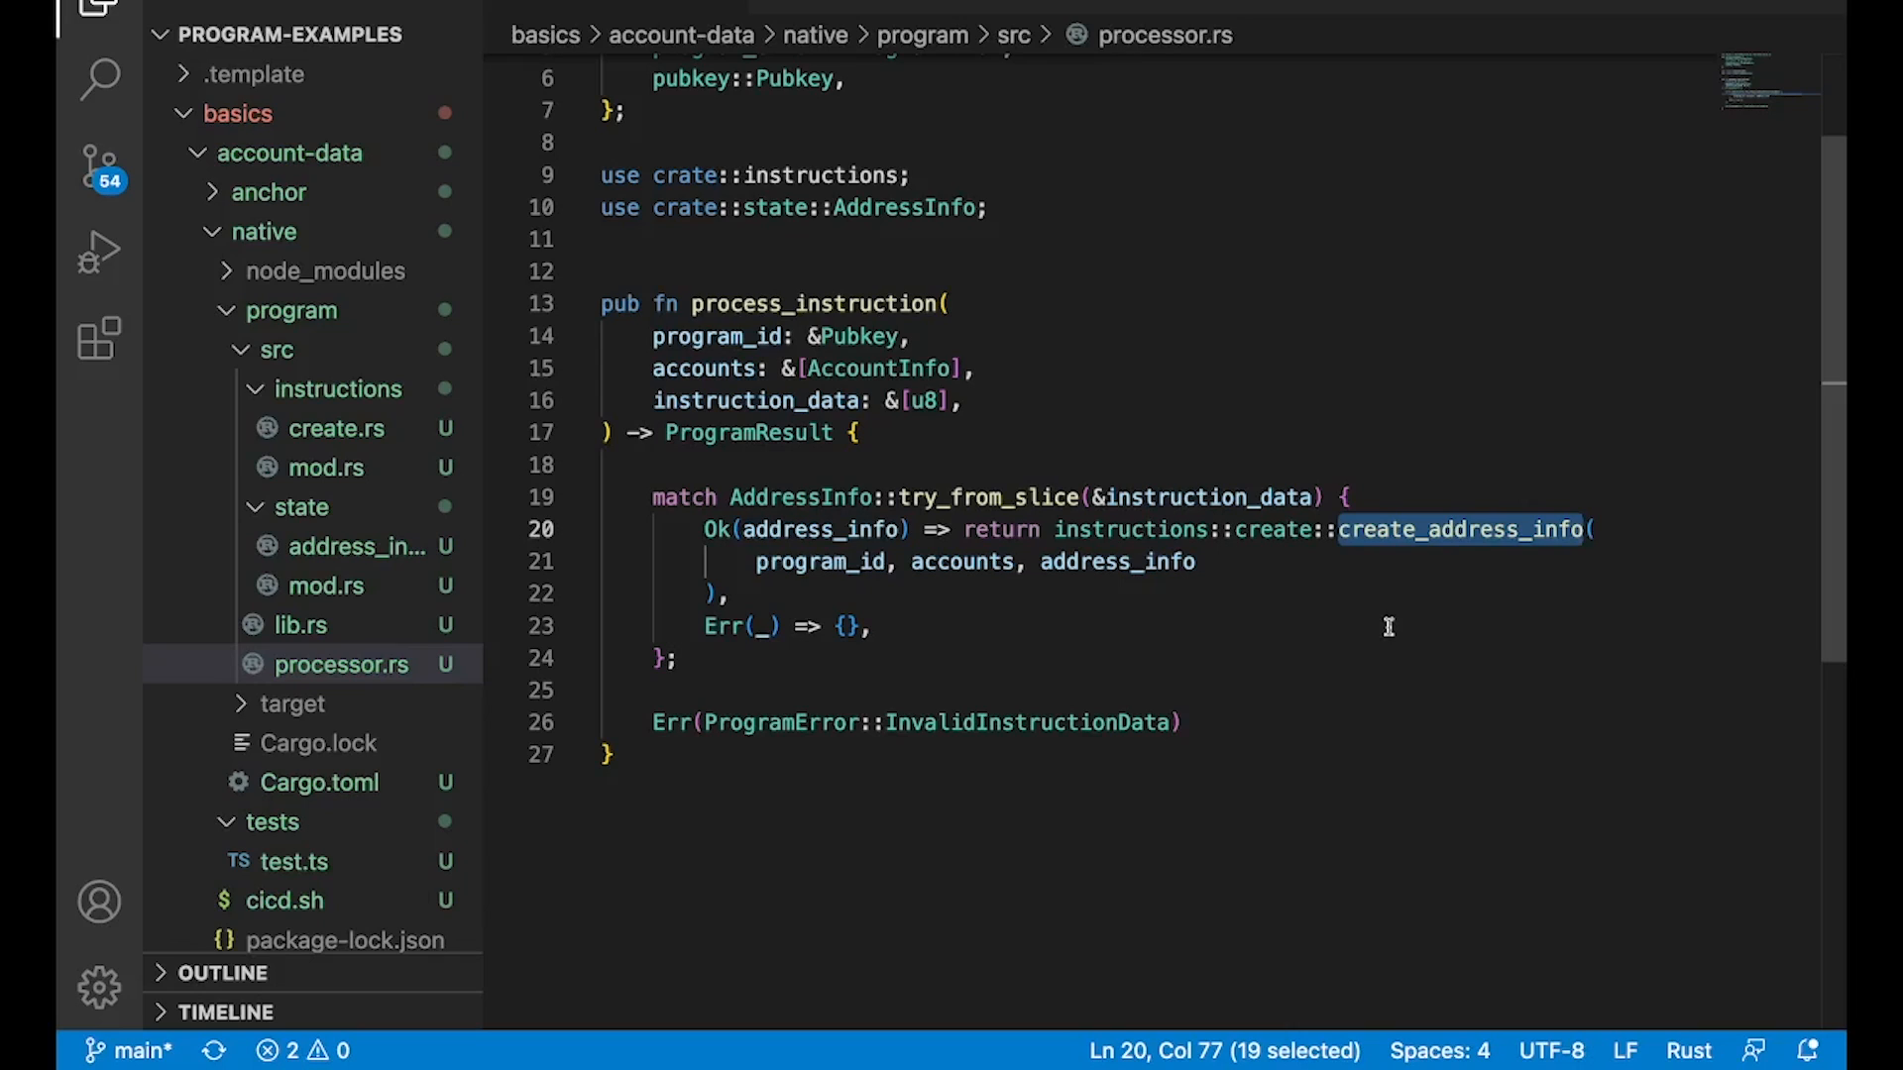
# Step: Highlight the AddressInfo struct and its new constructor in address_info.rs, then open create.rs
pyautogui.click(357, 546)
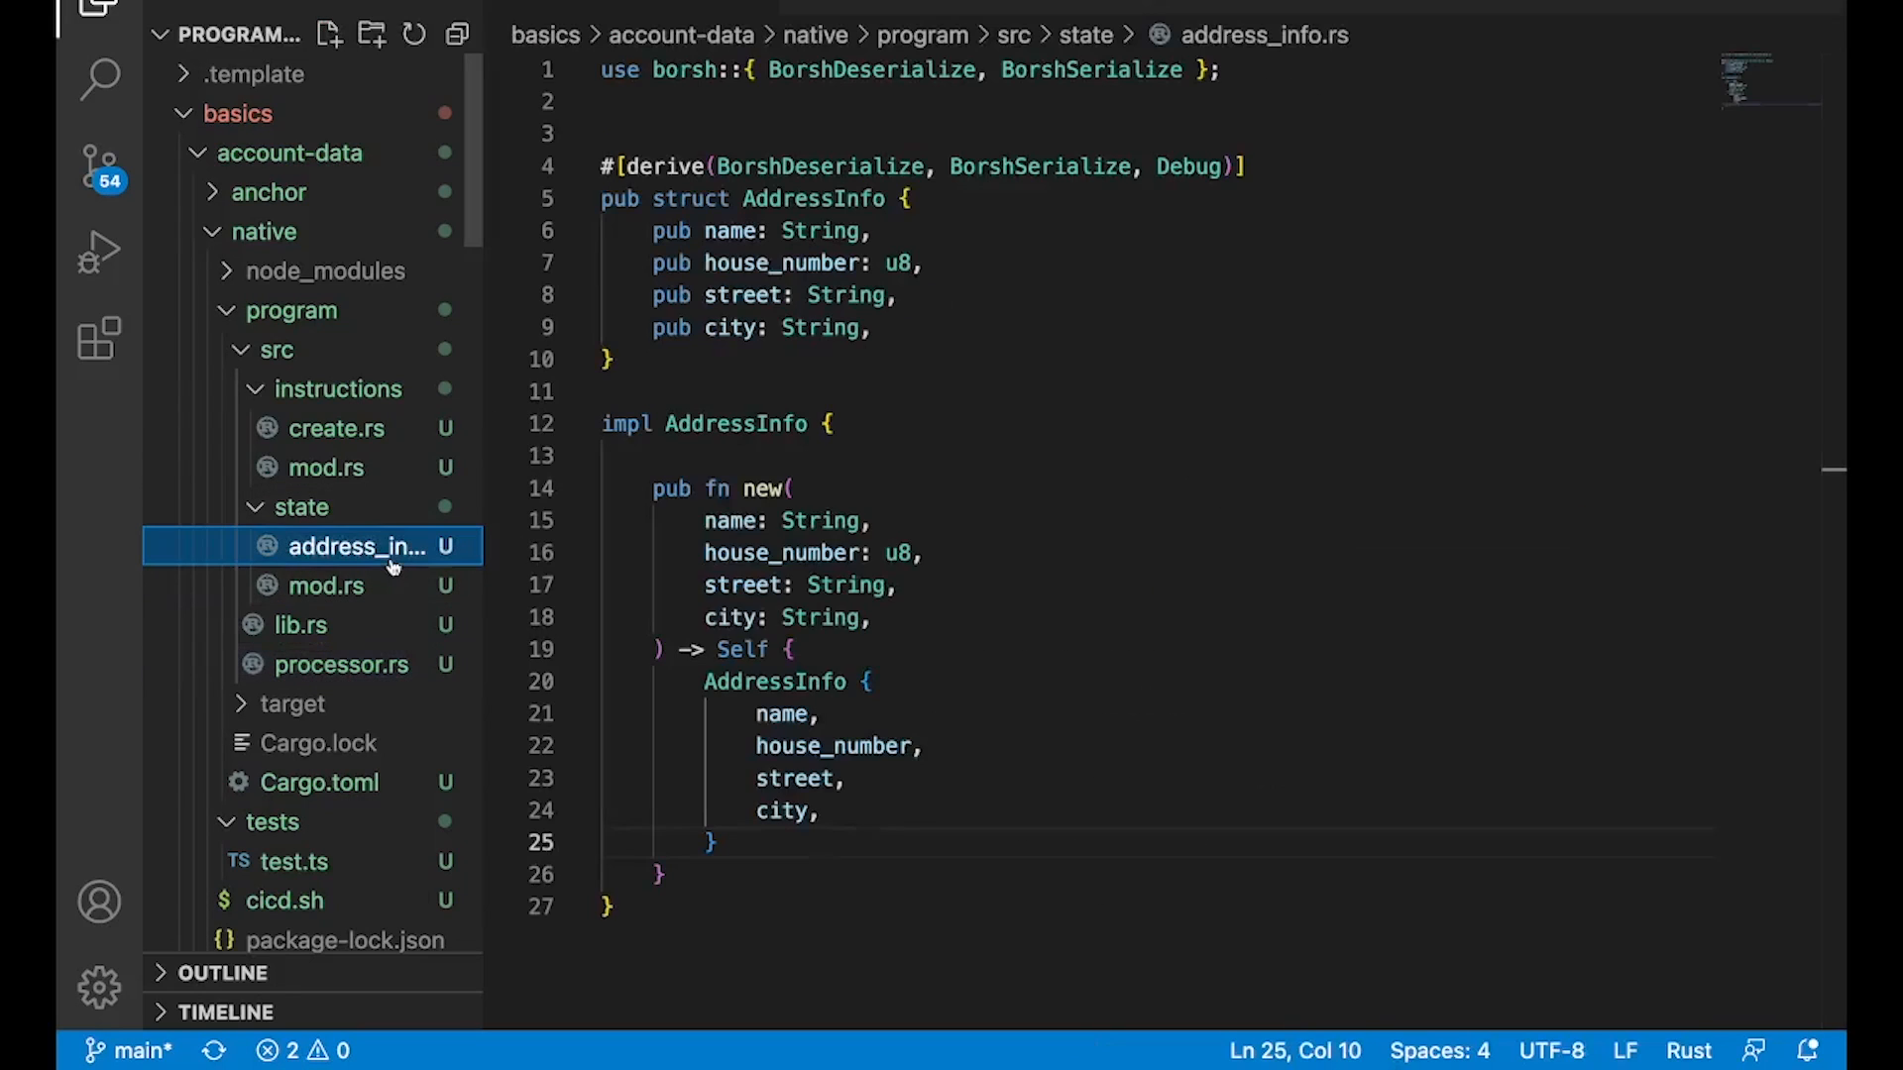
pyautogui.moveTo(1161, 547)
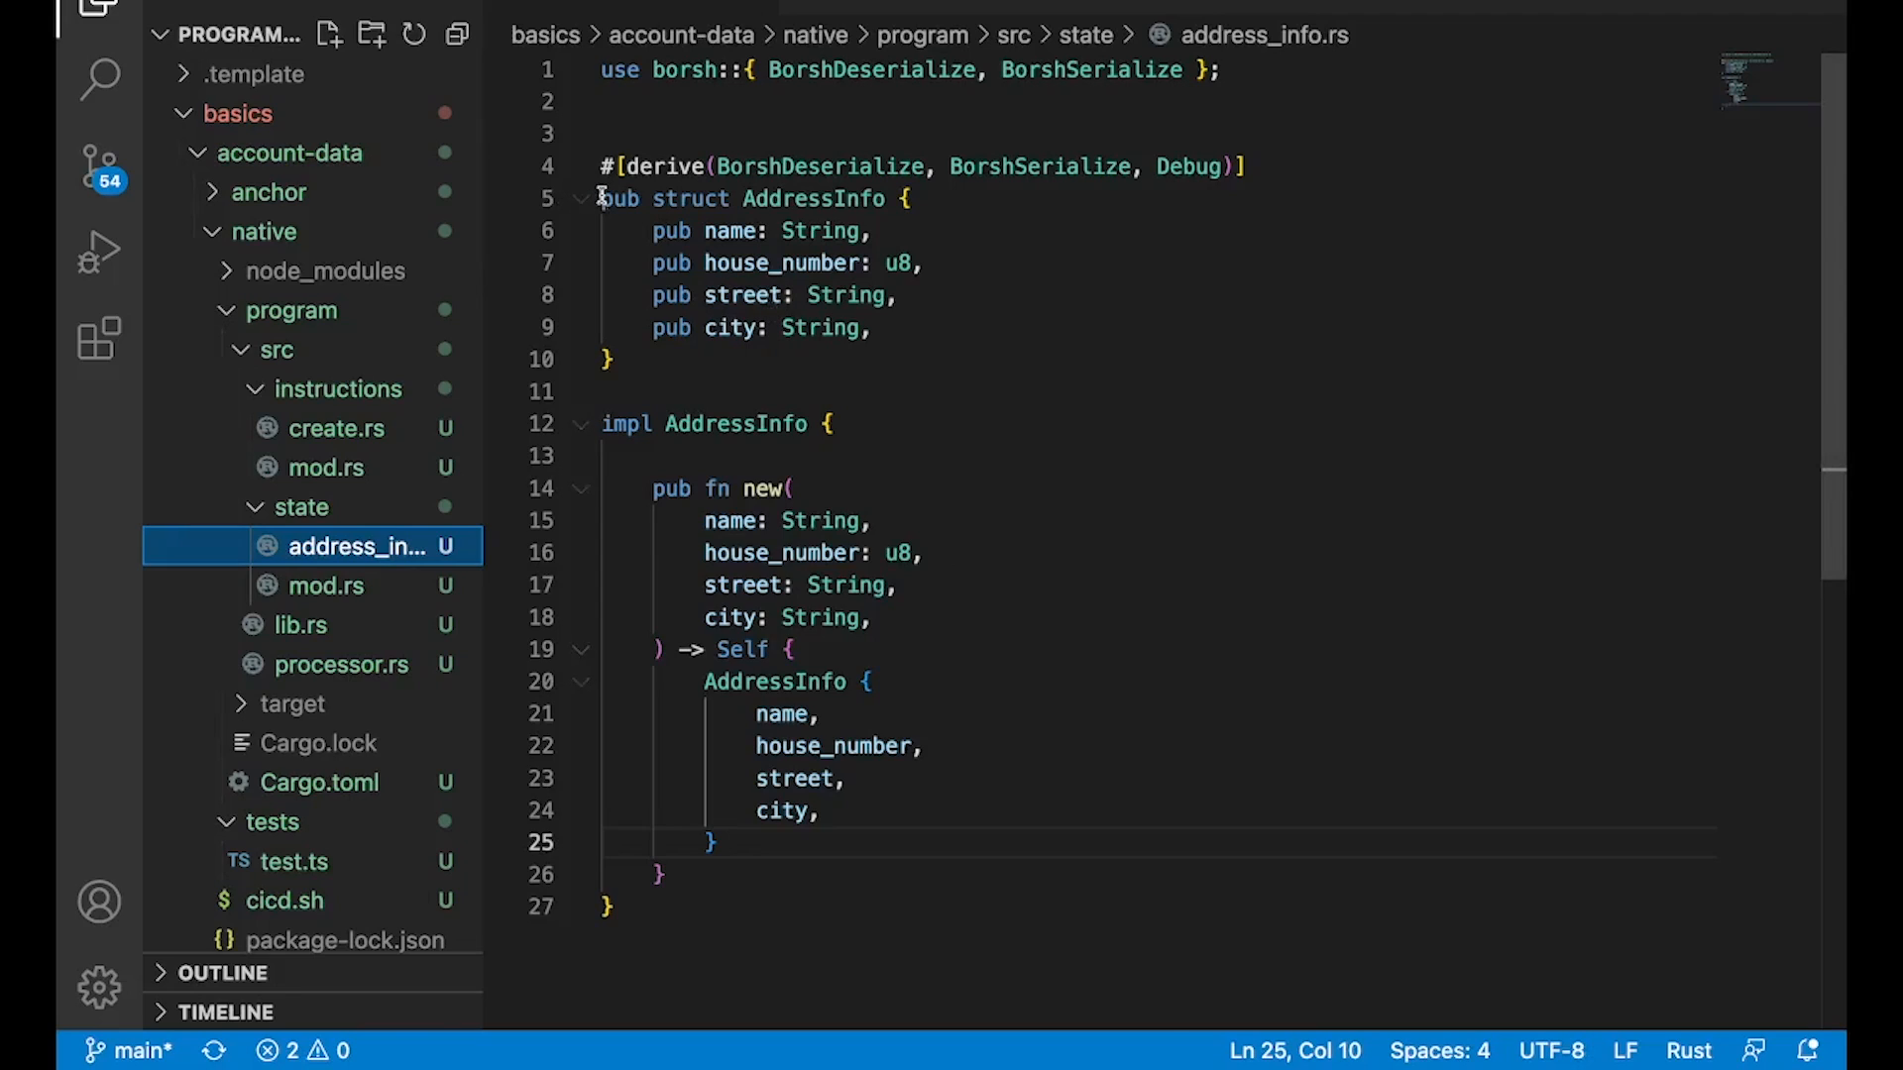
pyautogui.moveTo(598, 198); pyautogui.dragTo(612, 358)
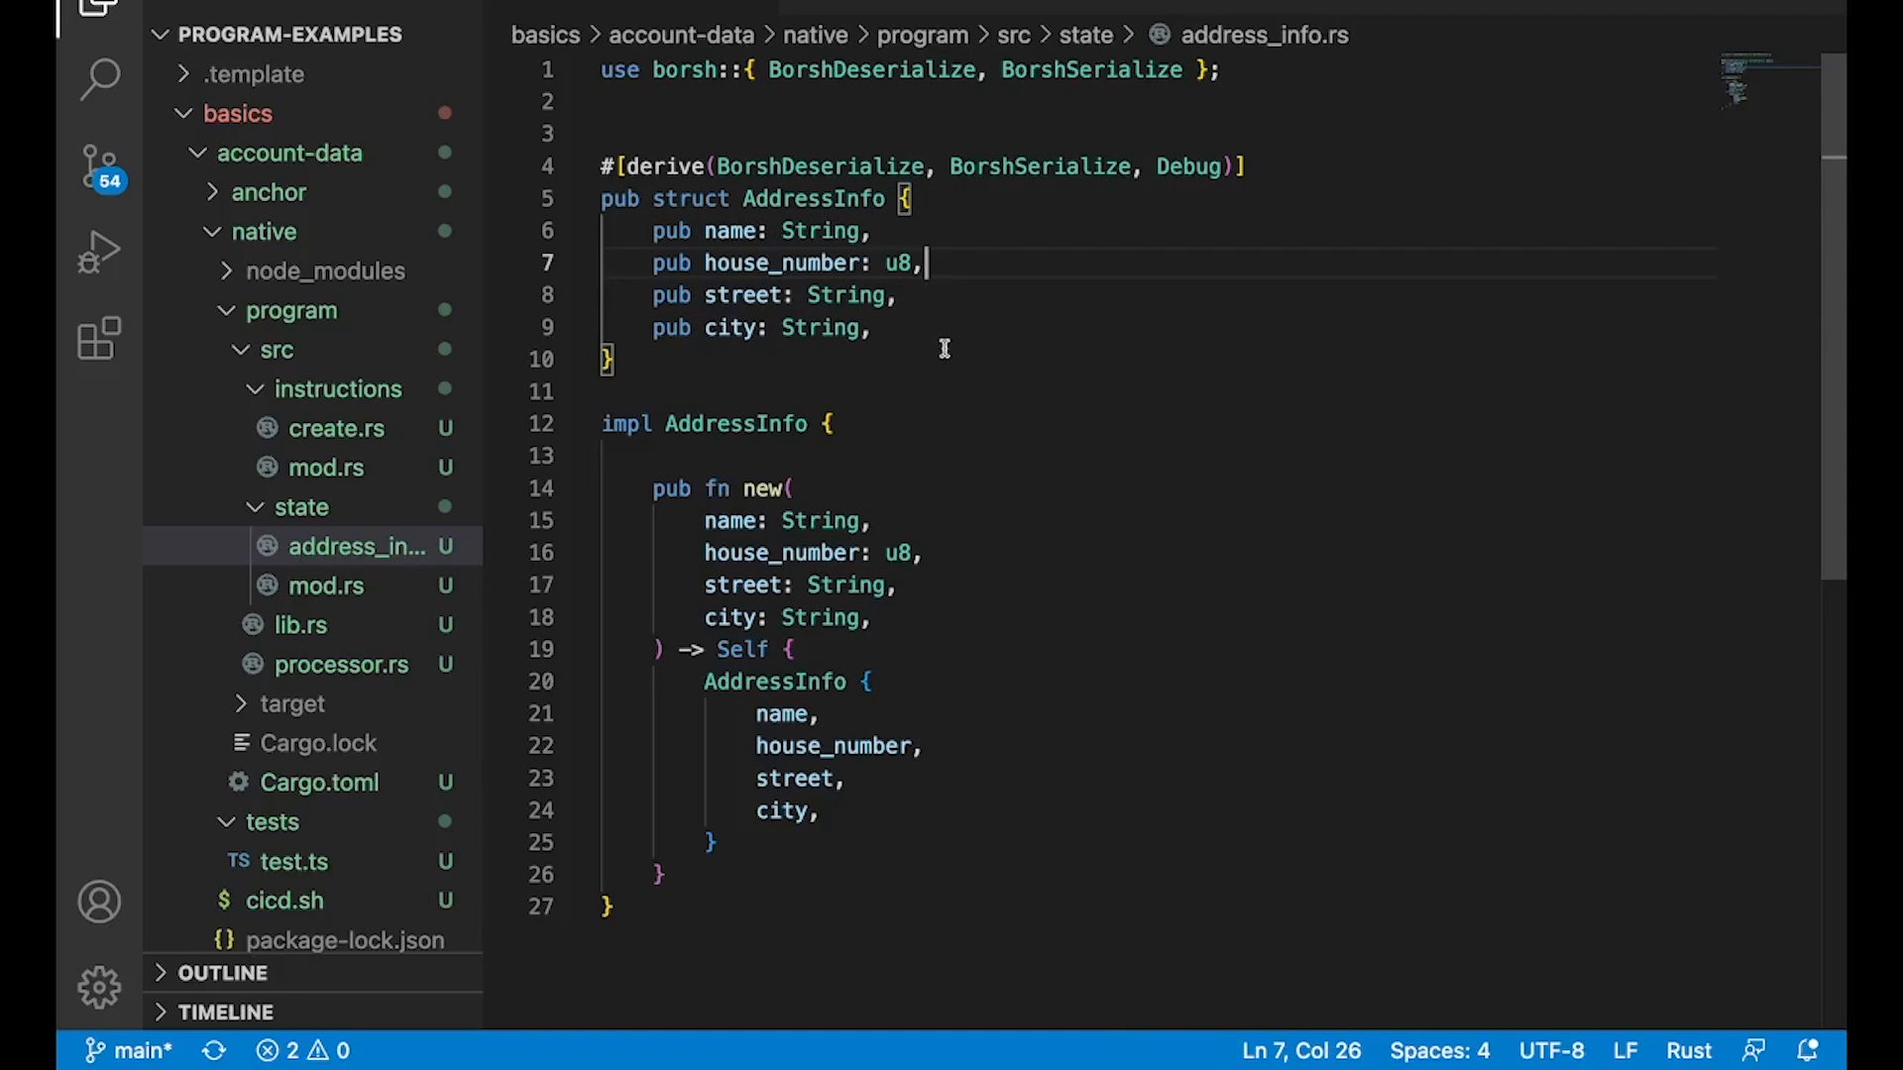
pyautogui.moveTo(983, 167); pyautogui.dragTo(1243, 166)
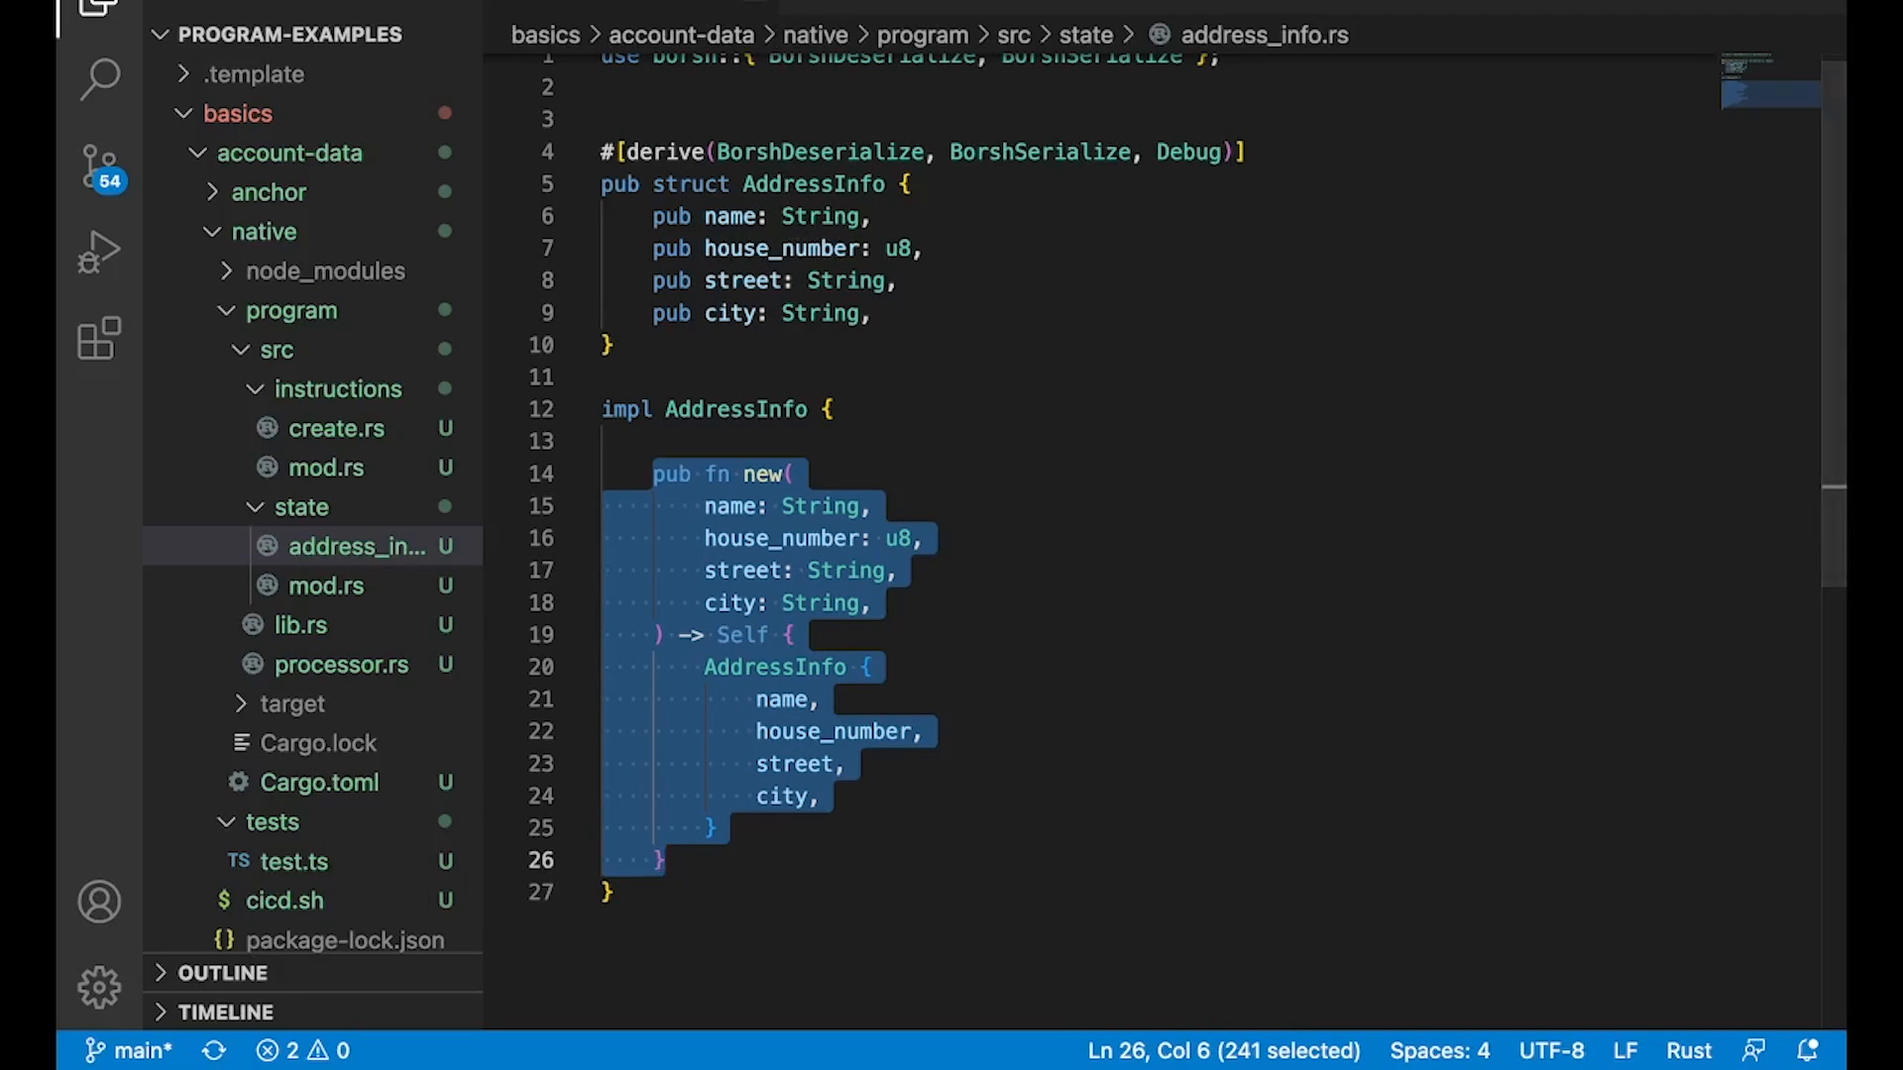
pyautogui.click(337, 429)
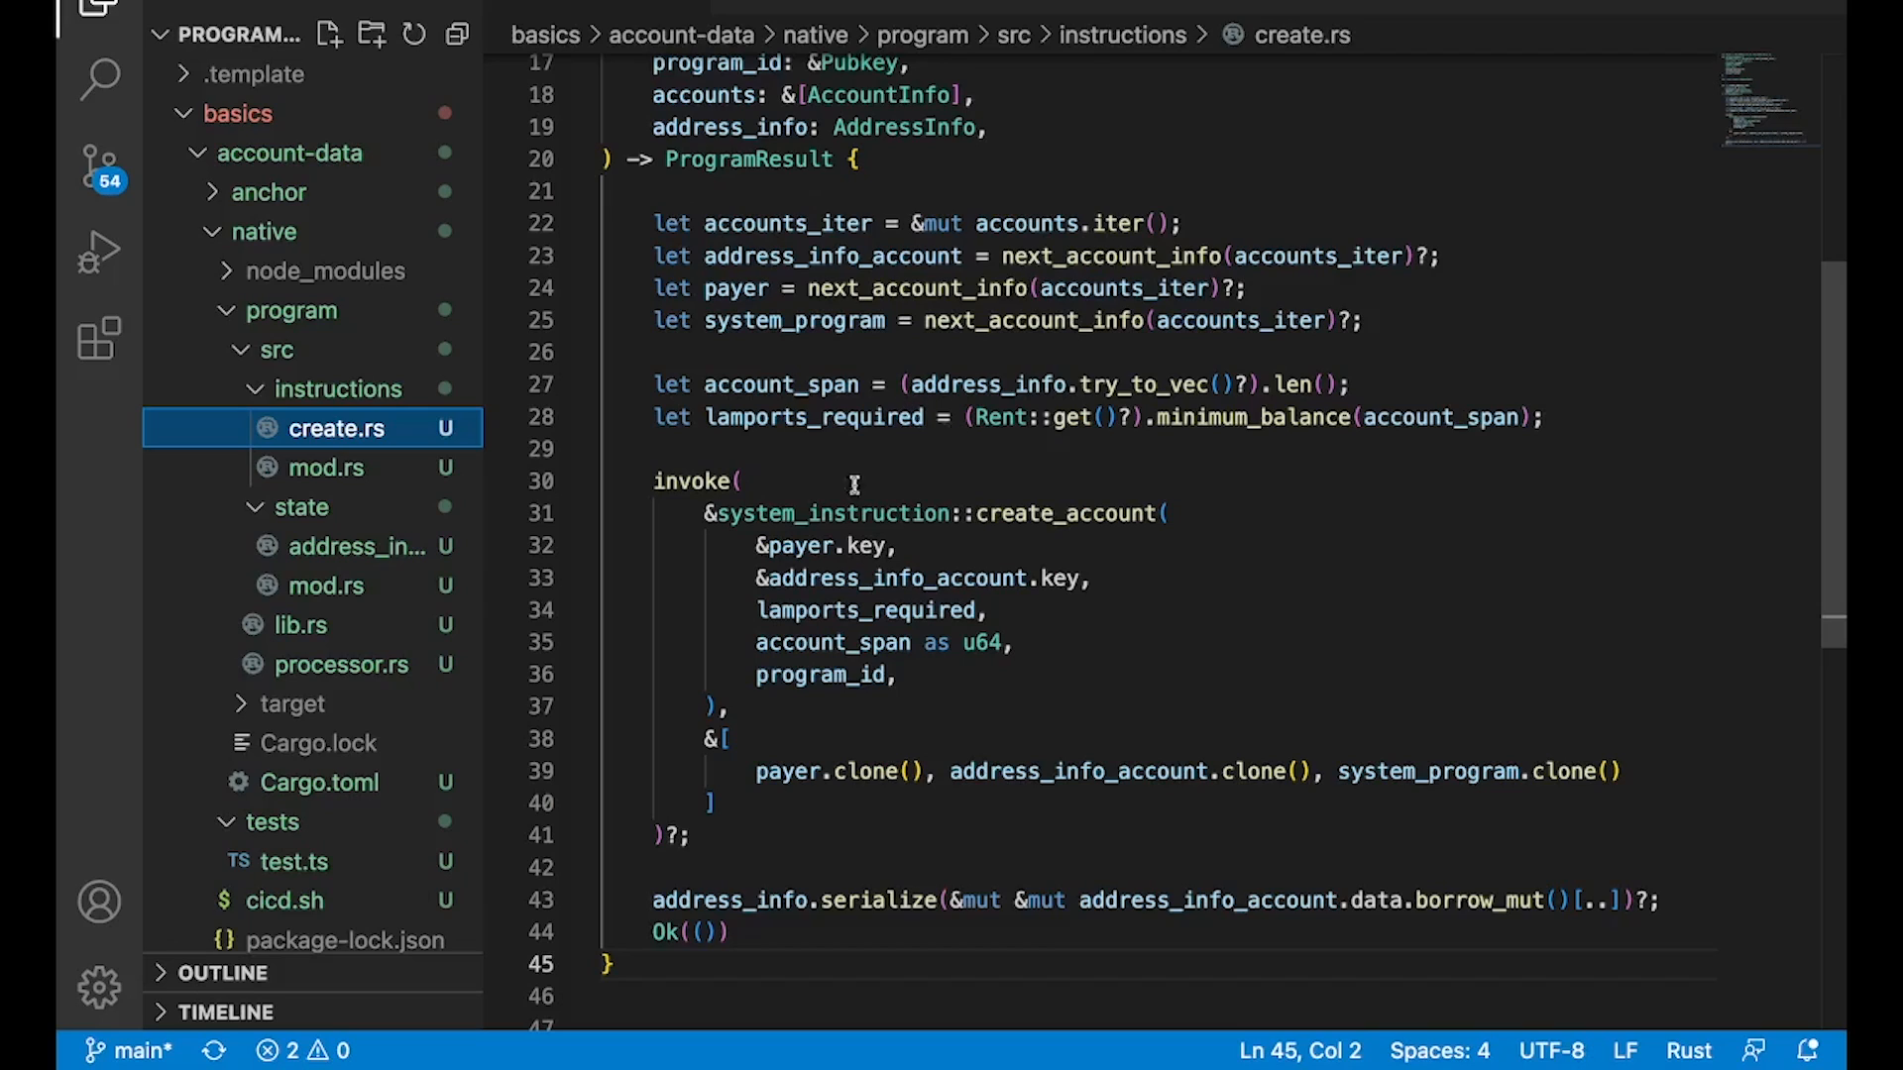
pyautogui.moveTo(654, 481); pyautogui.dragTo(704, 642)
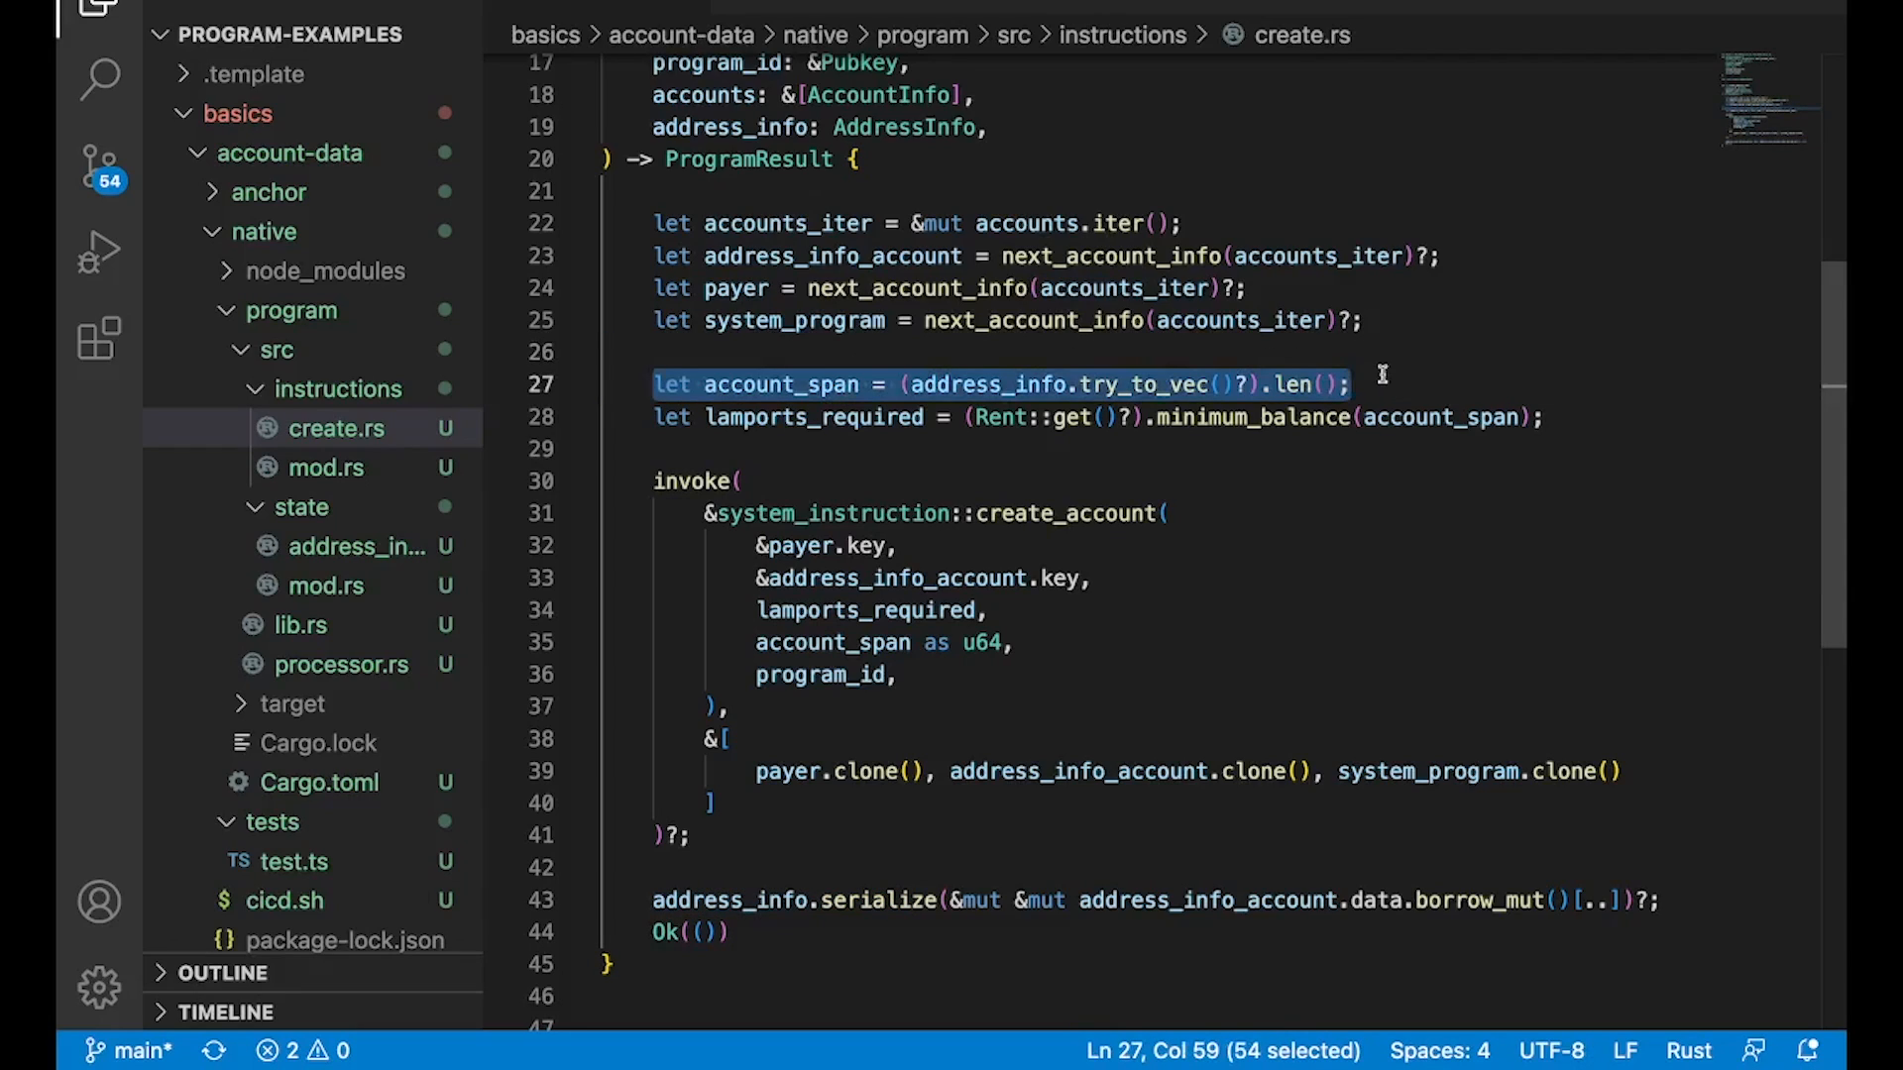
pyautogui.click(1346, 385)
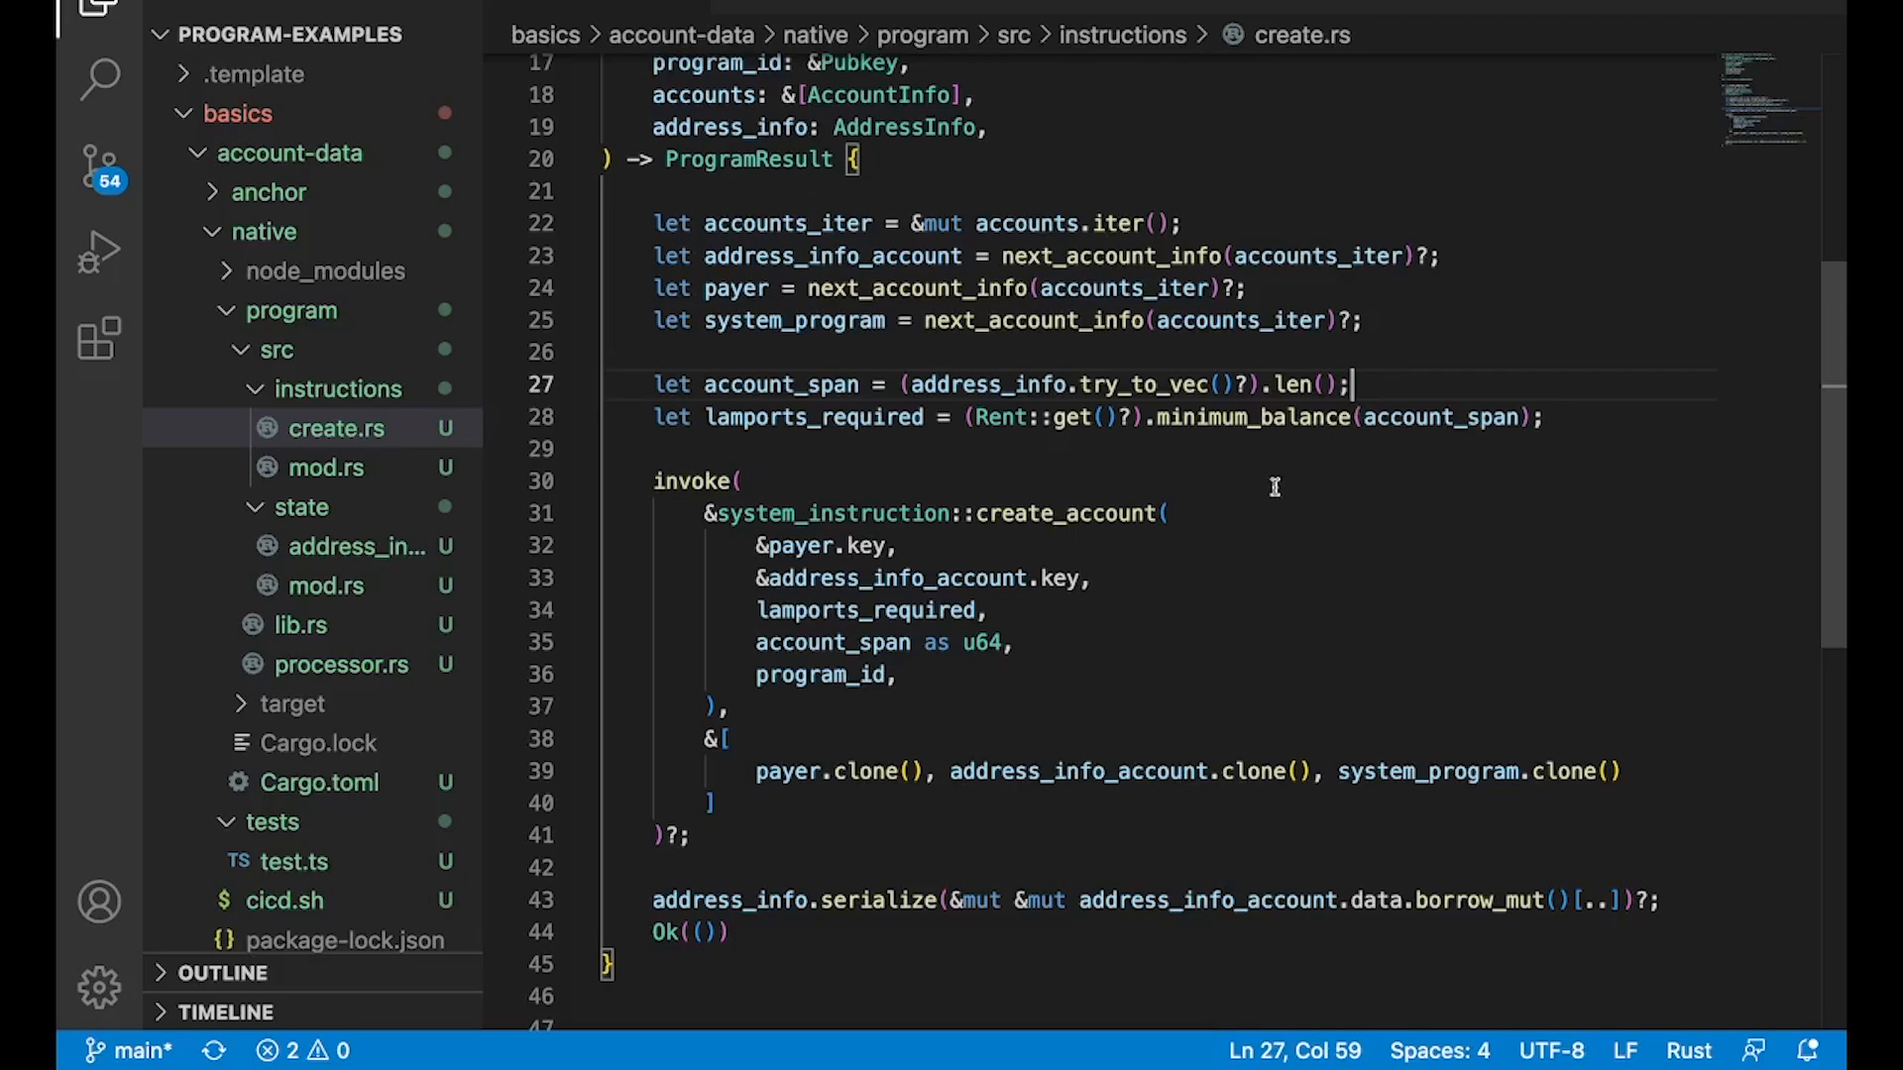
pyautogui.moveTo(1293, 492)
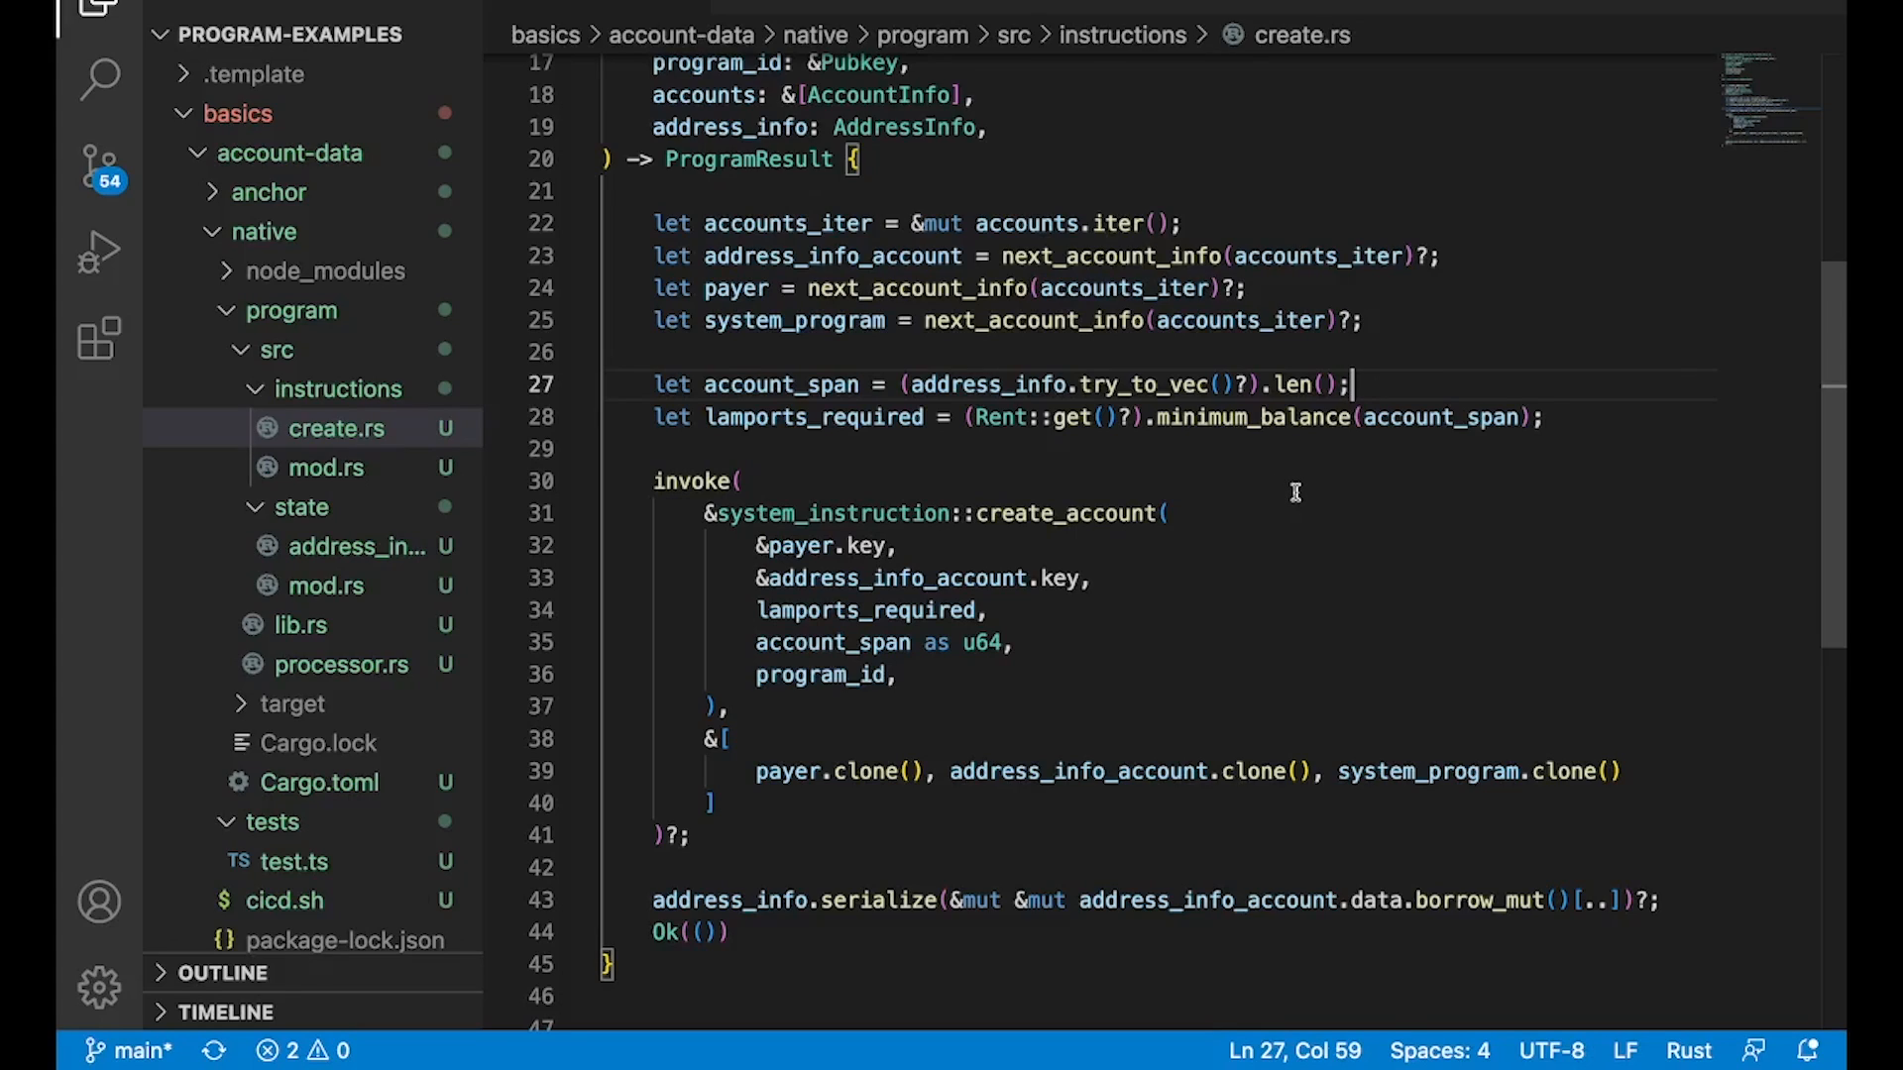
pyautogui.doubleClick(1254, 418)
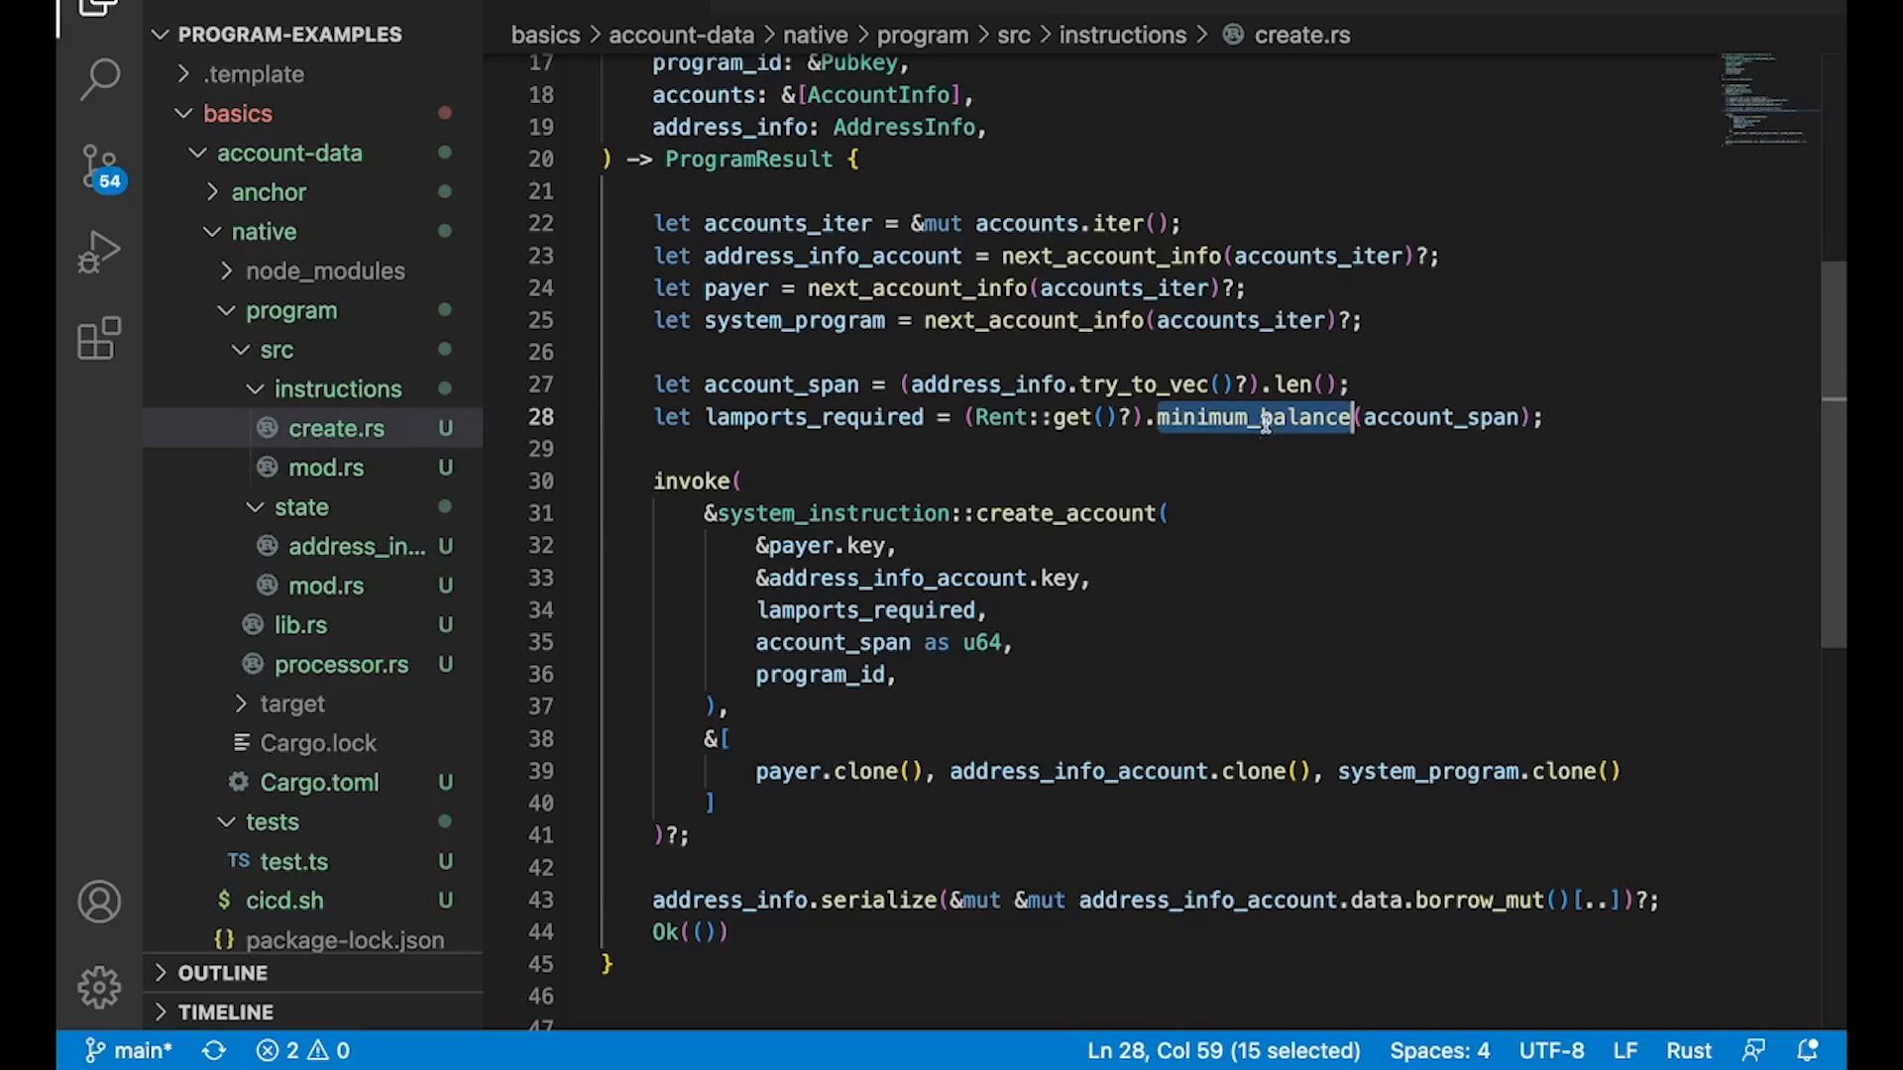
pyautogui.moveTo(1301, 507)
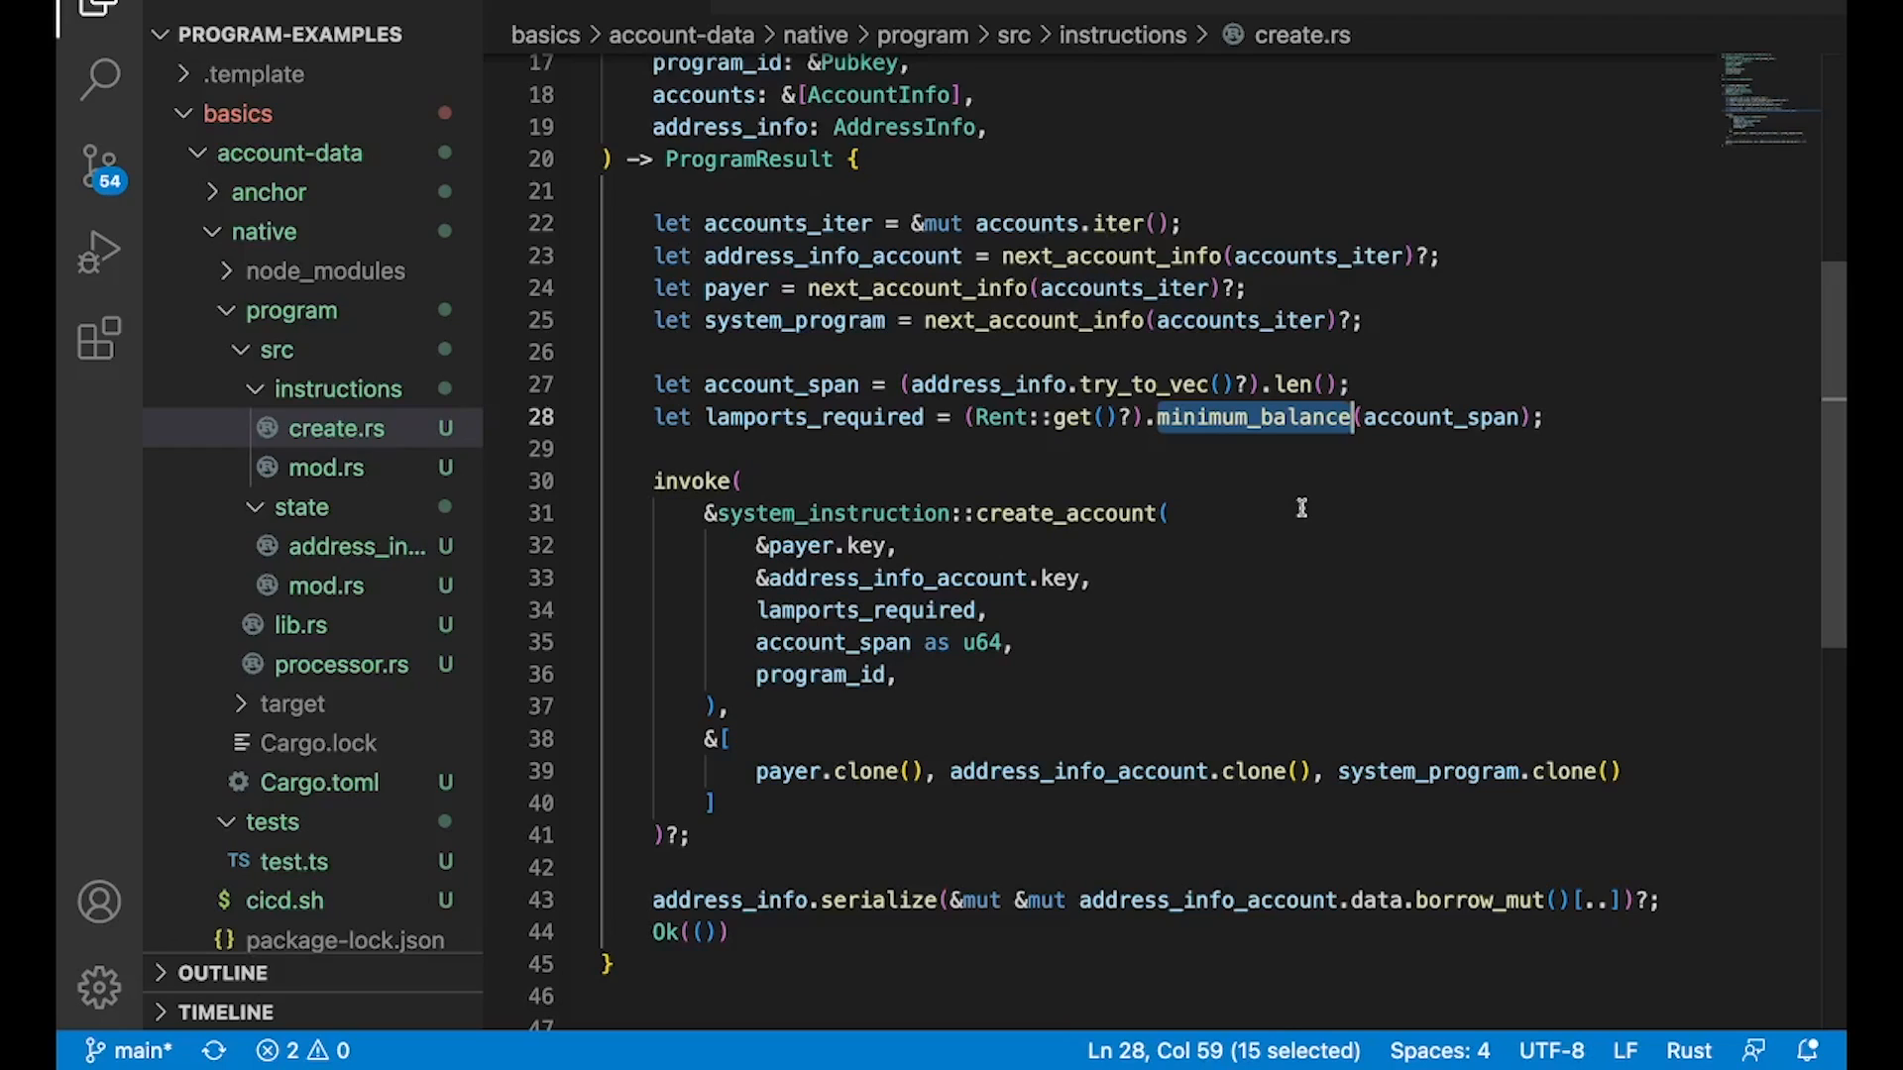
pyautogui.moveTo(731, 384)
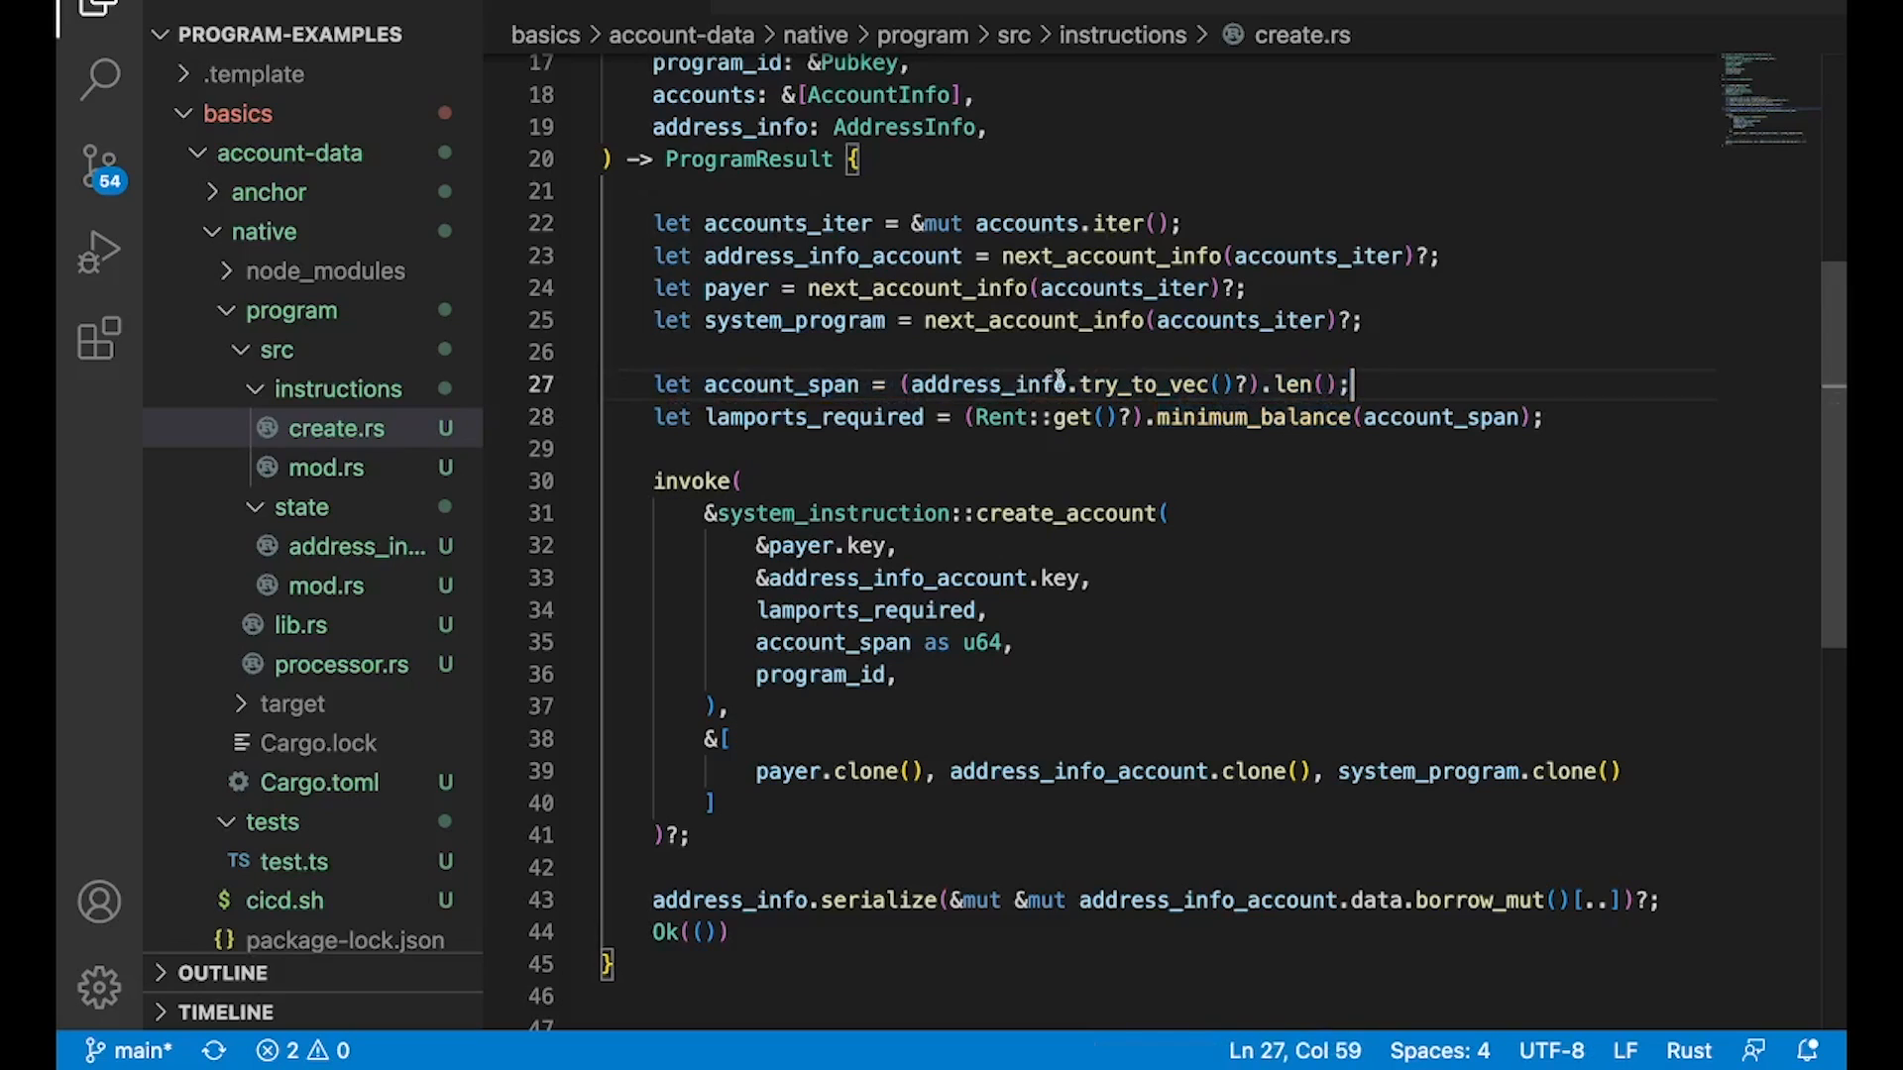
pyautogui.doubleClick(905, 126)
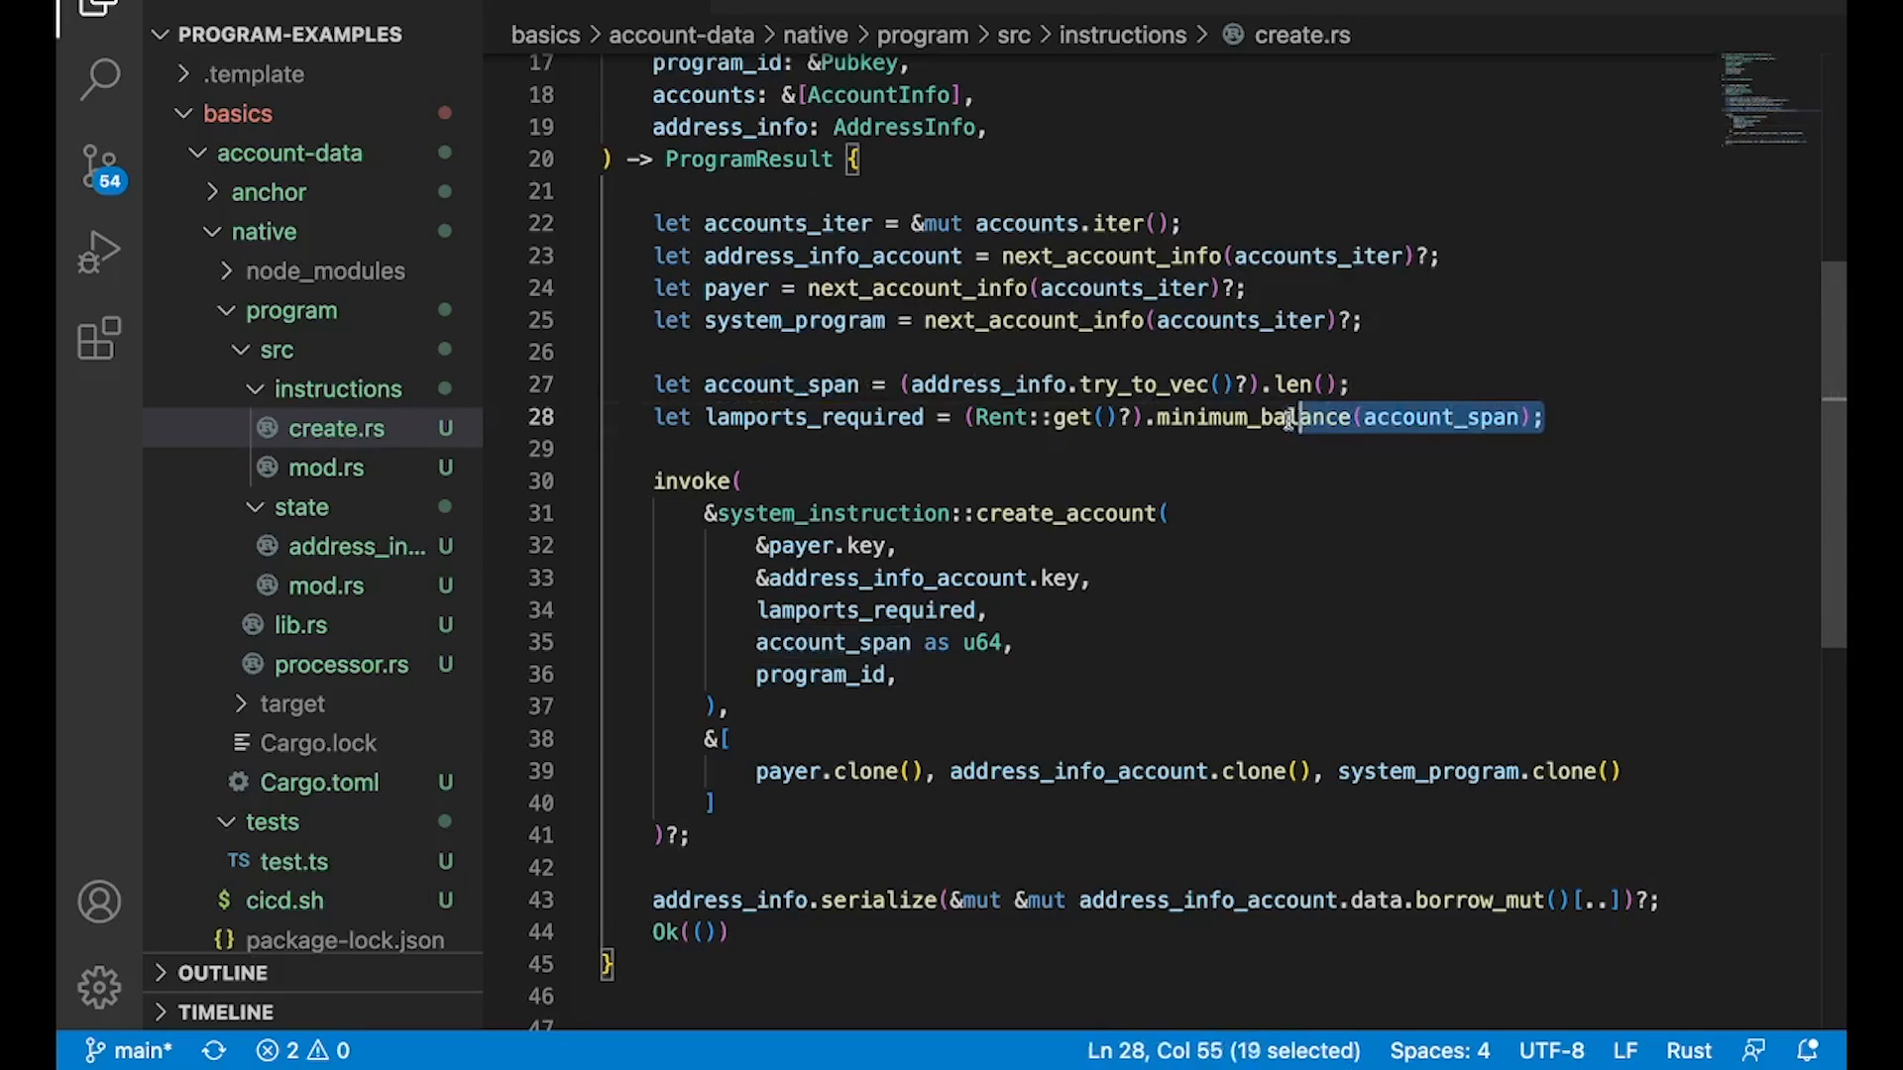
pyautogui.moveTo(1292, 417); pyautogui.dragTo(964, 418)
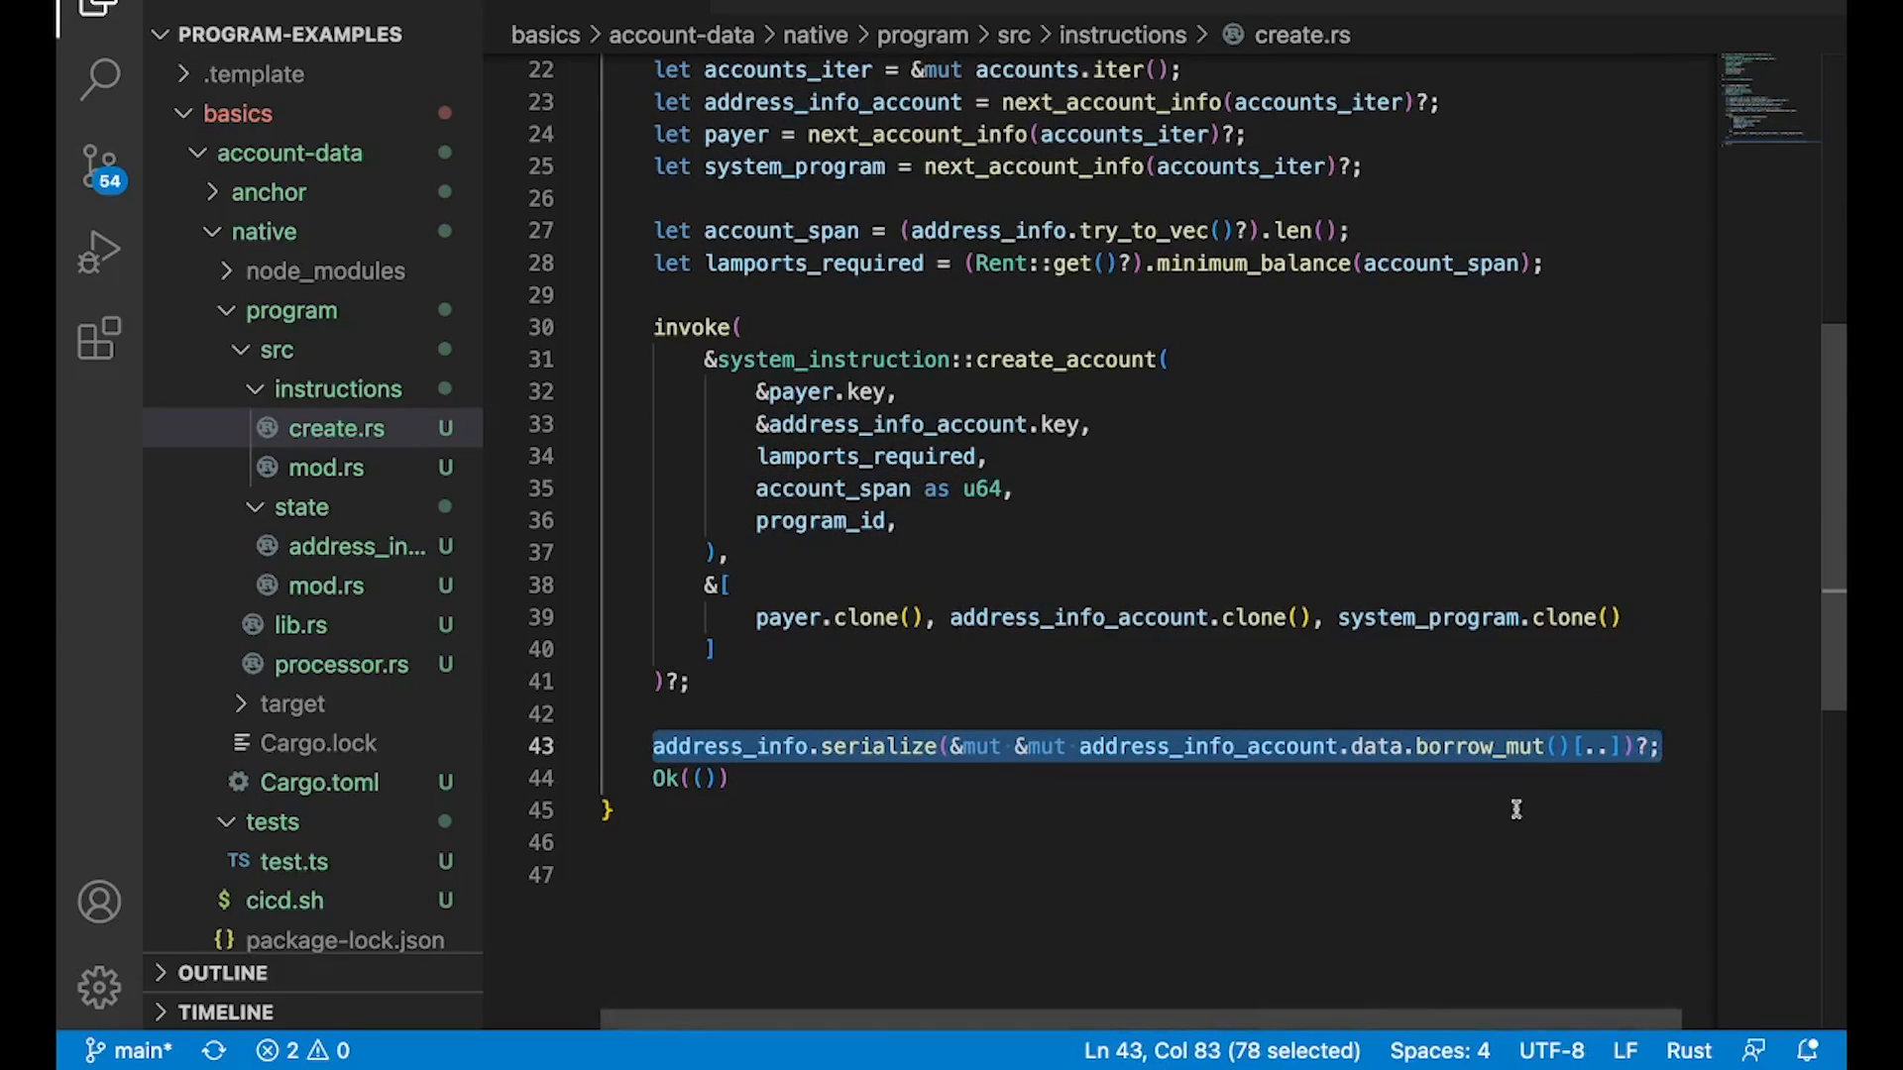
pyautogui.moveTo(1437, 813)
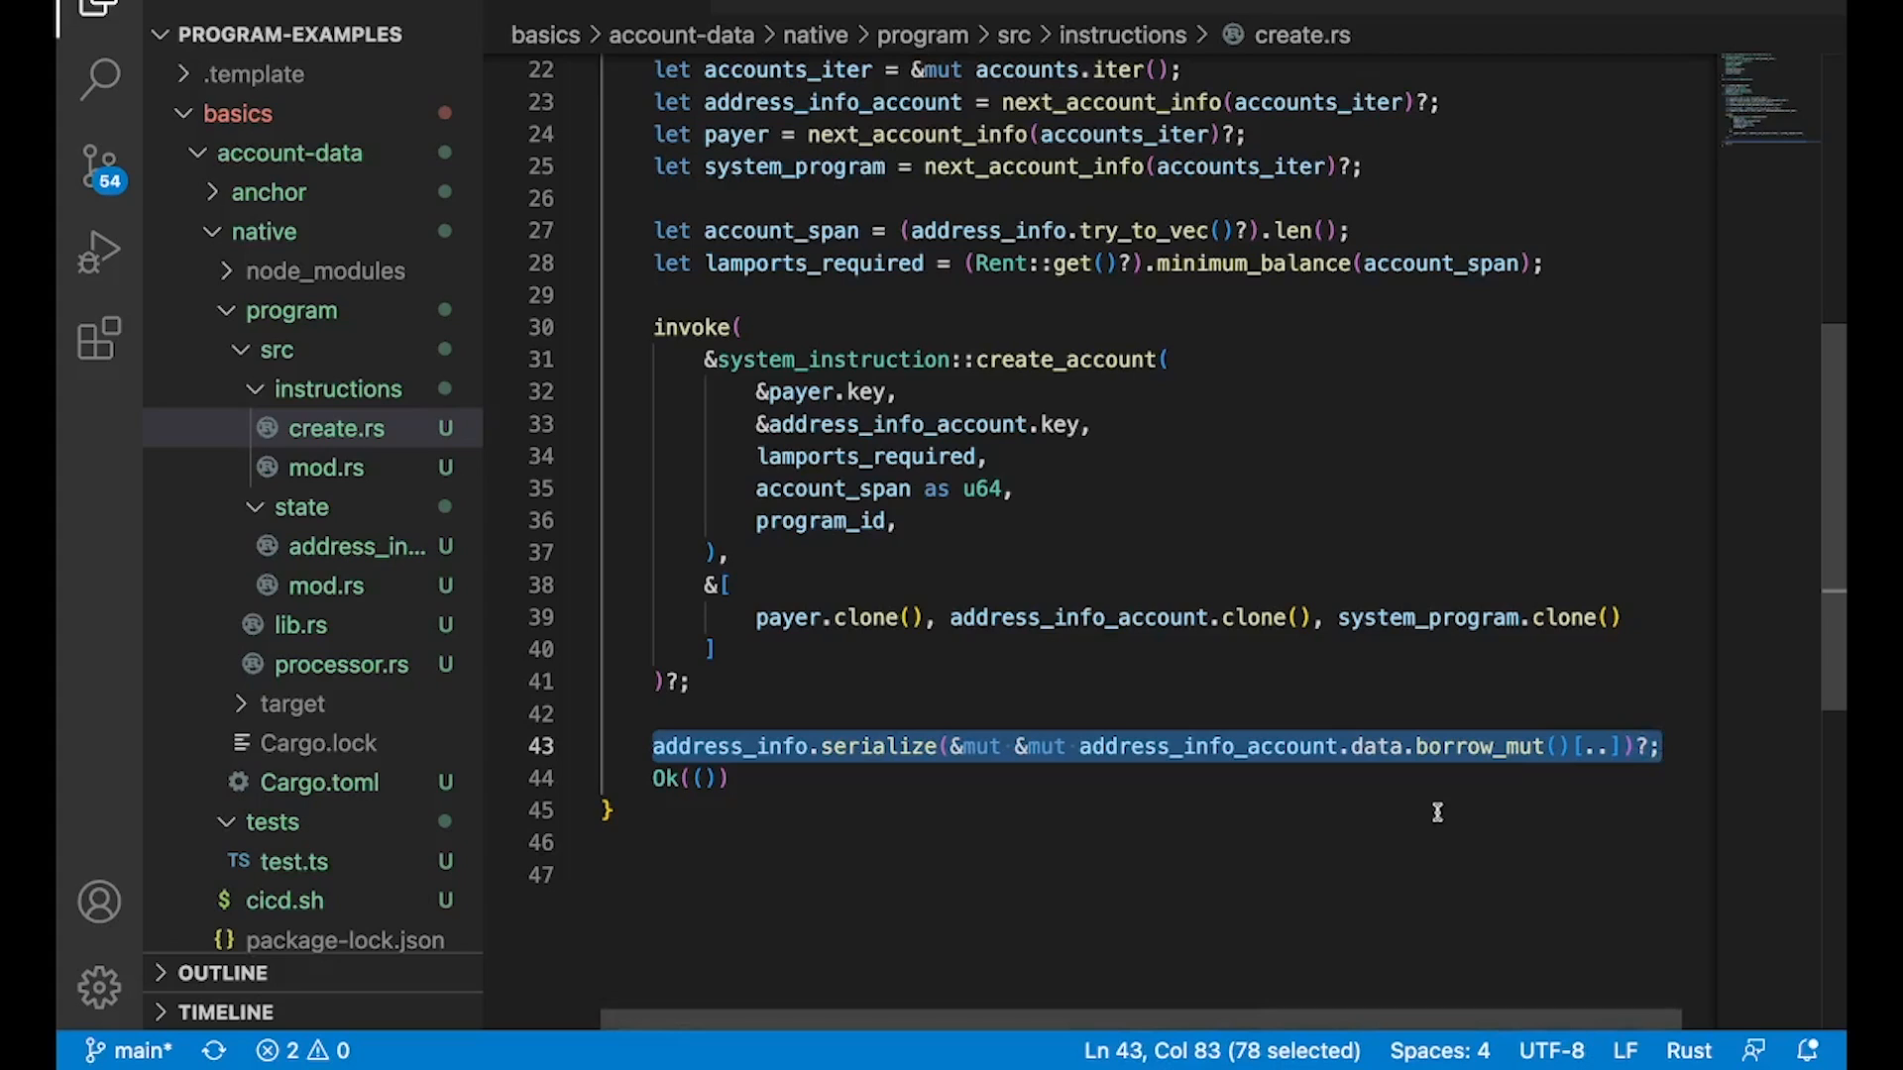
pyautogui.doubleClick(753, 746)
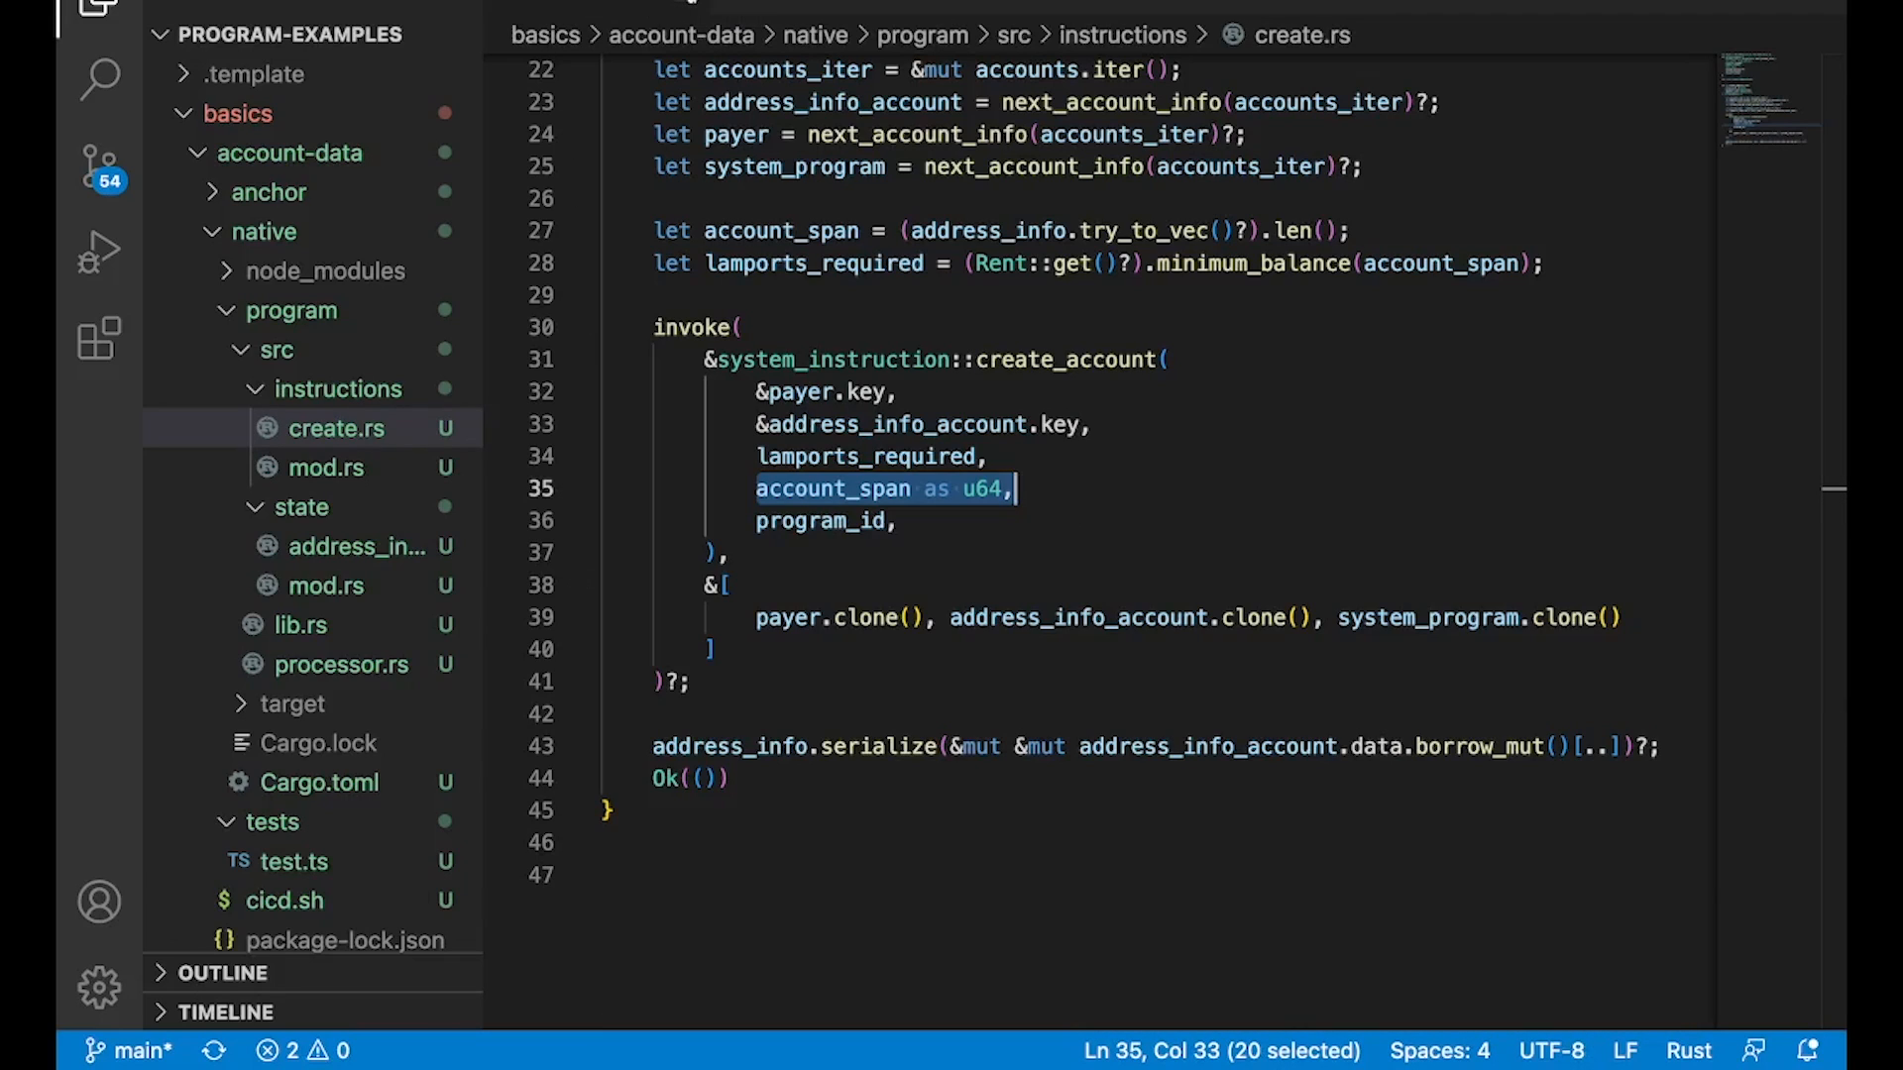
pyautogui.click(293, 861)
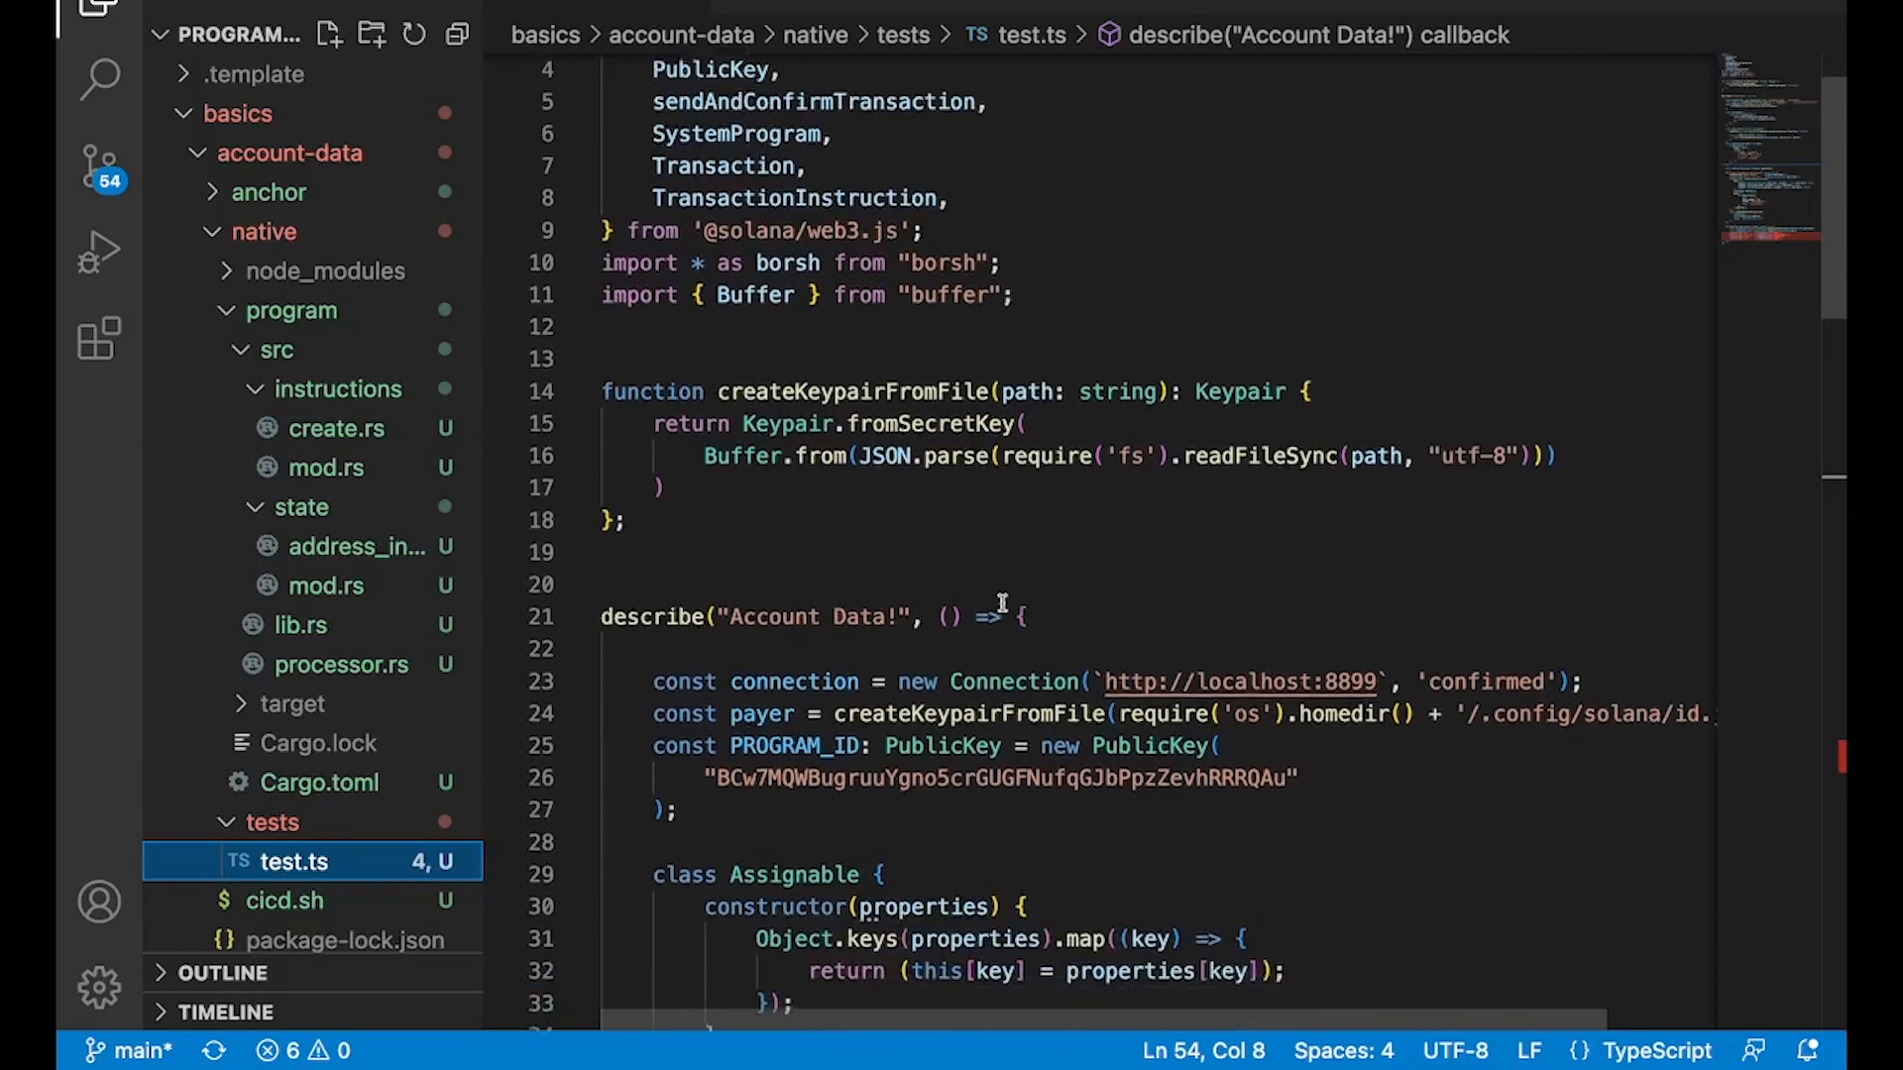
pyautogui.scroll(-3)
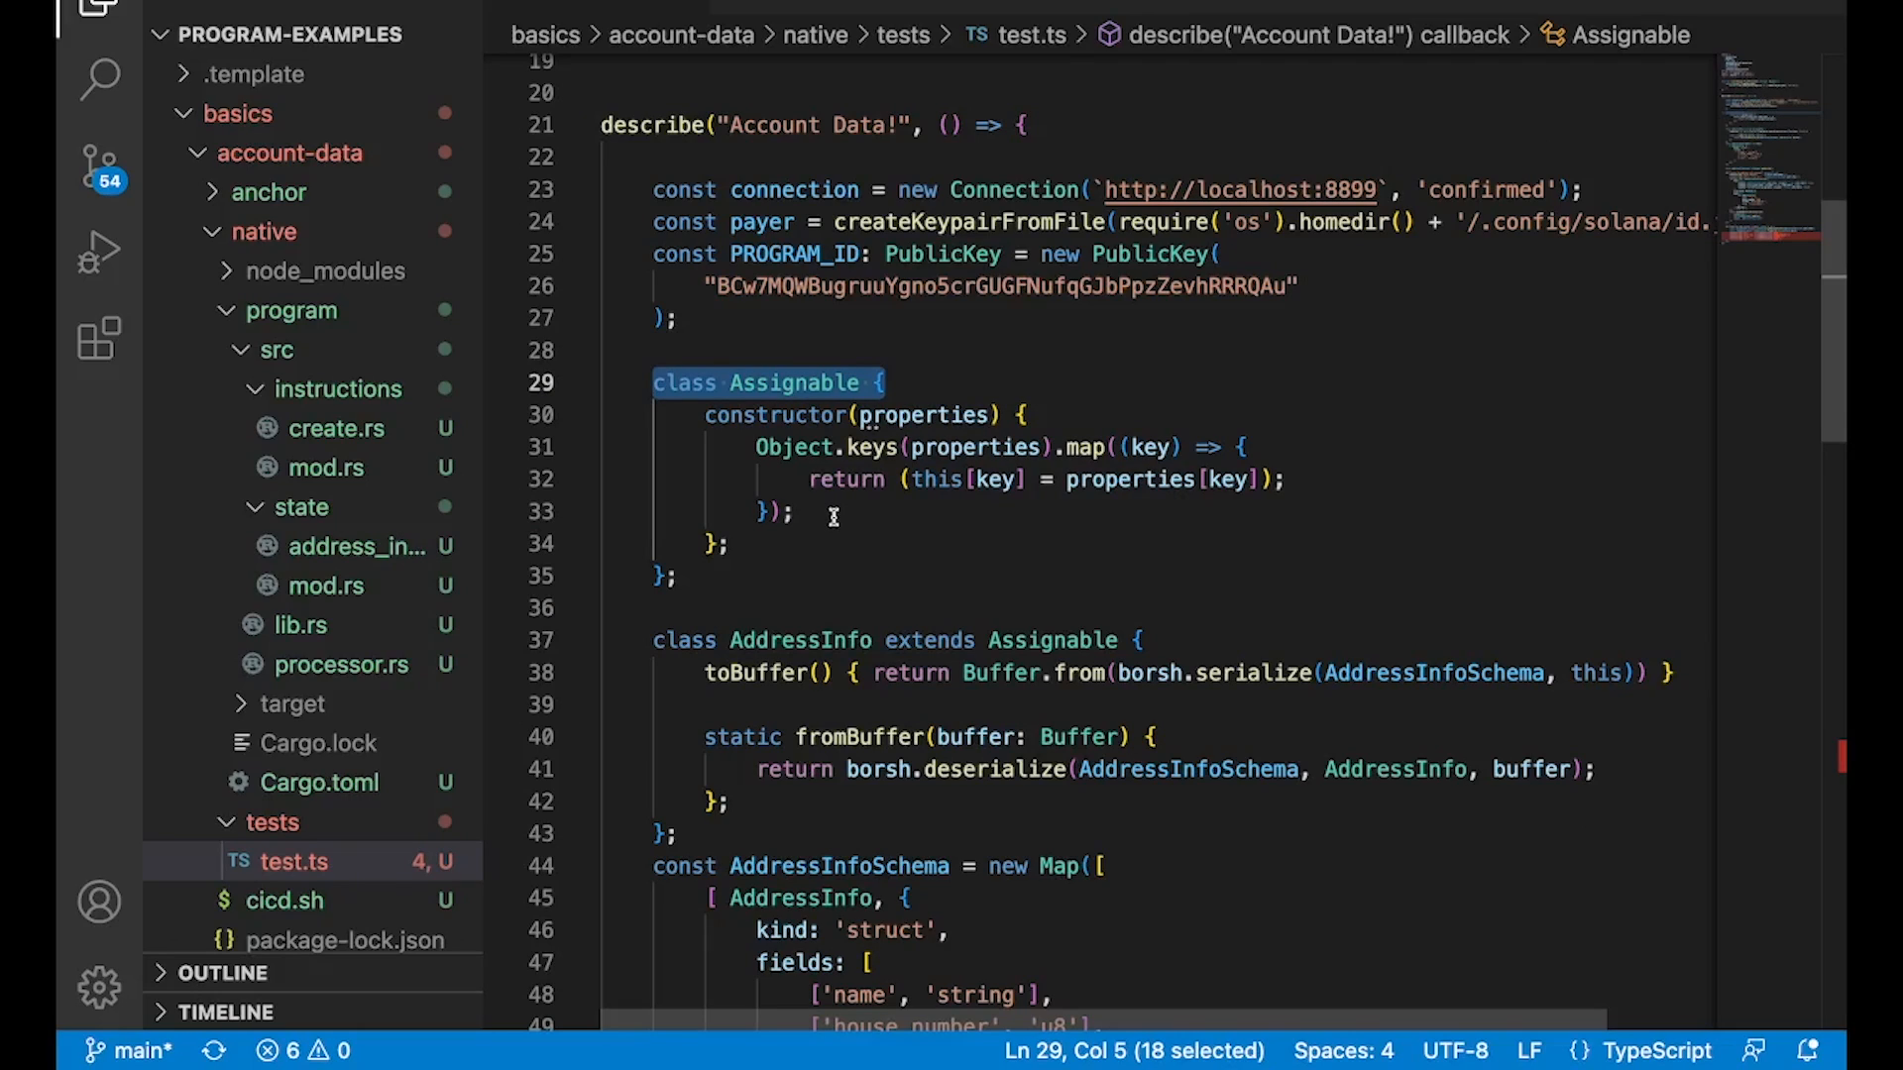
pyautogui.moveTo(883, 641)
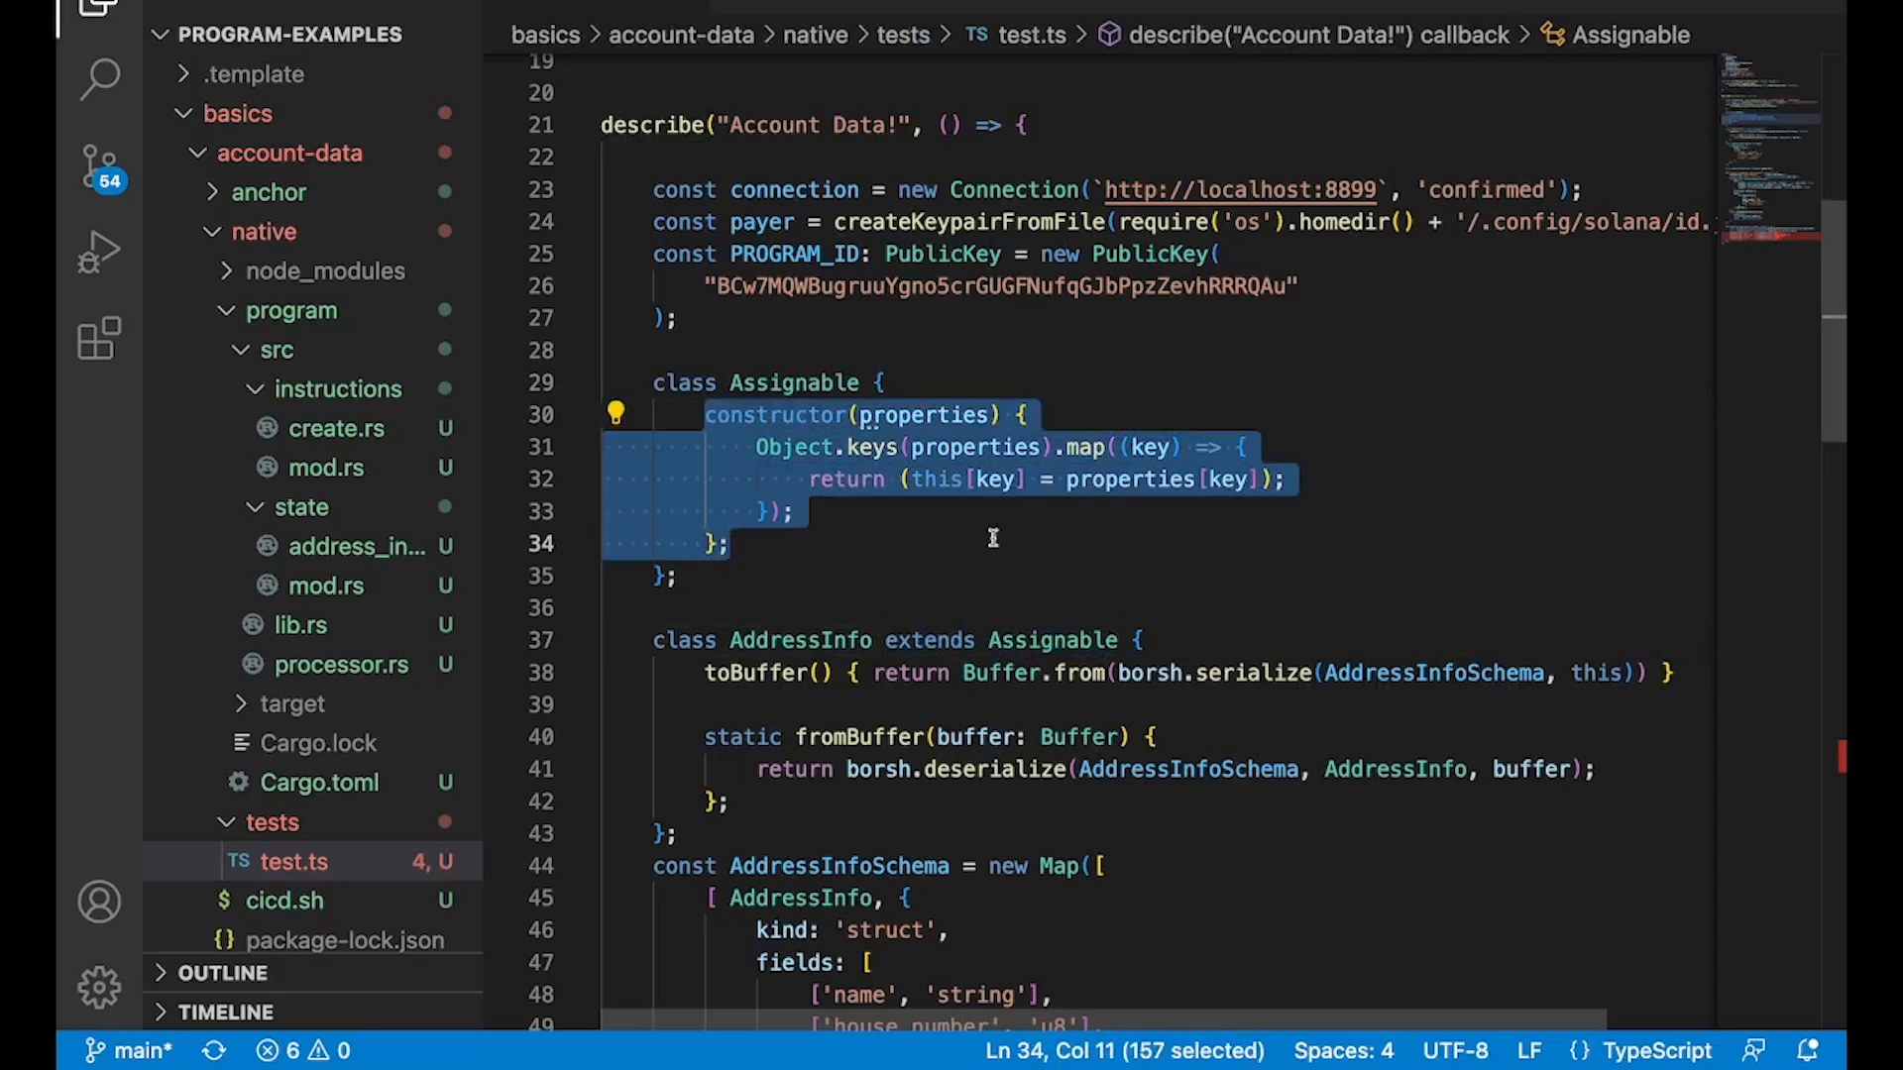
pyautogui.click(991, 538)
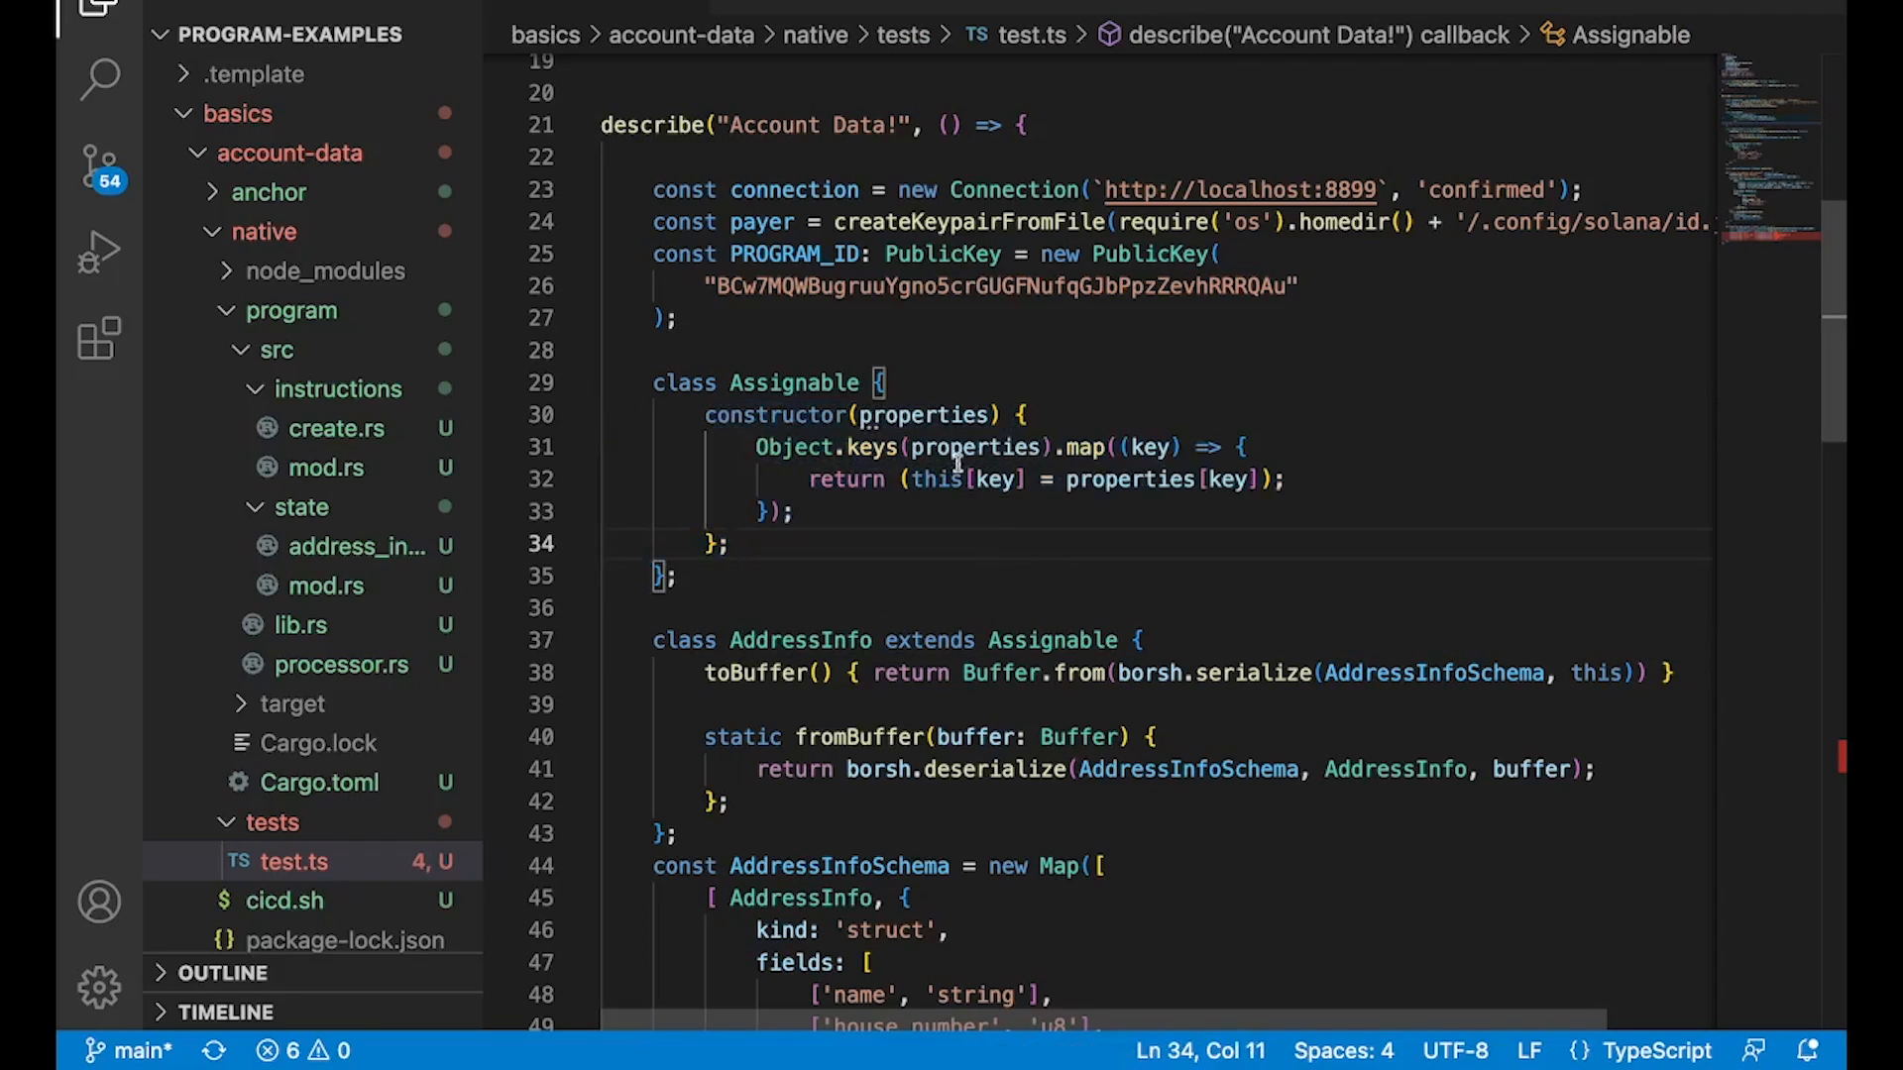
pyautogui.doubleClick(924, 415)
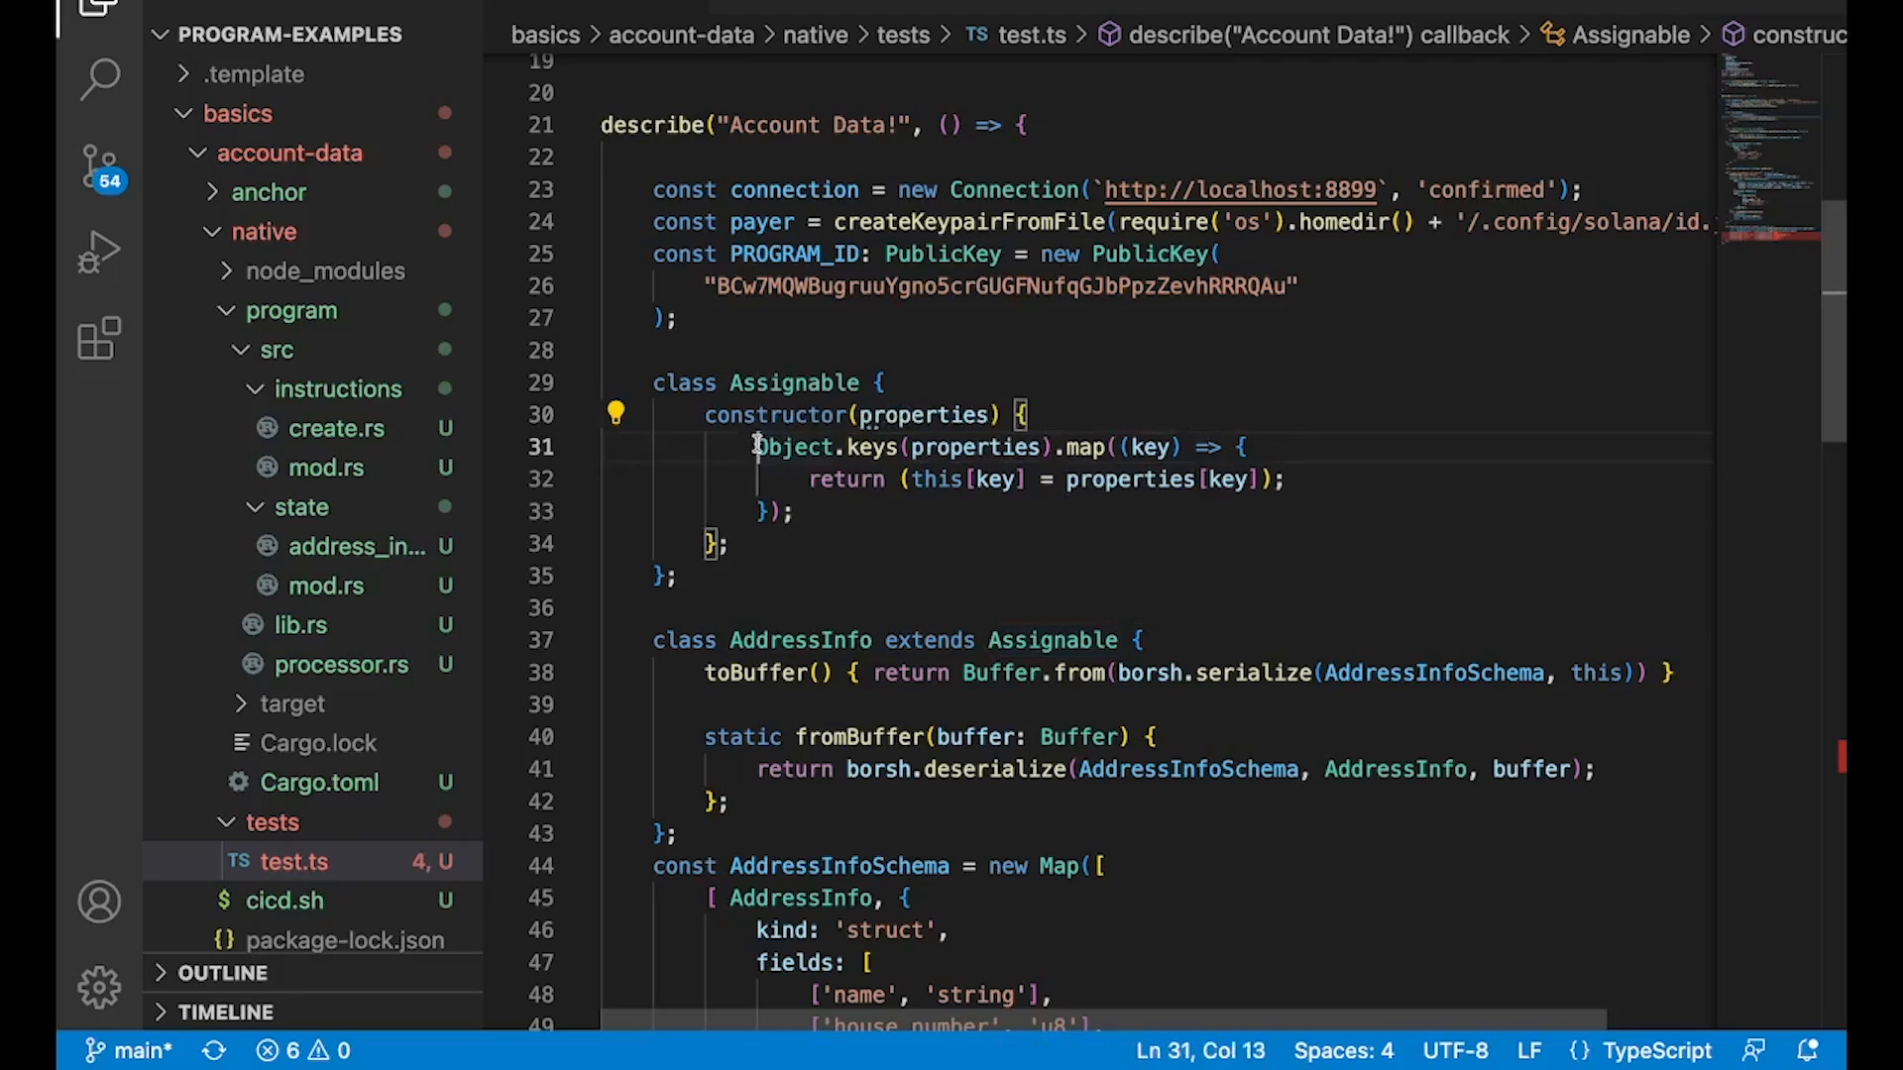
pyautogui.moveTo(752, 447); pyautogui.dragTo(795, 512)
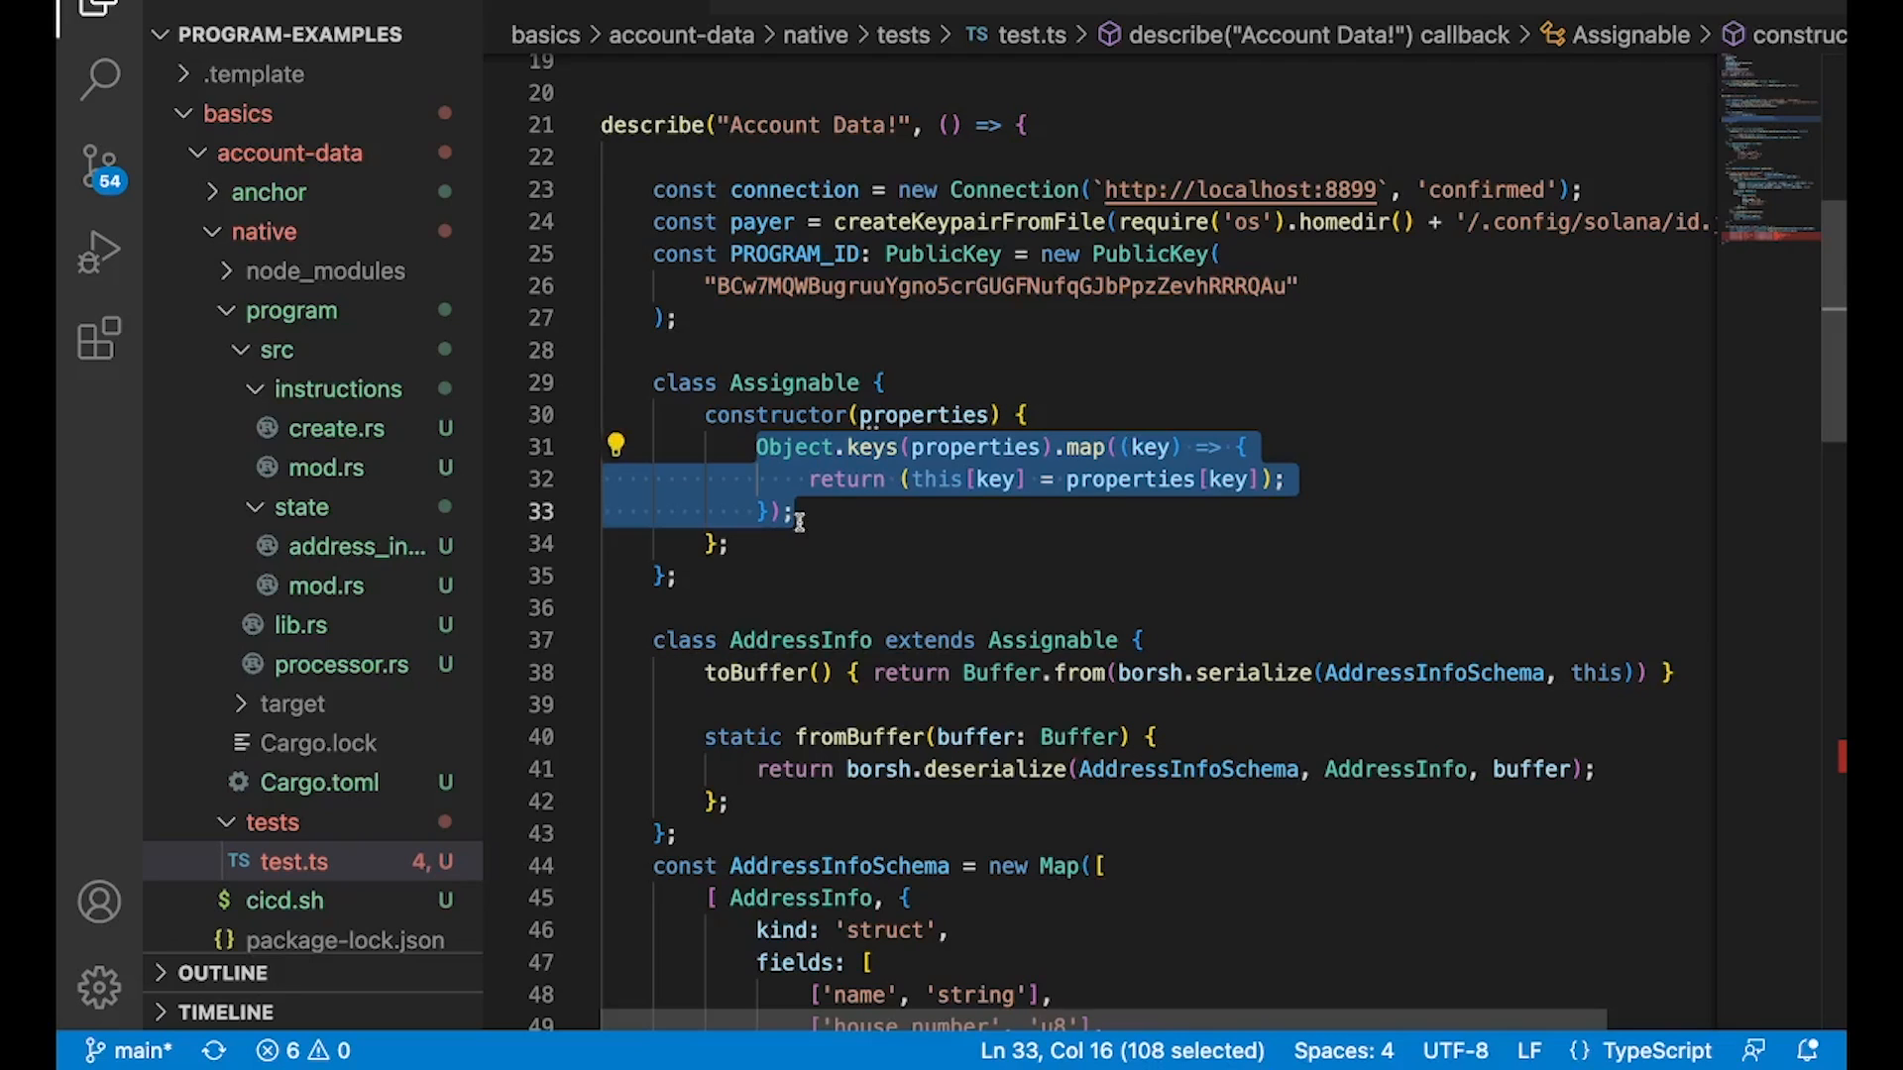
pyautogui.scroll(-3)
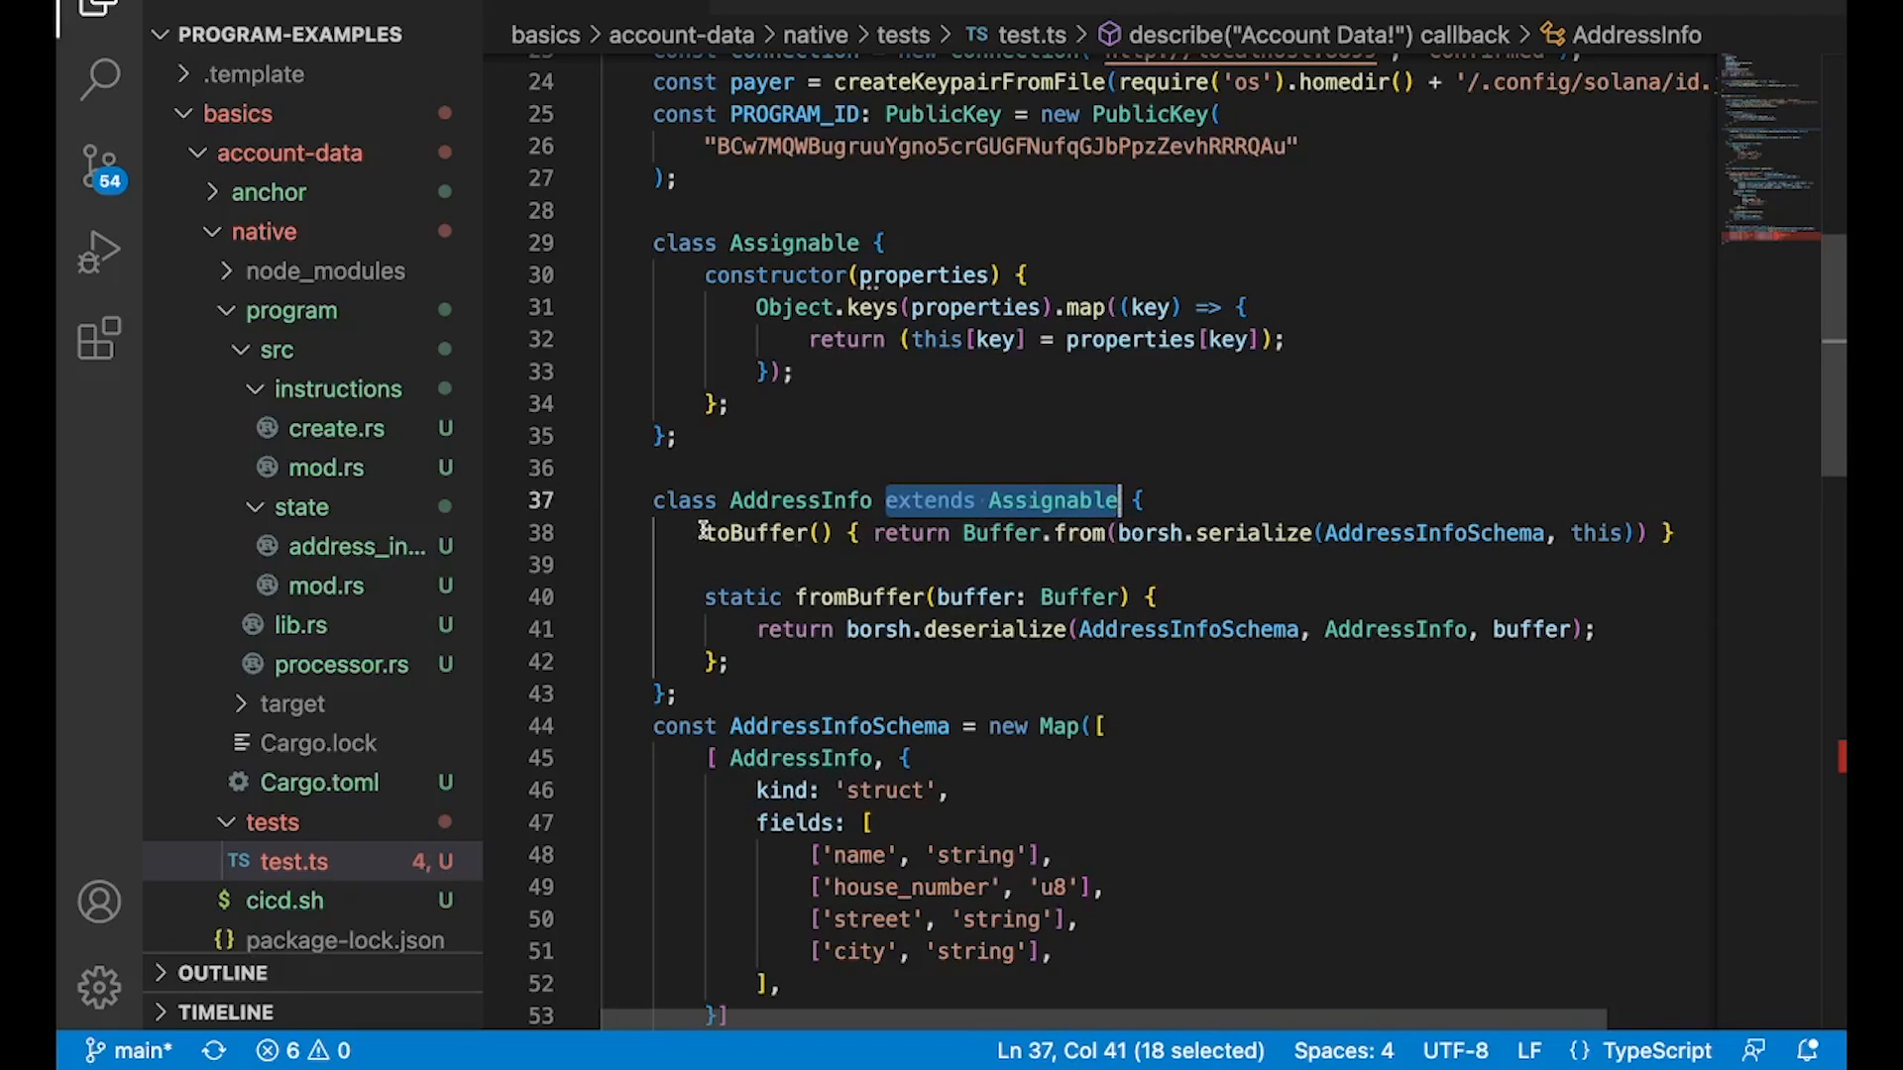
pyautogui.doubleClick(861, 597)
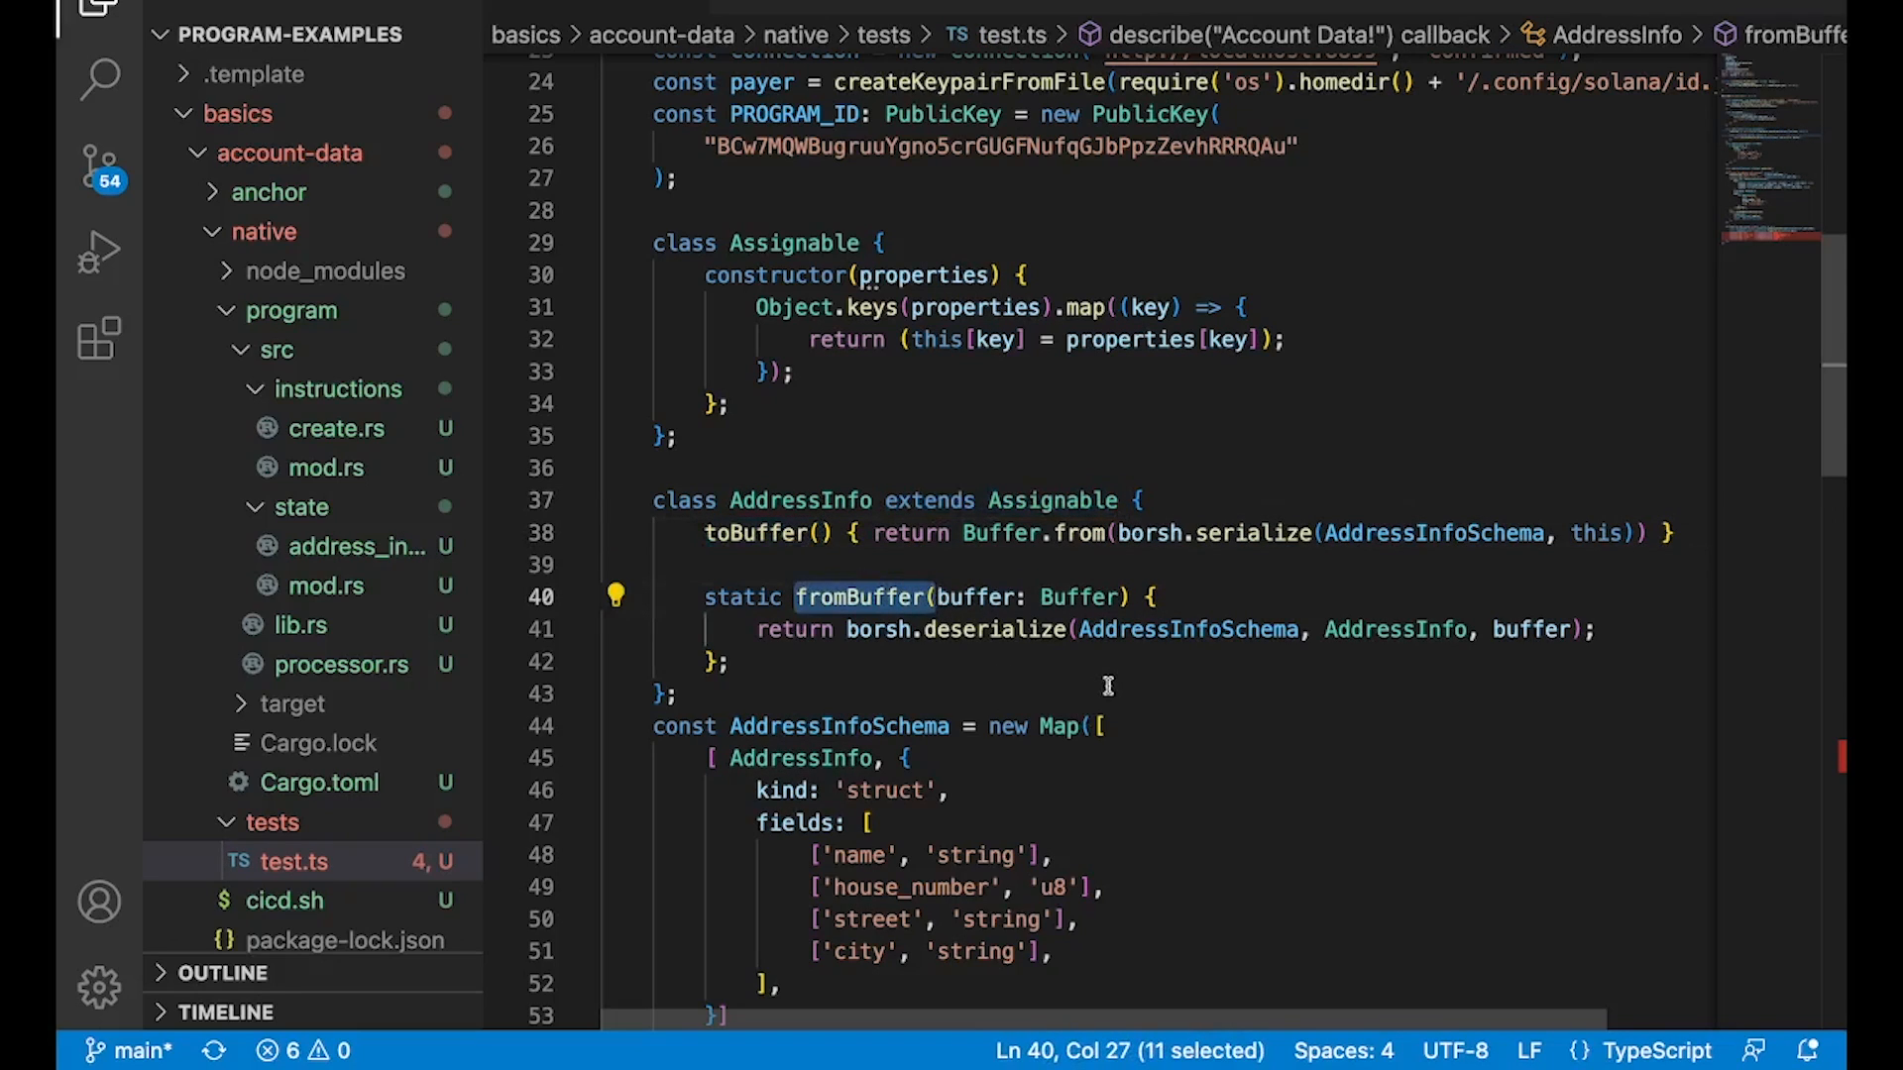
pyautogui.scroll(-3)
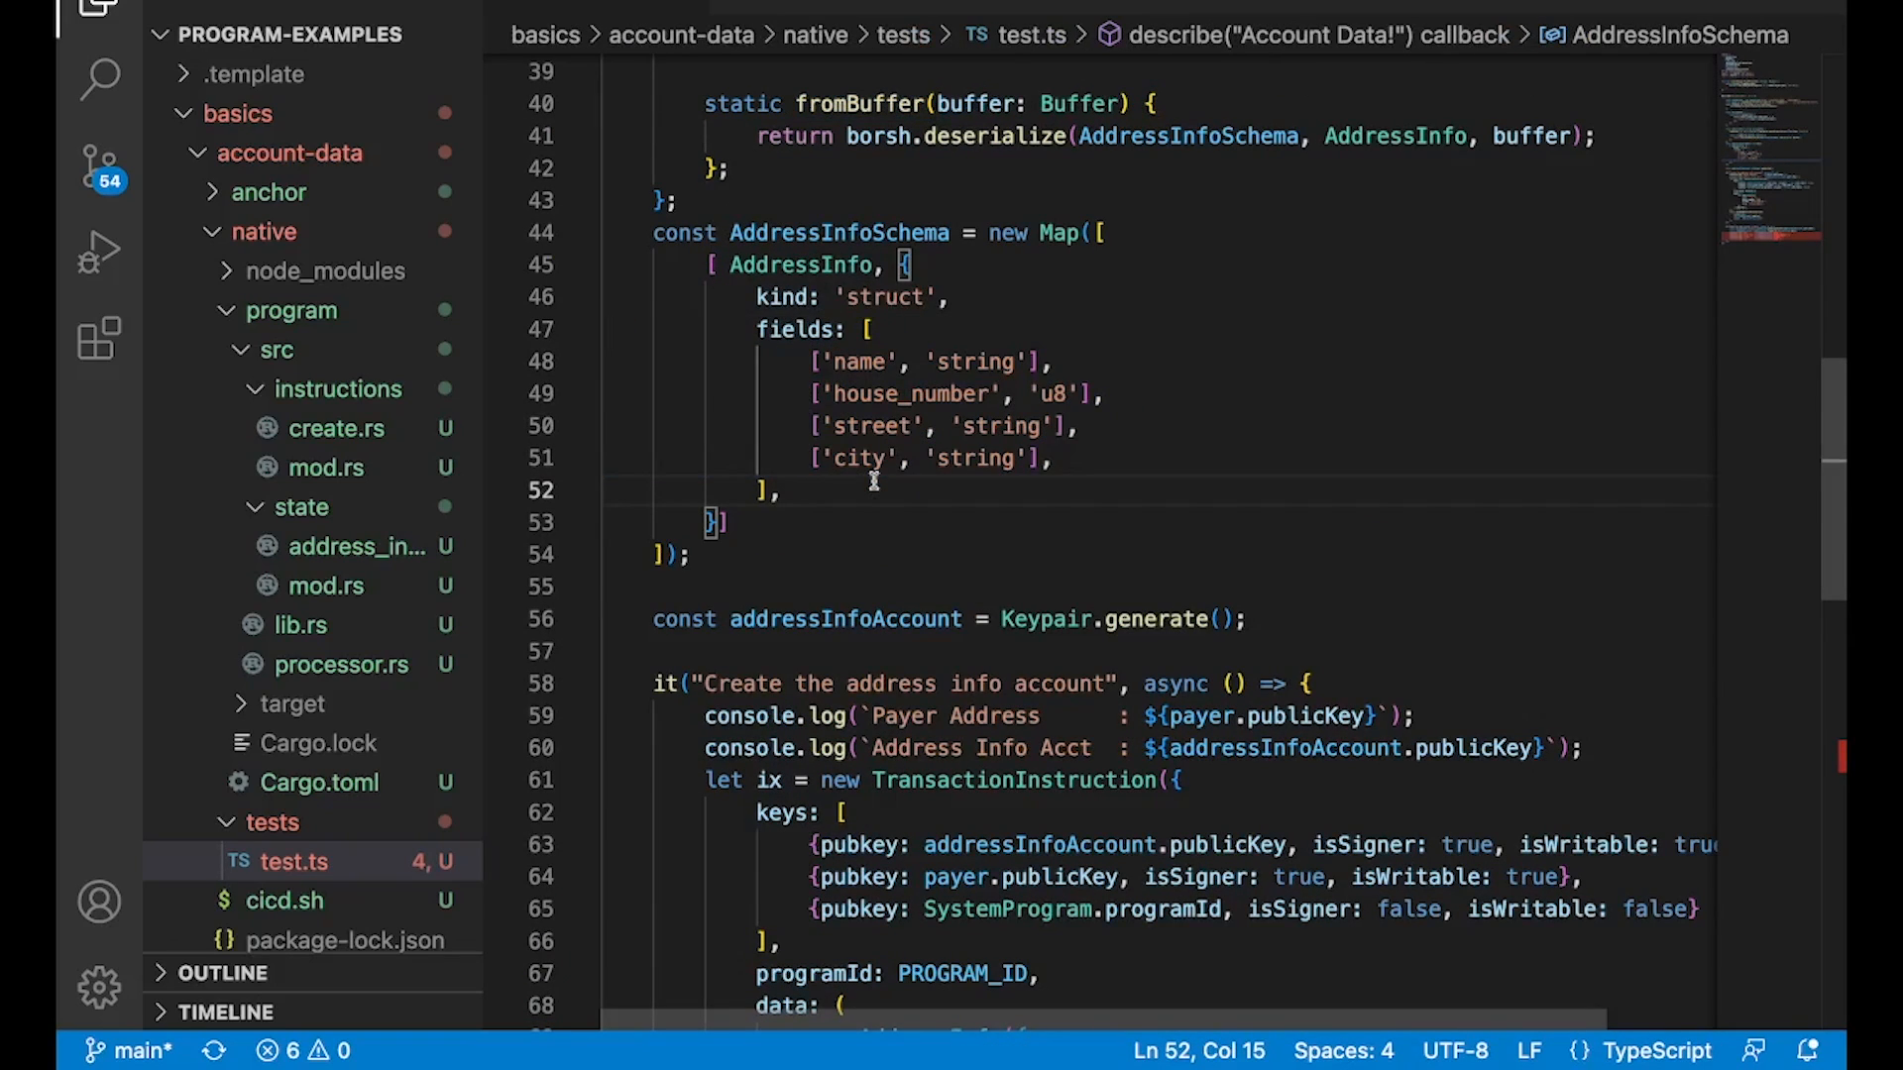
pyautogui.moveTo(1085, 579)
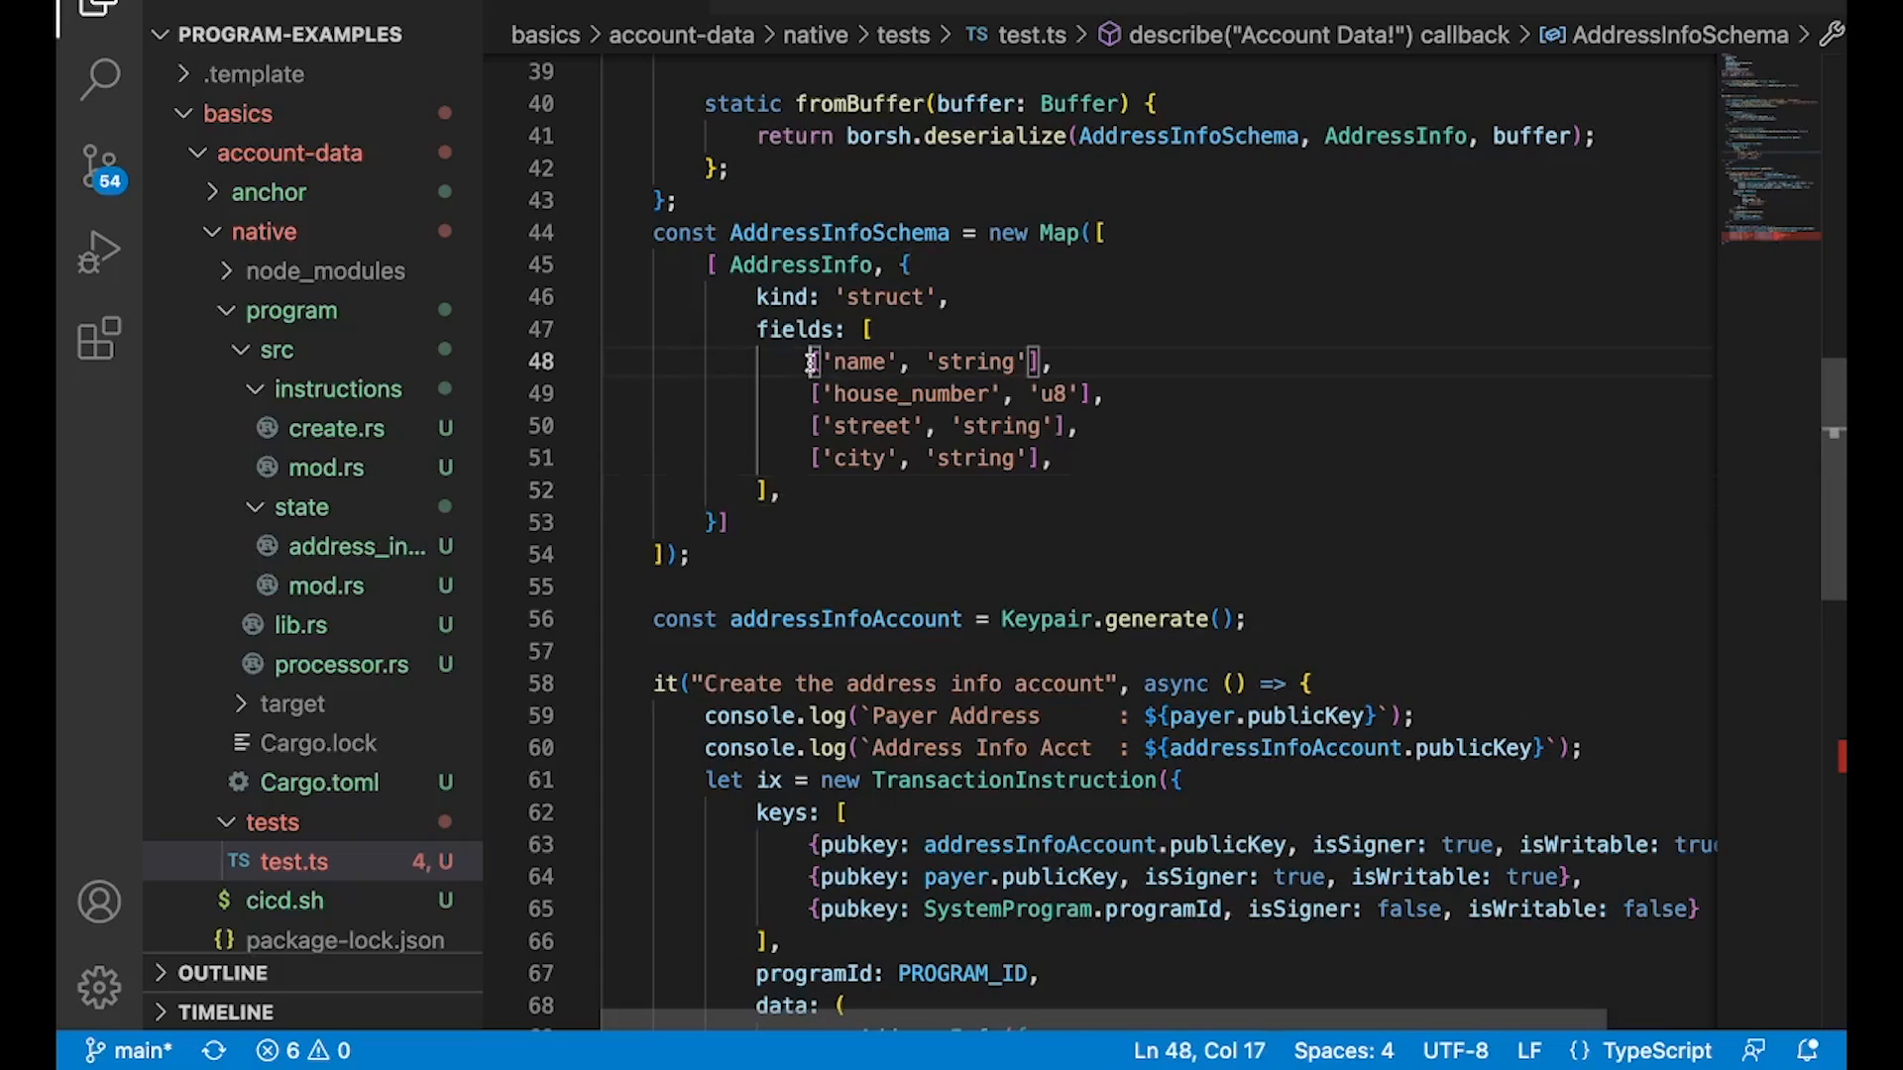
pyautogui.moveTo(804, 361); pyautogui.dragTo(1053, 459)
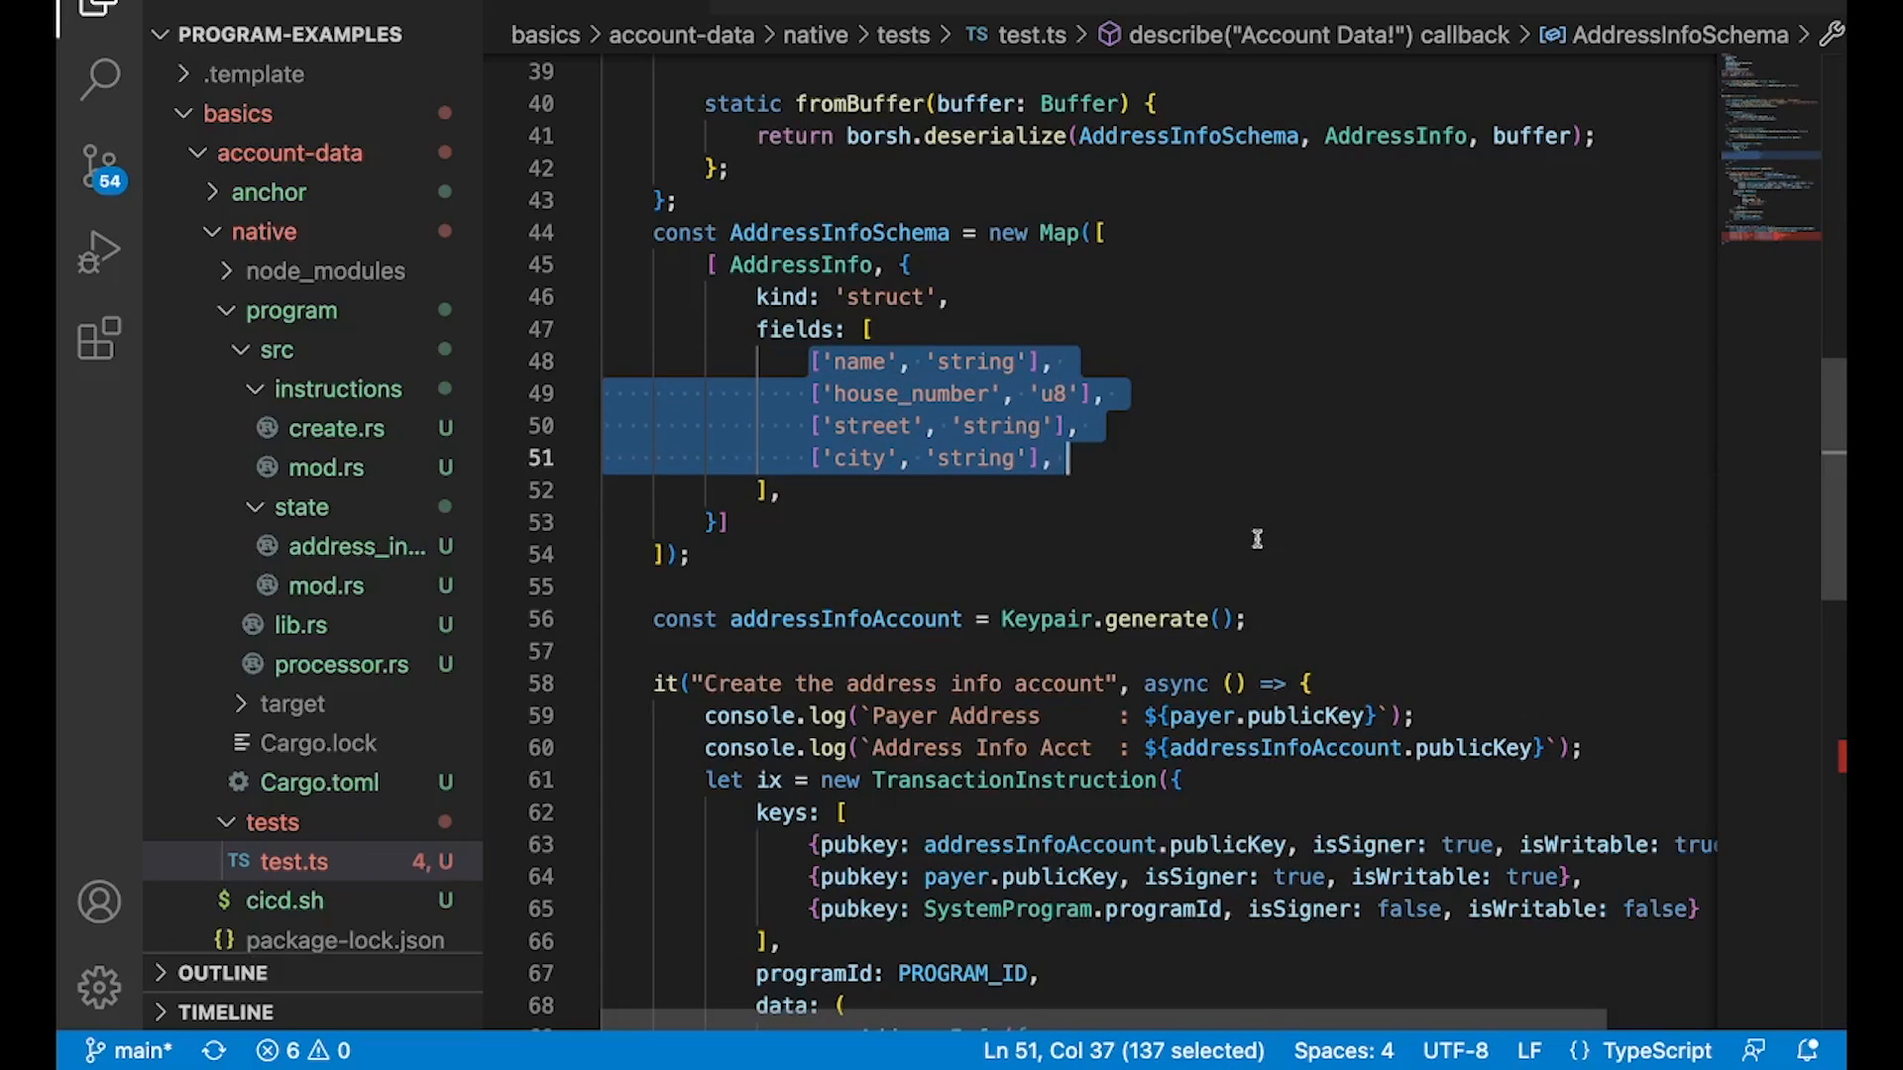
pyautogui.moveTo(1117, 458)
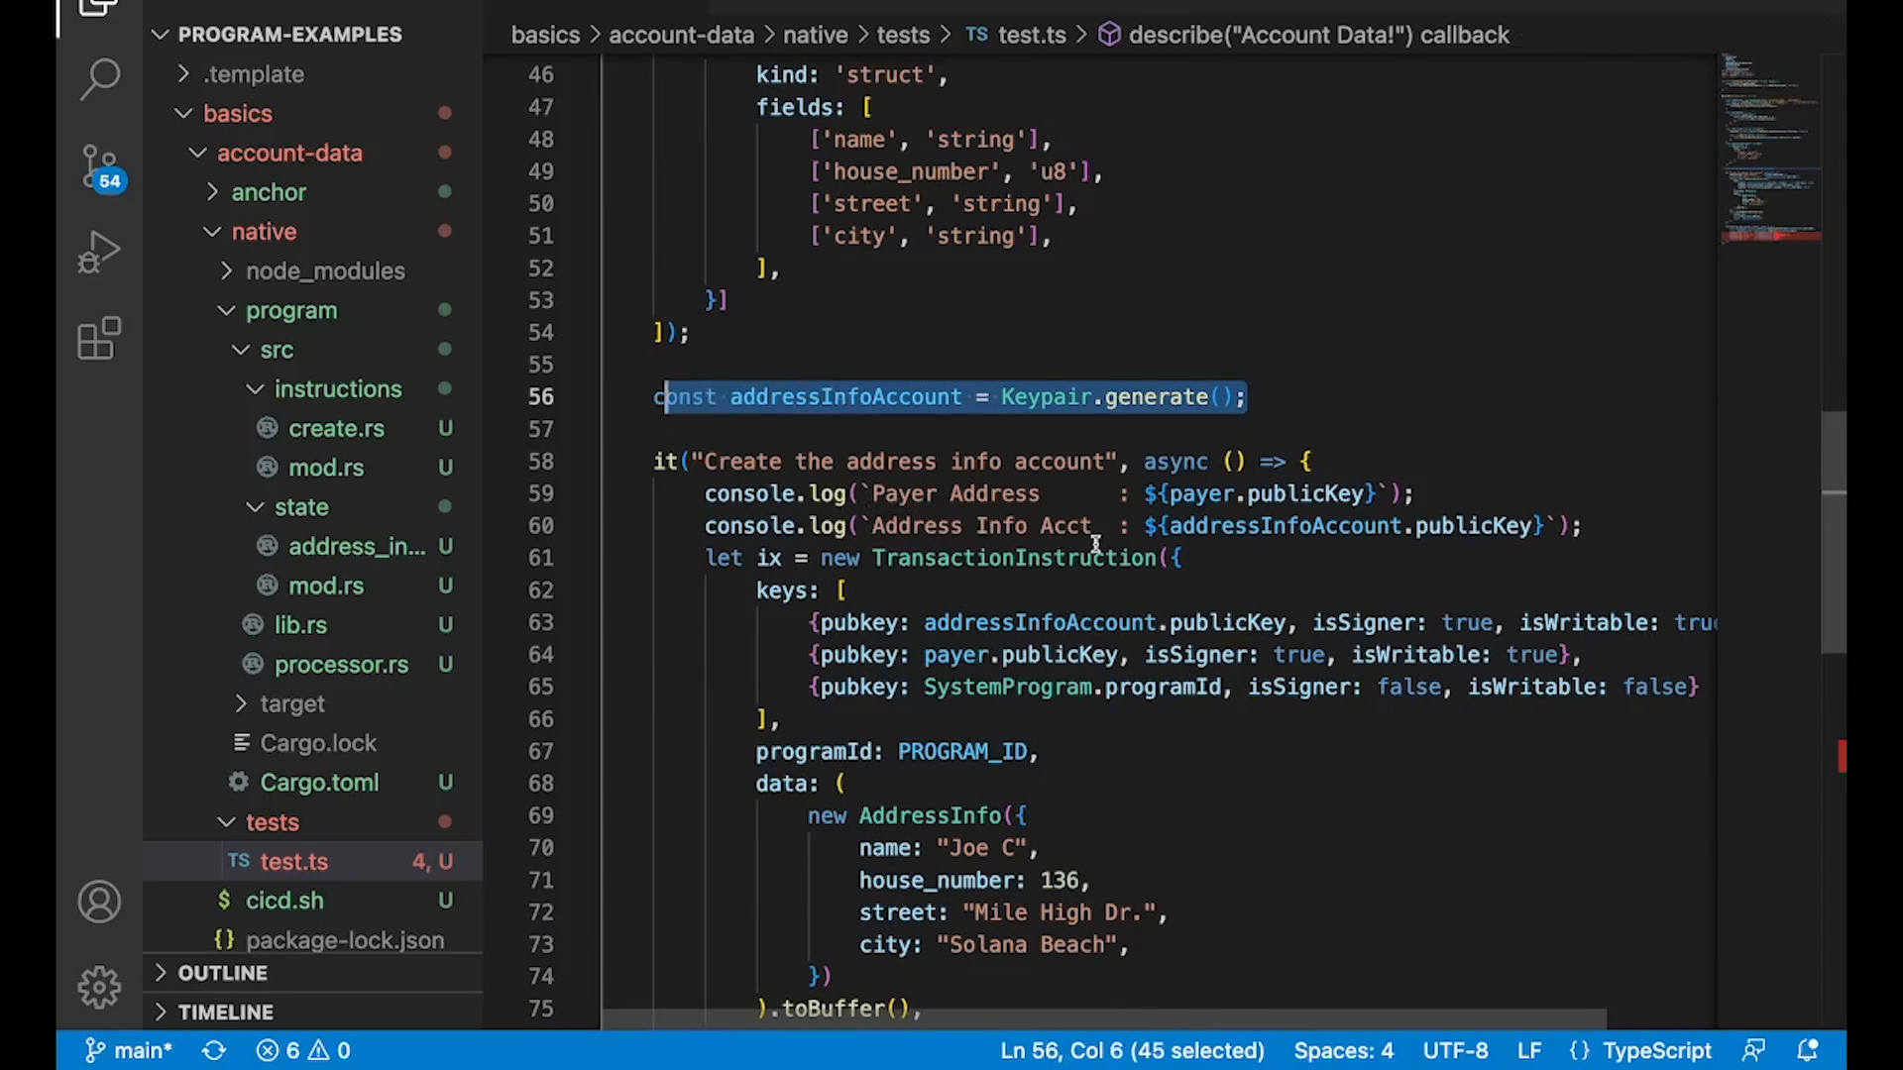
pyautogui.moveTo(1293, 741)
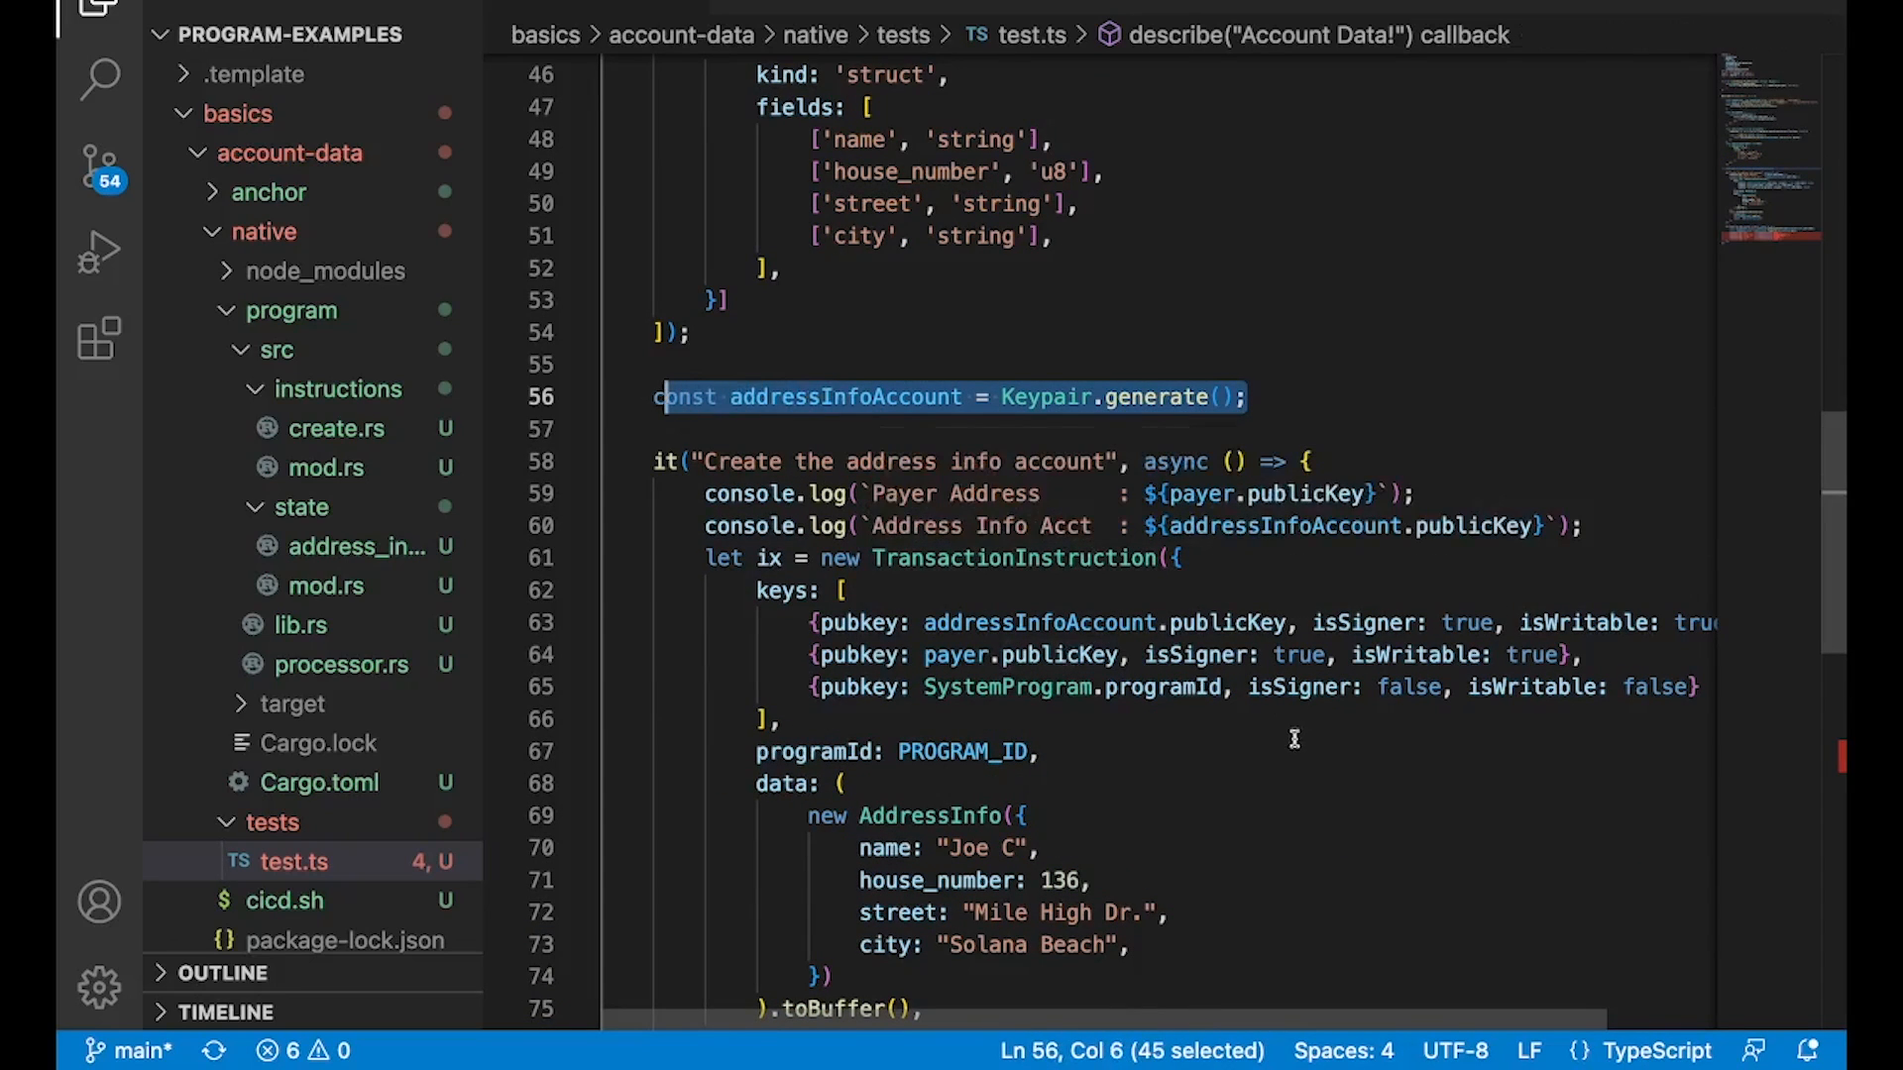
pyautogui.scroll(-3)
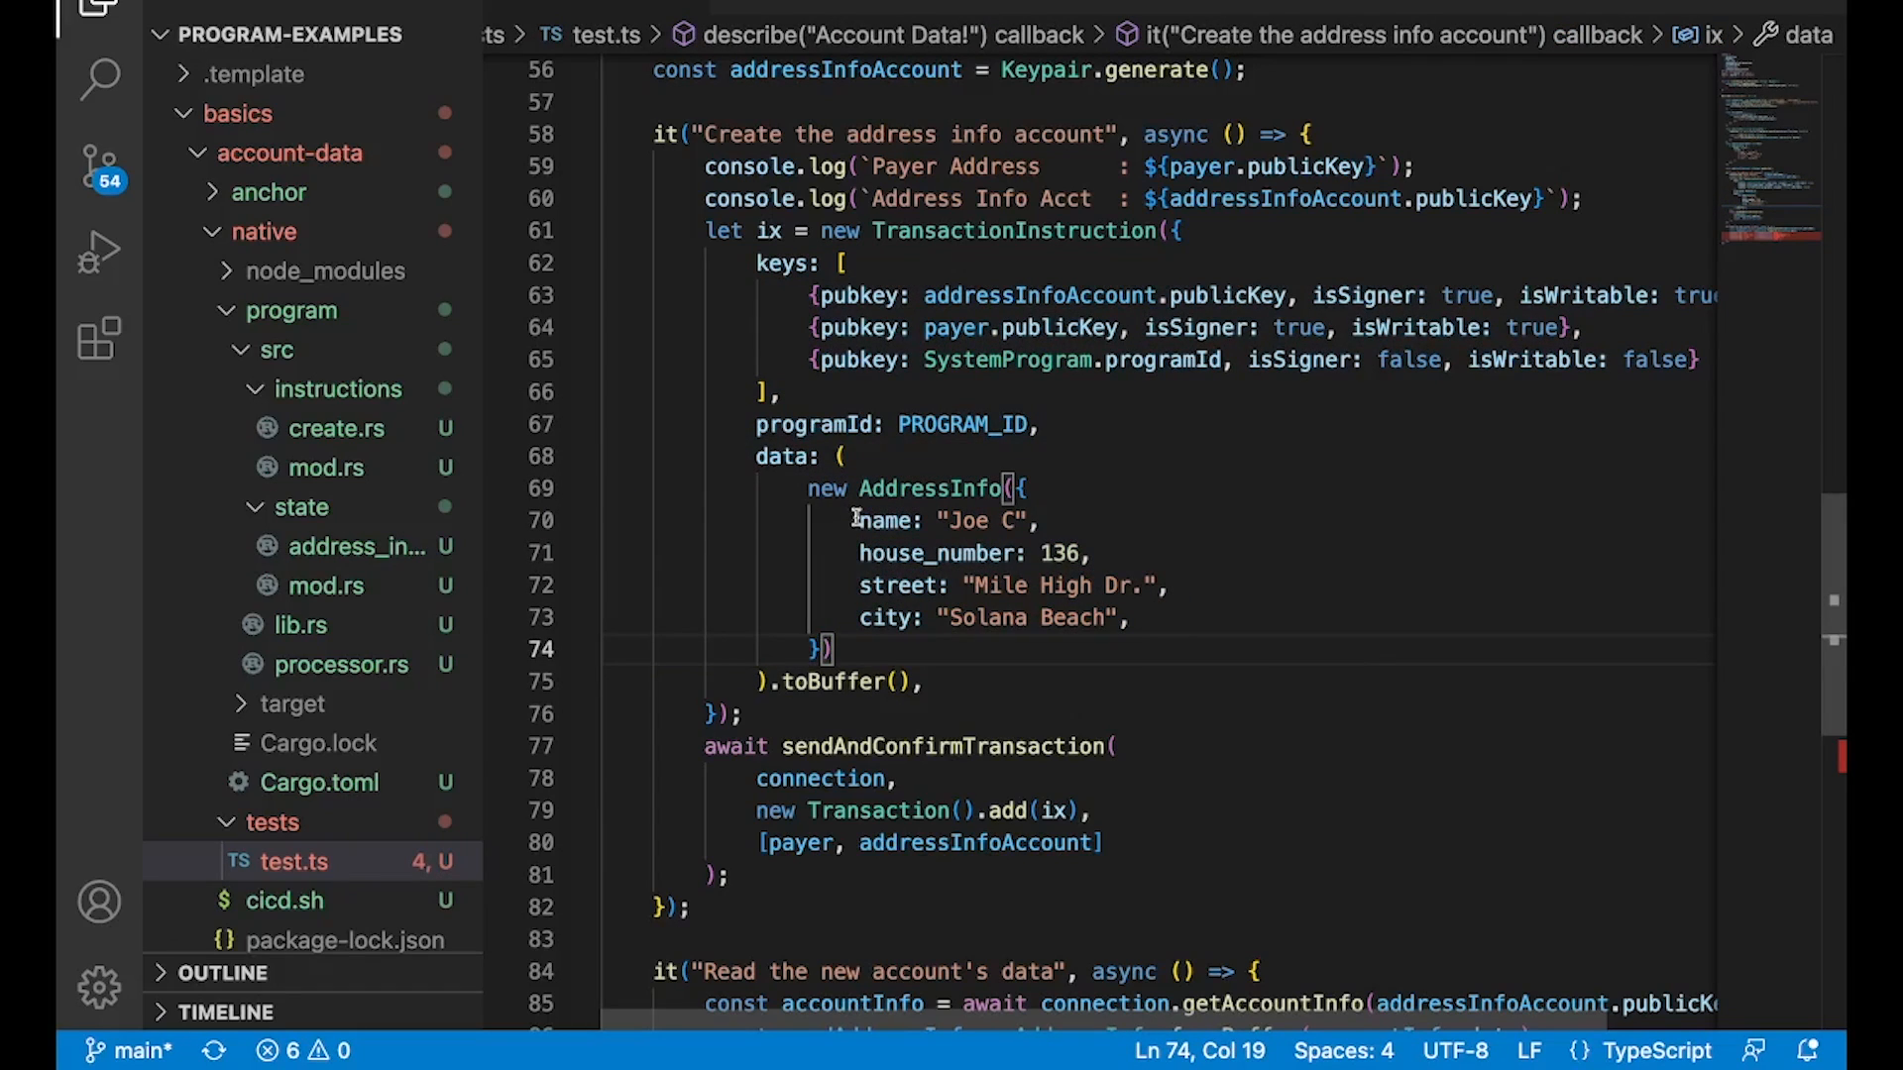
pyautogui.moveTo(856, 520); pyautogui.dragTo(1127, 618)
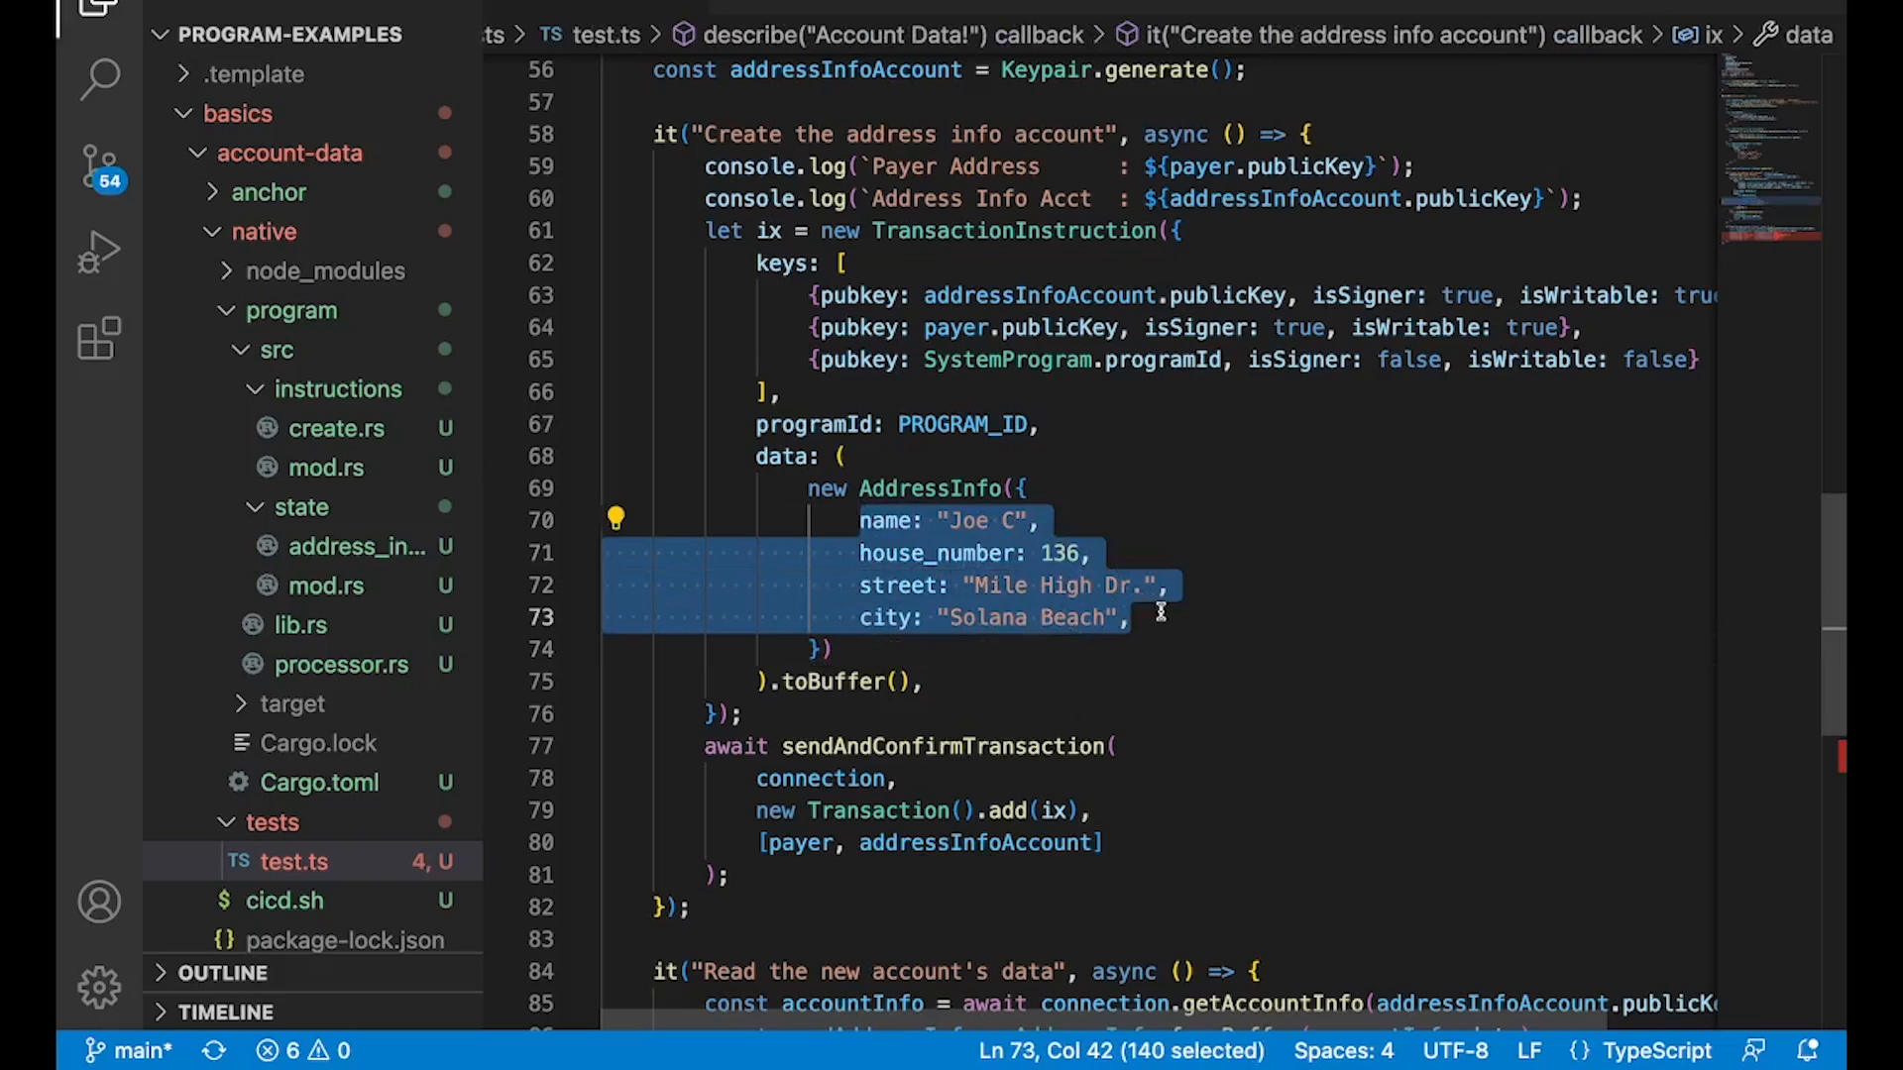
pyautogui.click(804, 487)
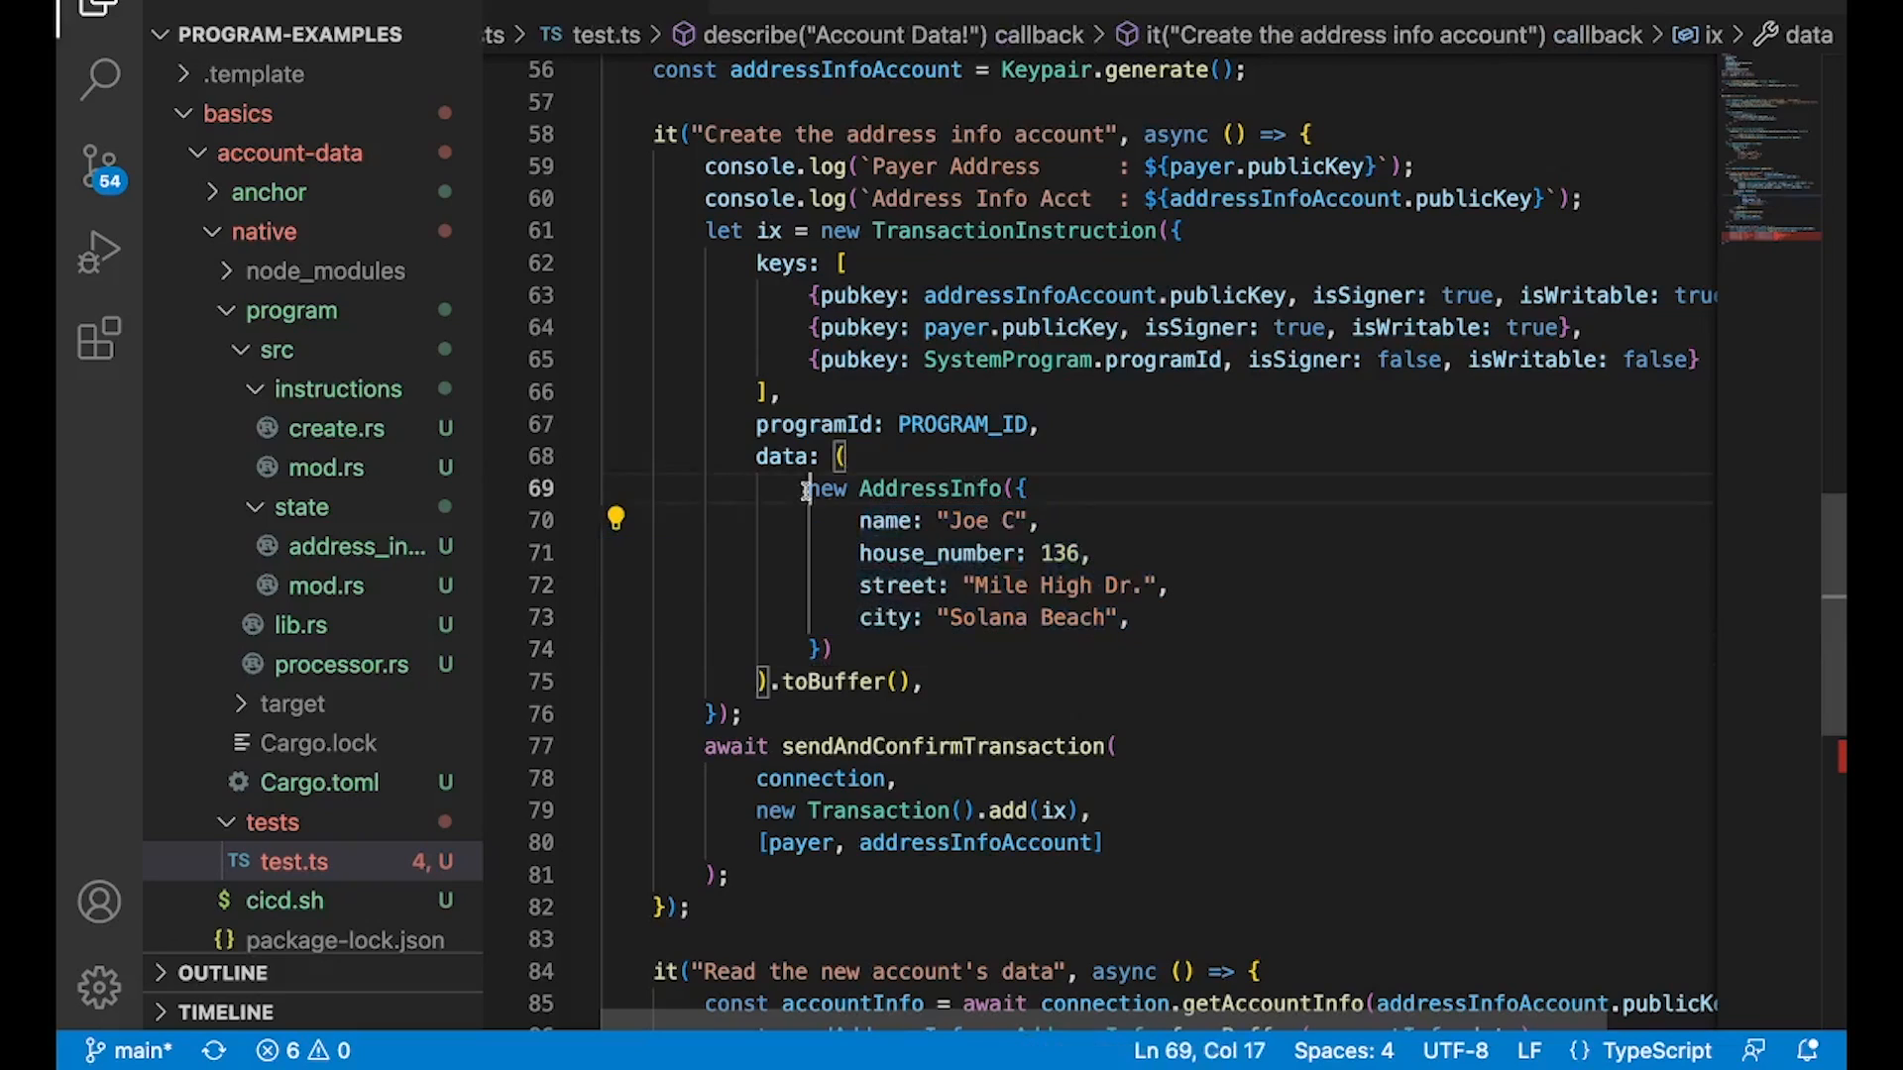
pyautogui.moveTo(804, 487); pyautogui.dragTo(828, 649)
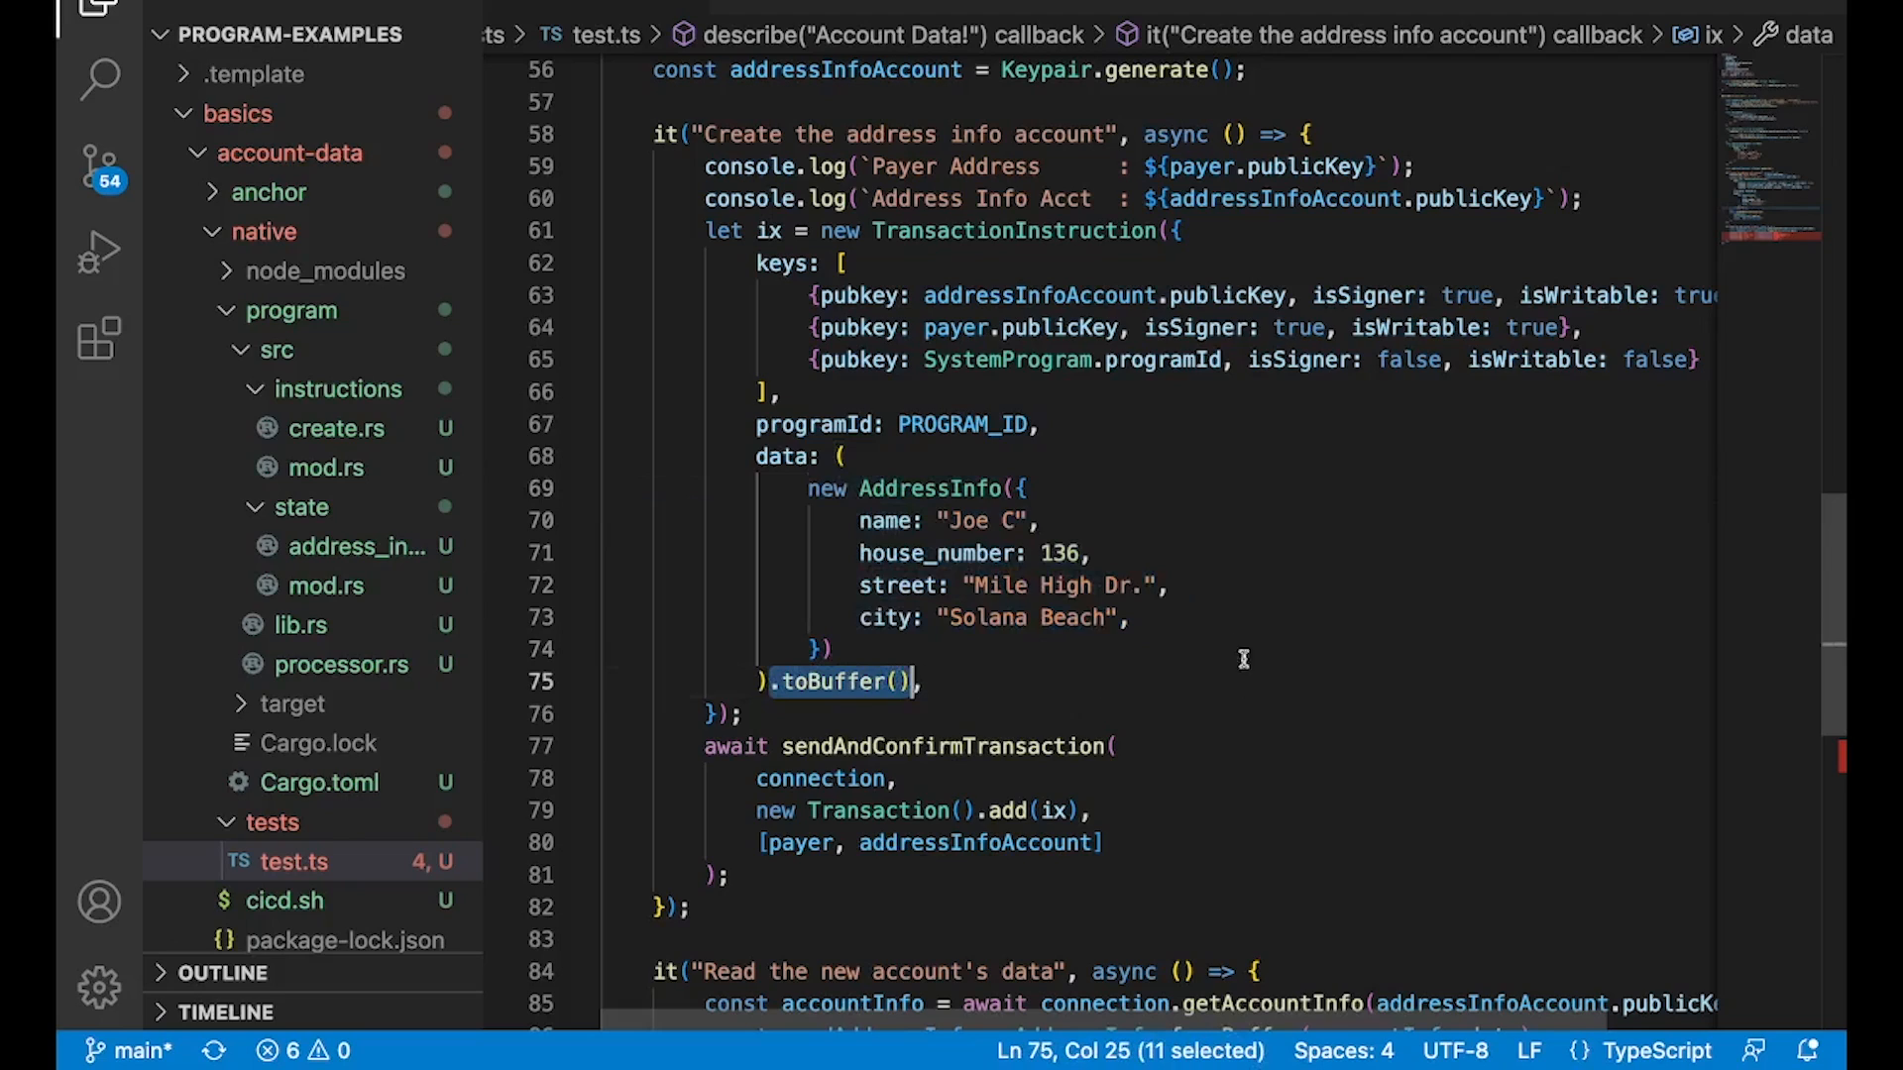
pyautogui.moveTo(1262, 686)
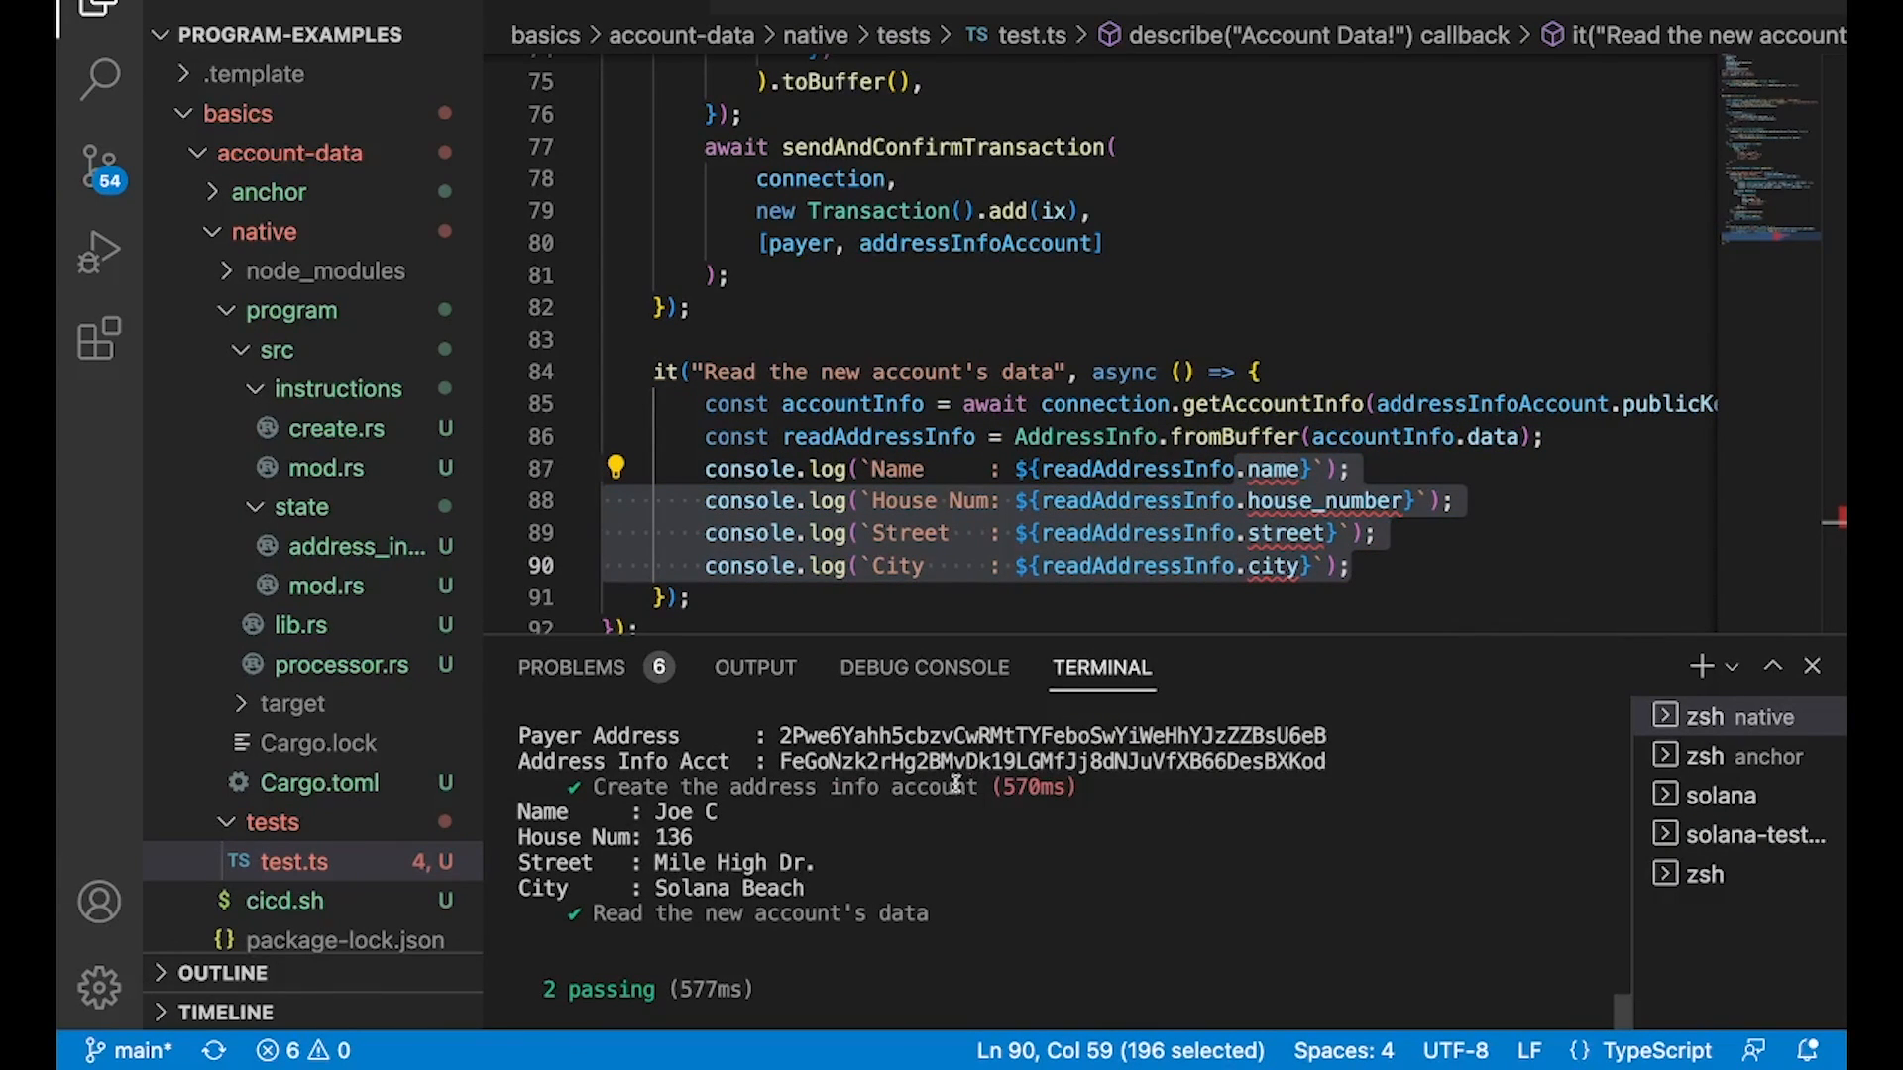
pyautogui.moveTo(522, 811); pyautogui.dragTo(849, 888)
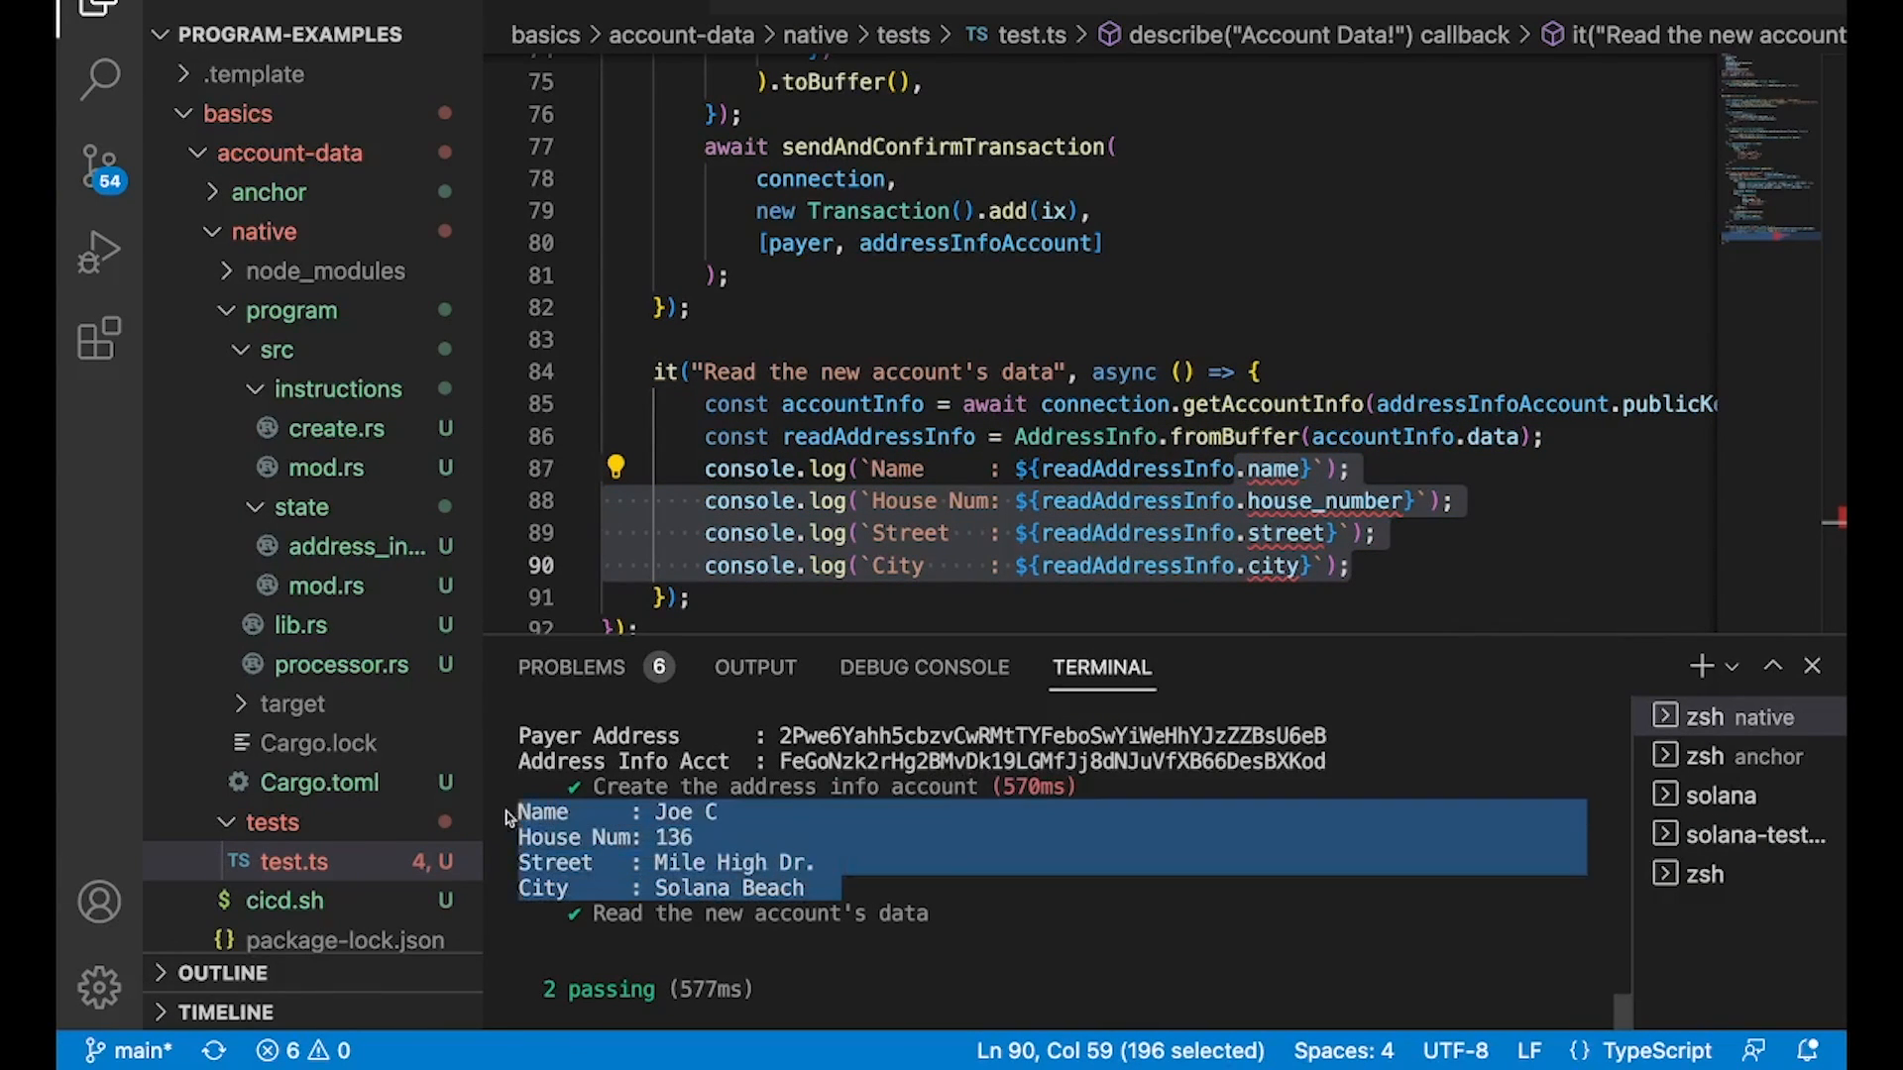
pyautogui.click(1022, 885)
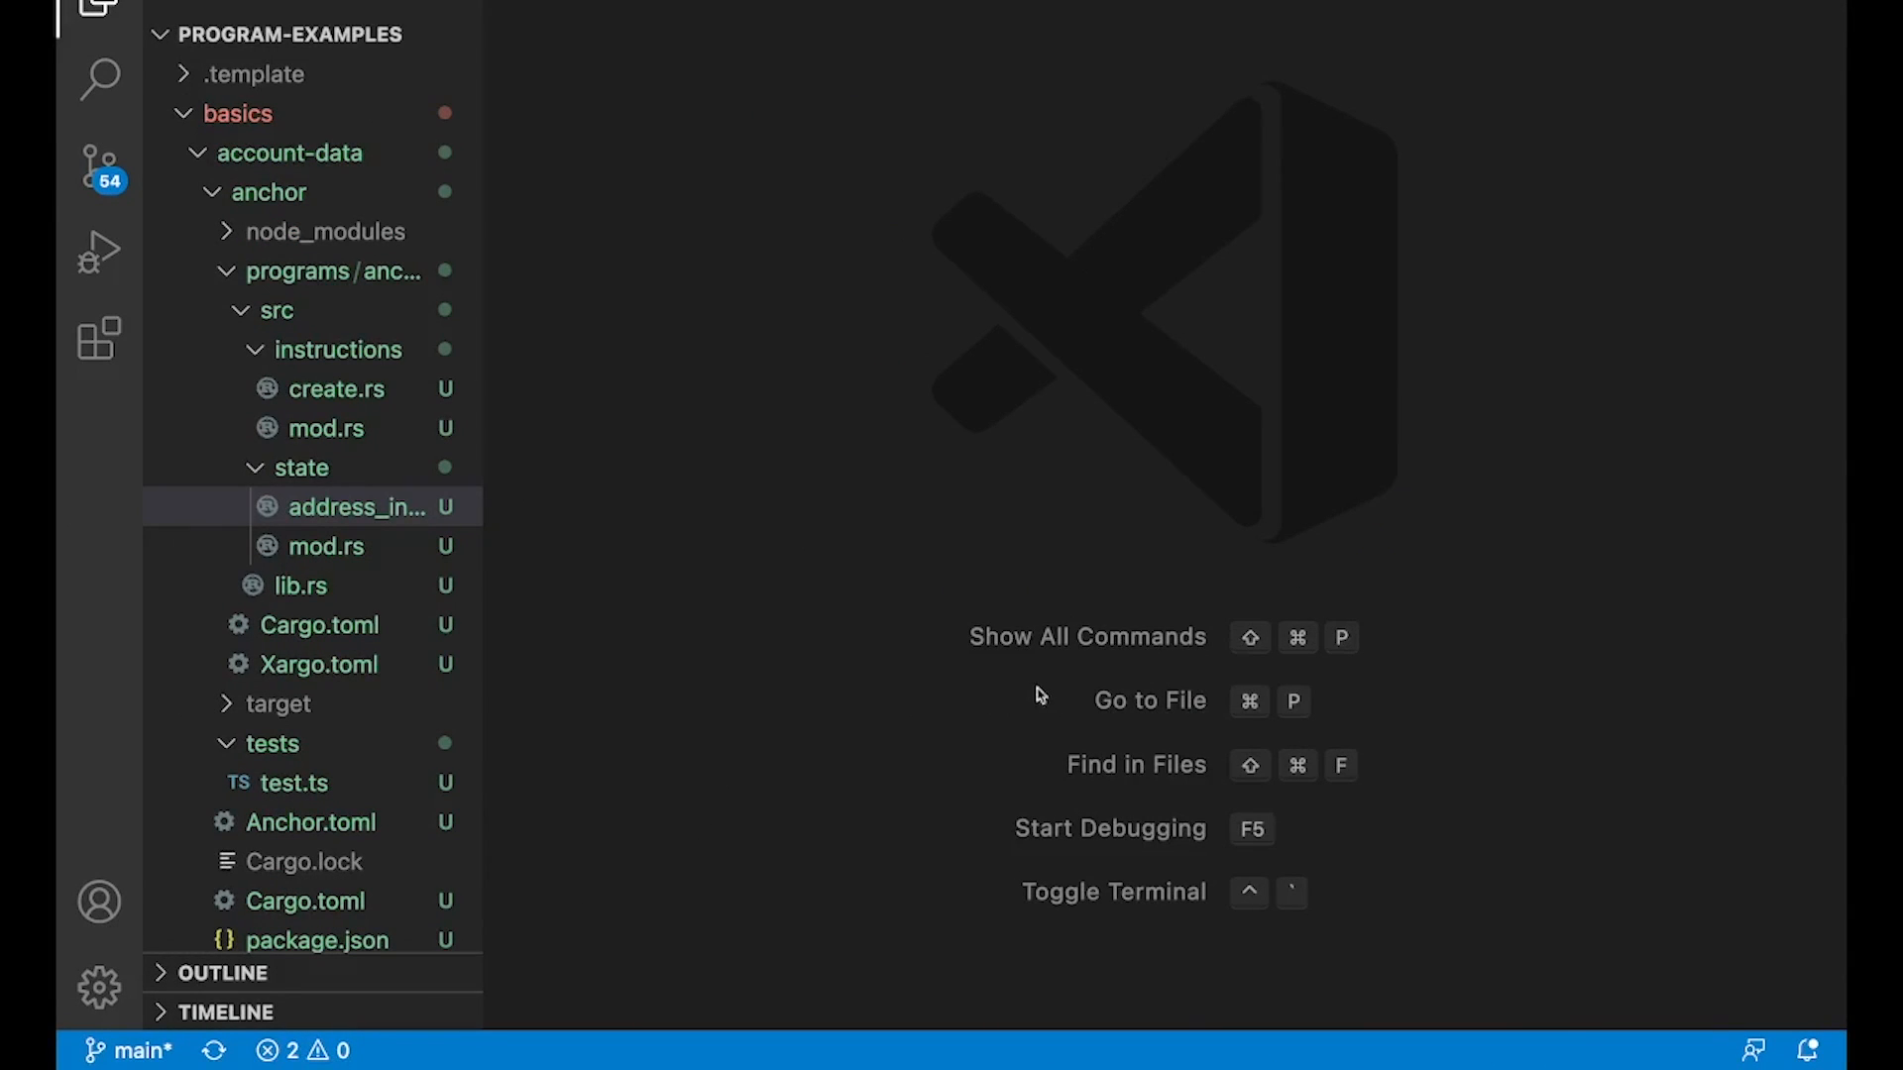
# Step: Highlight create_address_info in the Anchor lib.rs, view address_info.rs, then open create.rs
pyautogui.click(301, 467)
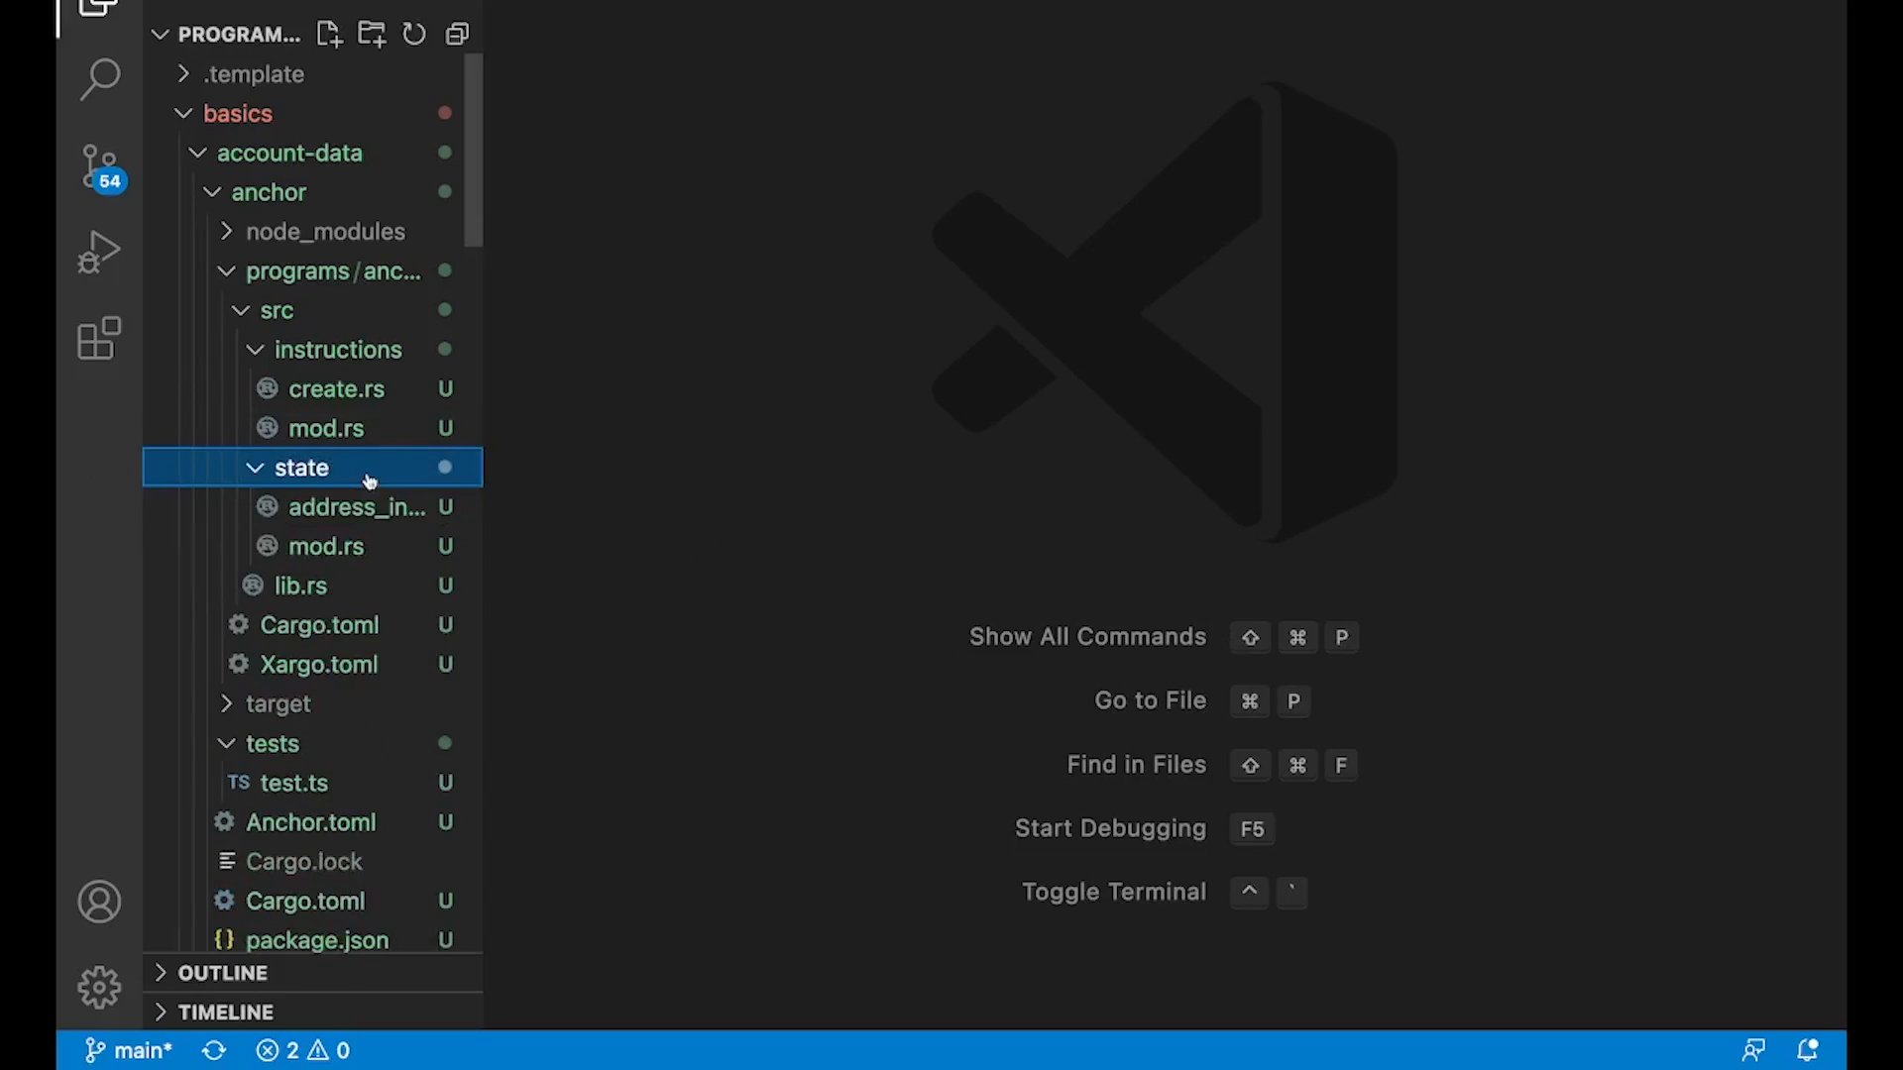
pyautogui.click(299, 585)
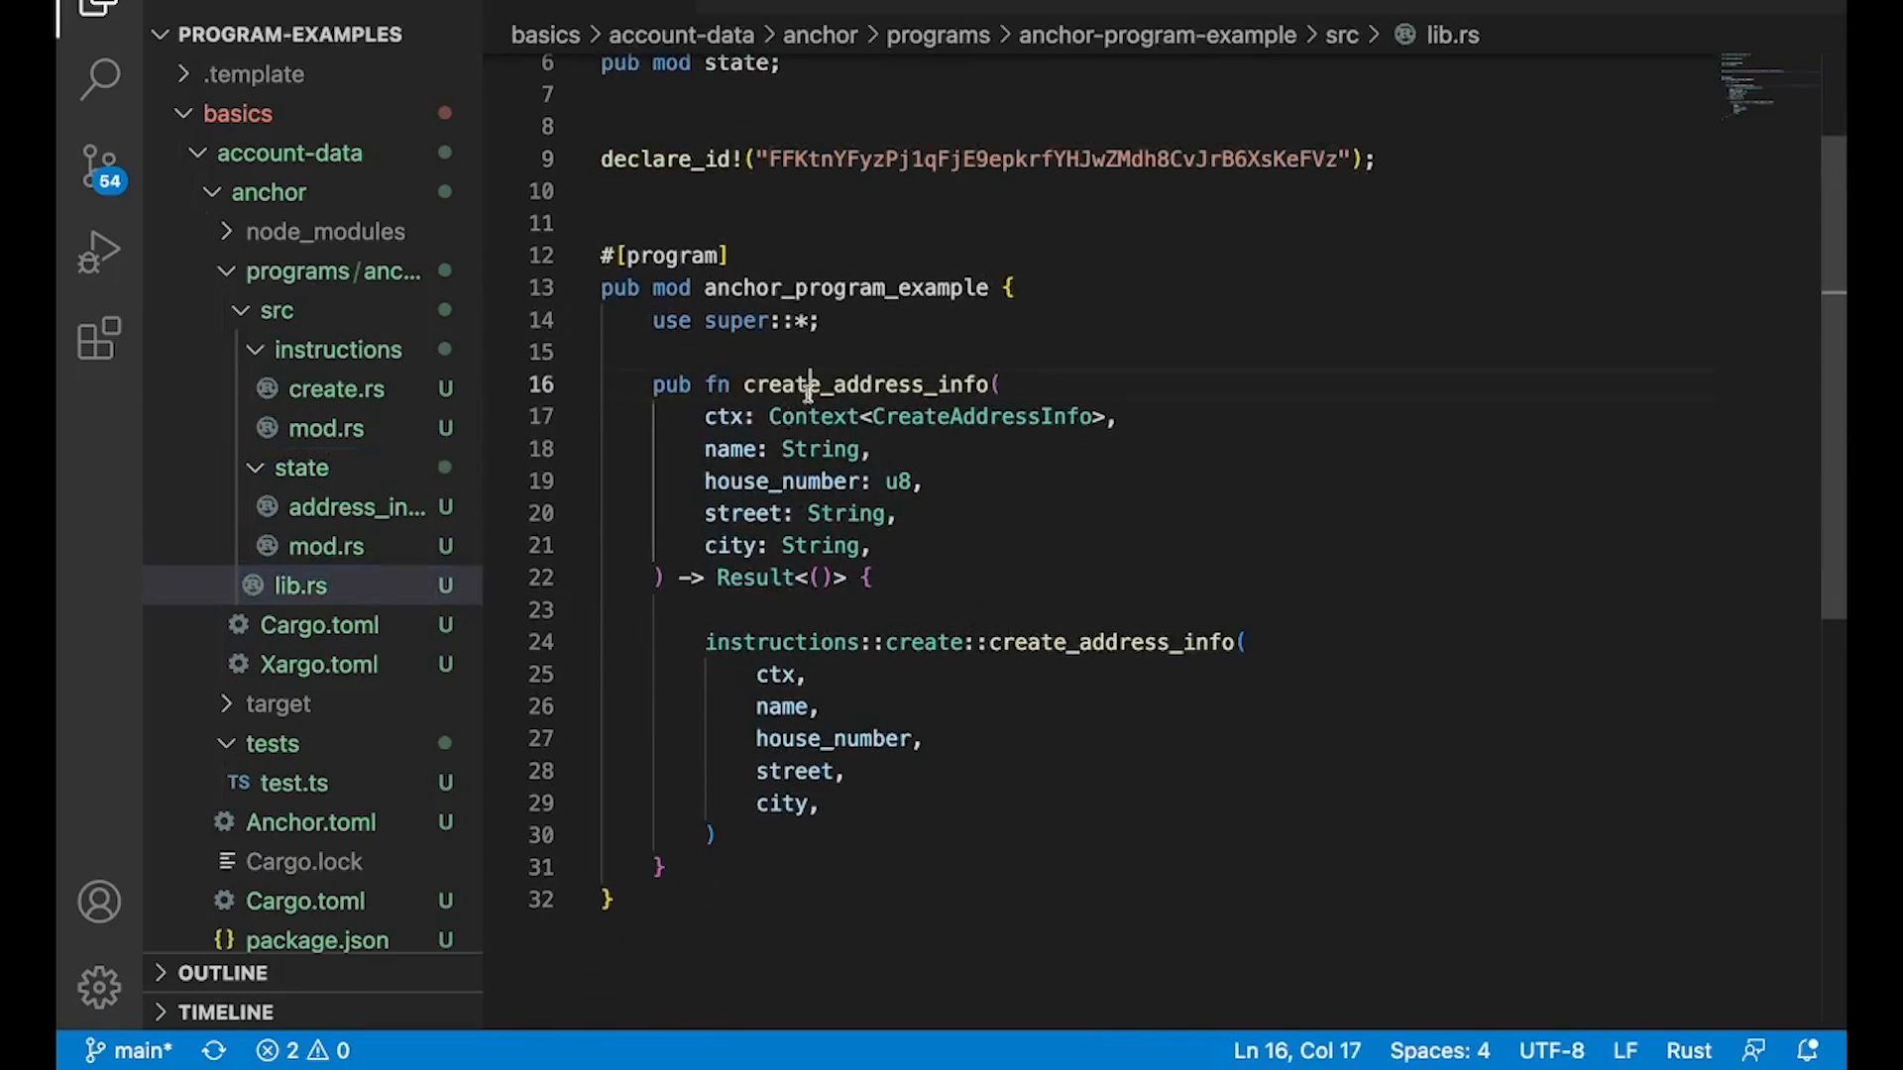
pyautogui.doubleClick(865, 385)
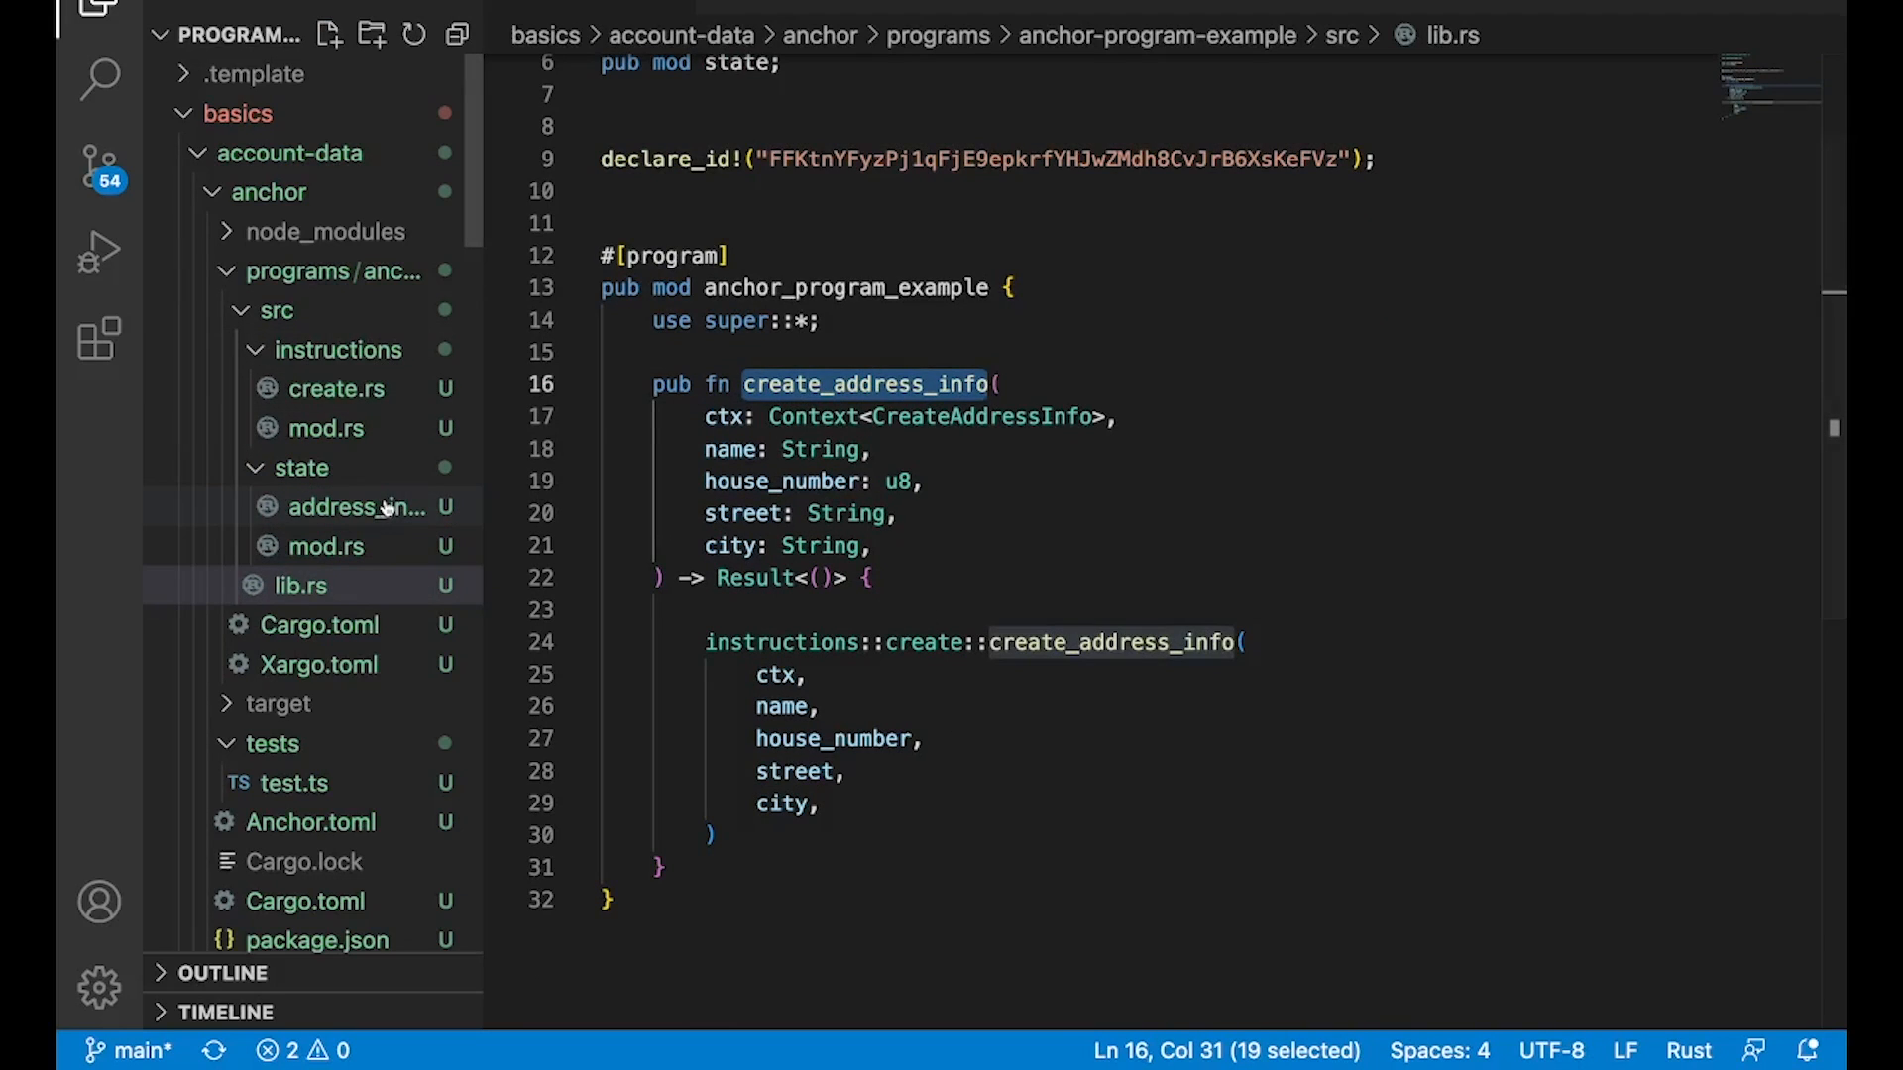
pyautogui.click(356, 507)
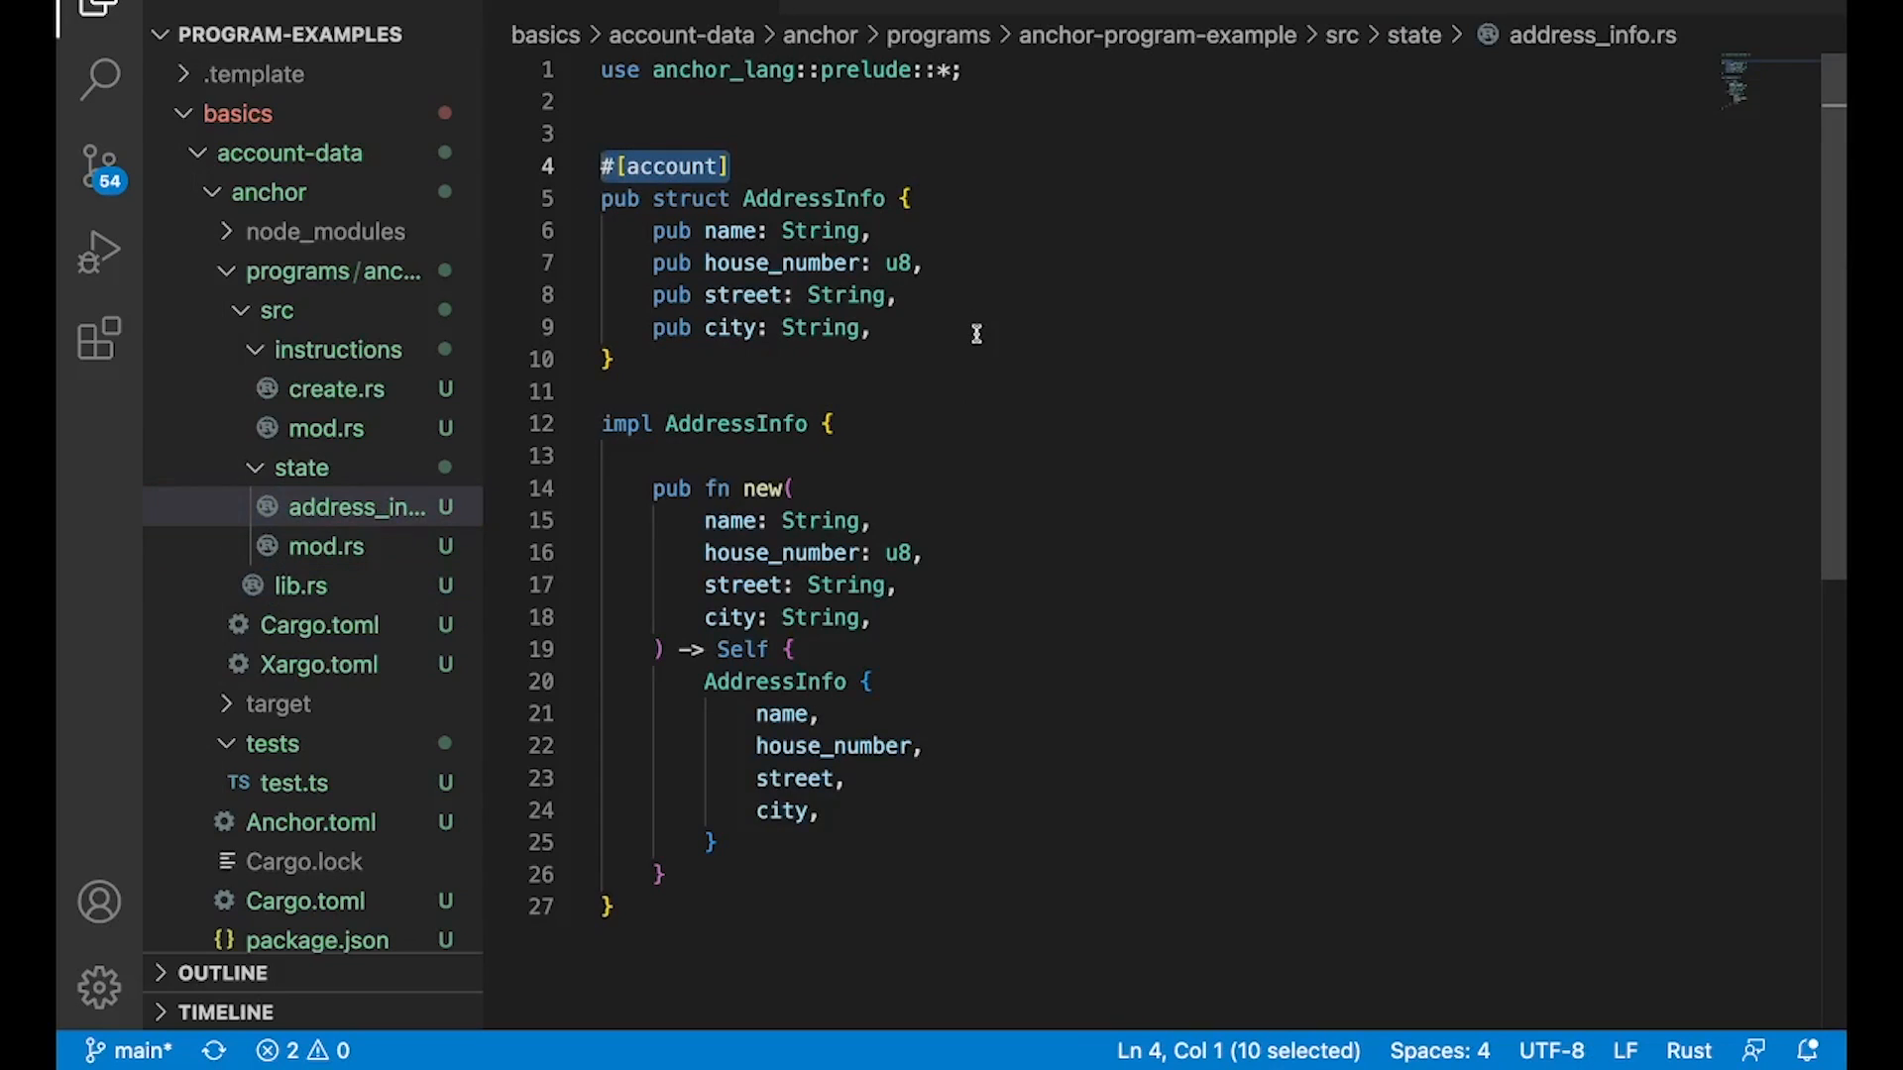
pyautogui.click(337, 388)
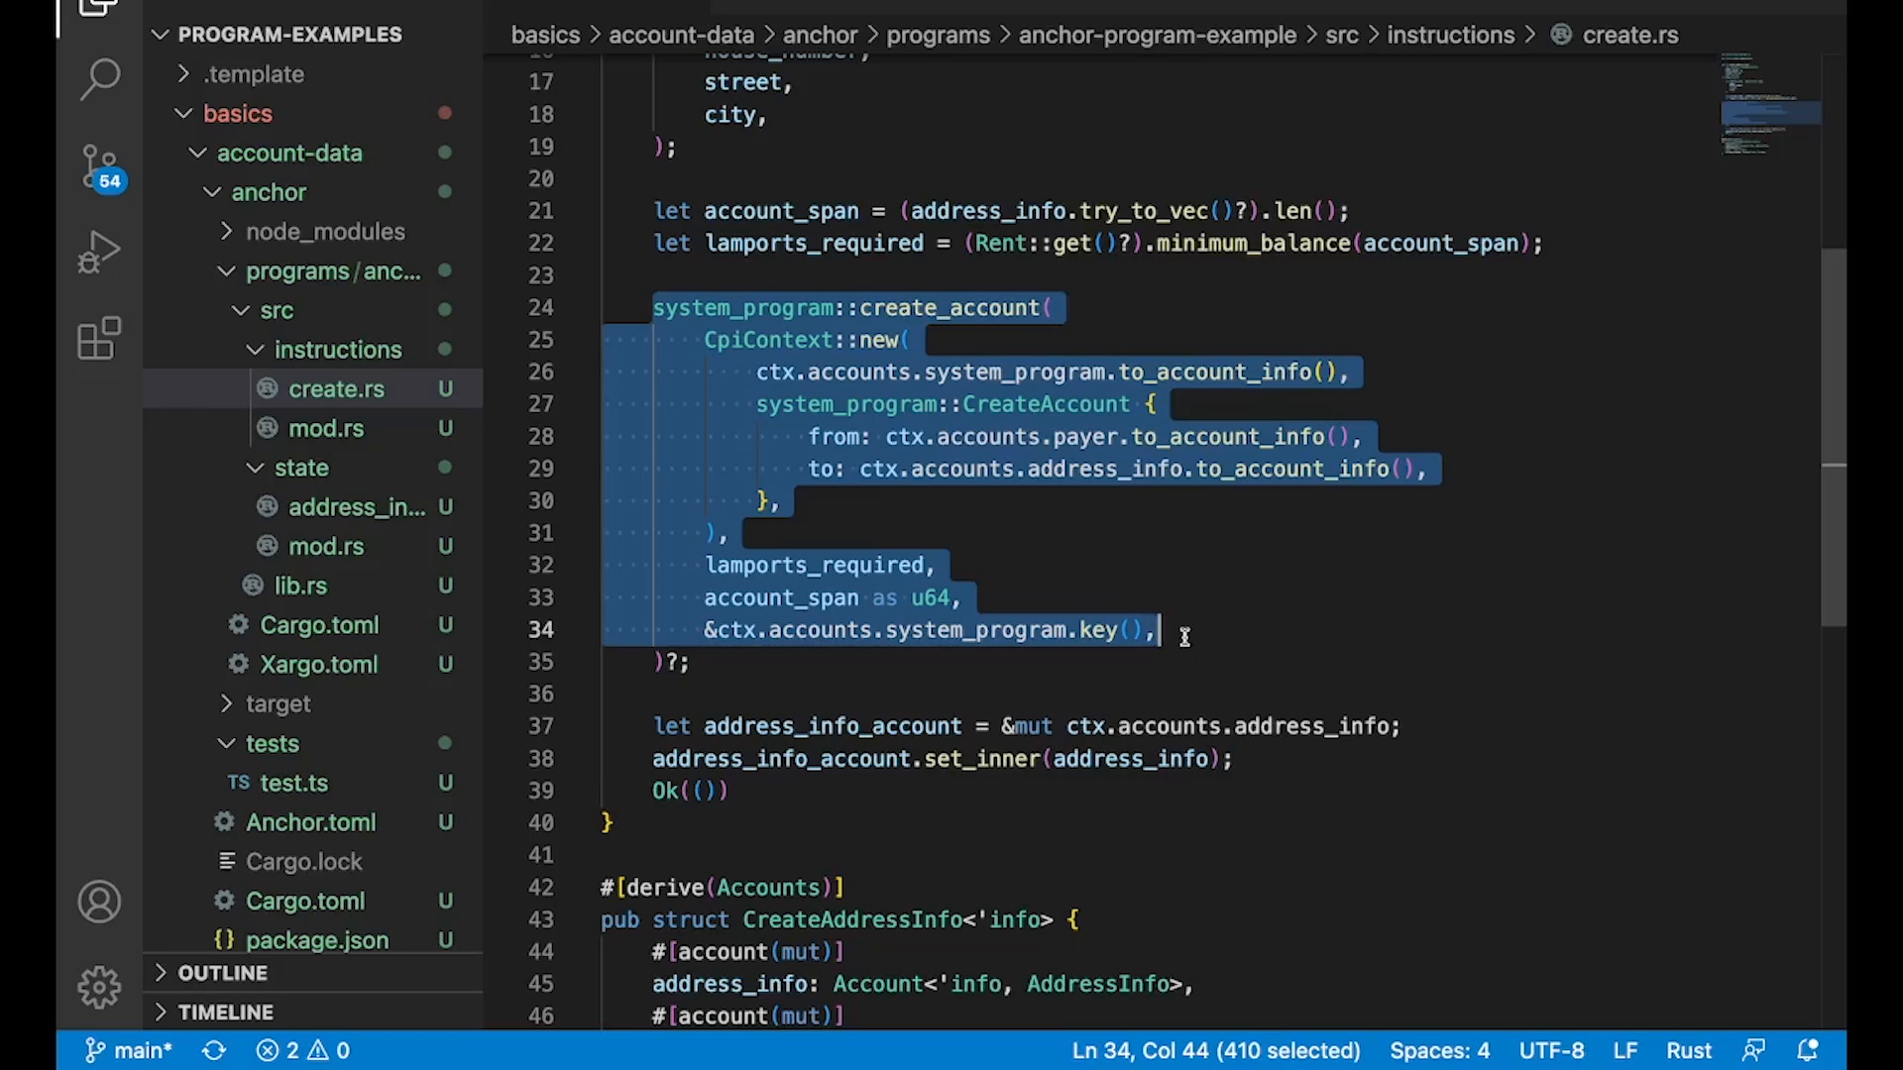
# Step: Scroll through Anchor create.rs, highlighting the create_account CPI and the AddressInfo account type
pyautogui.scroll(-3)
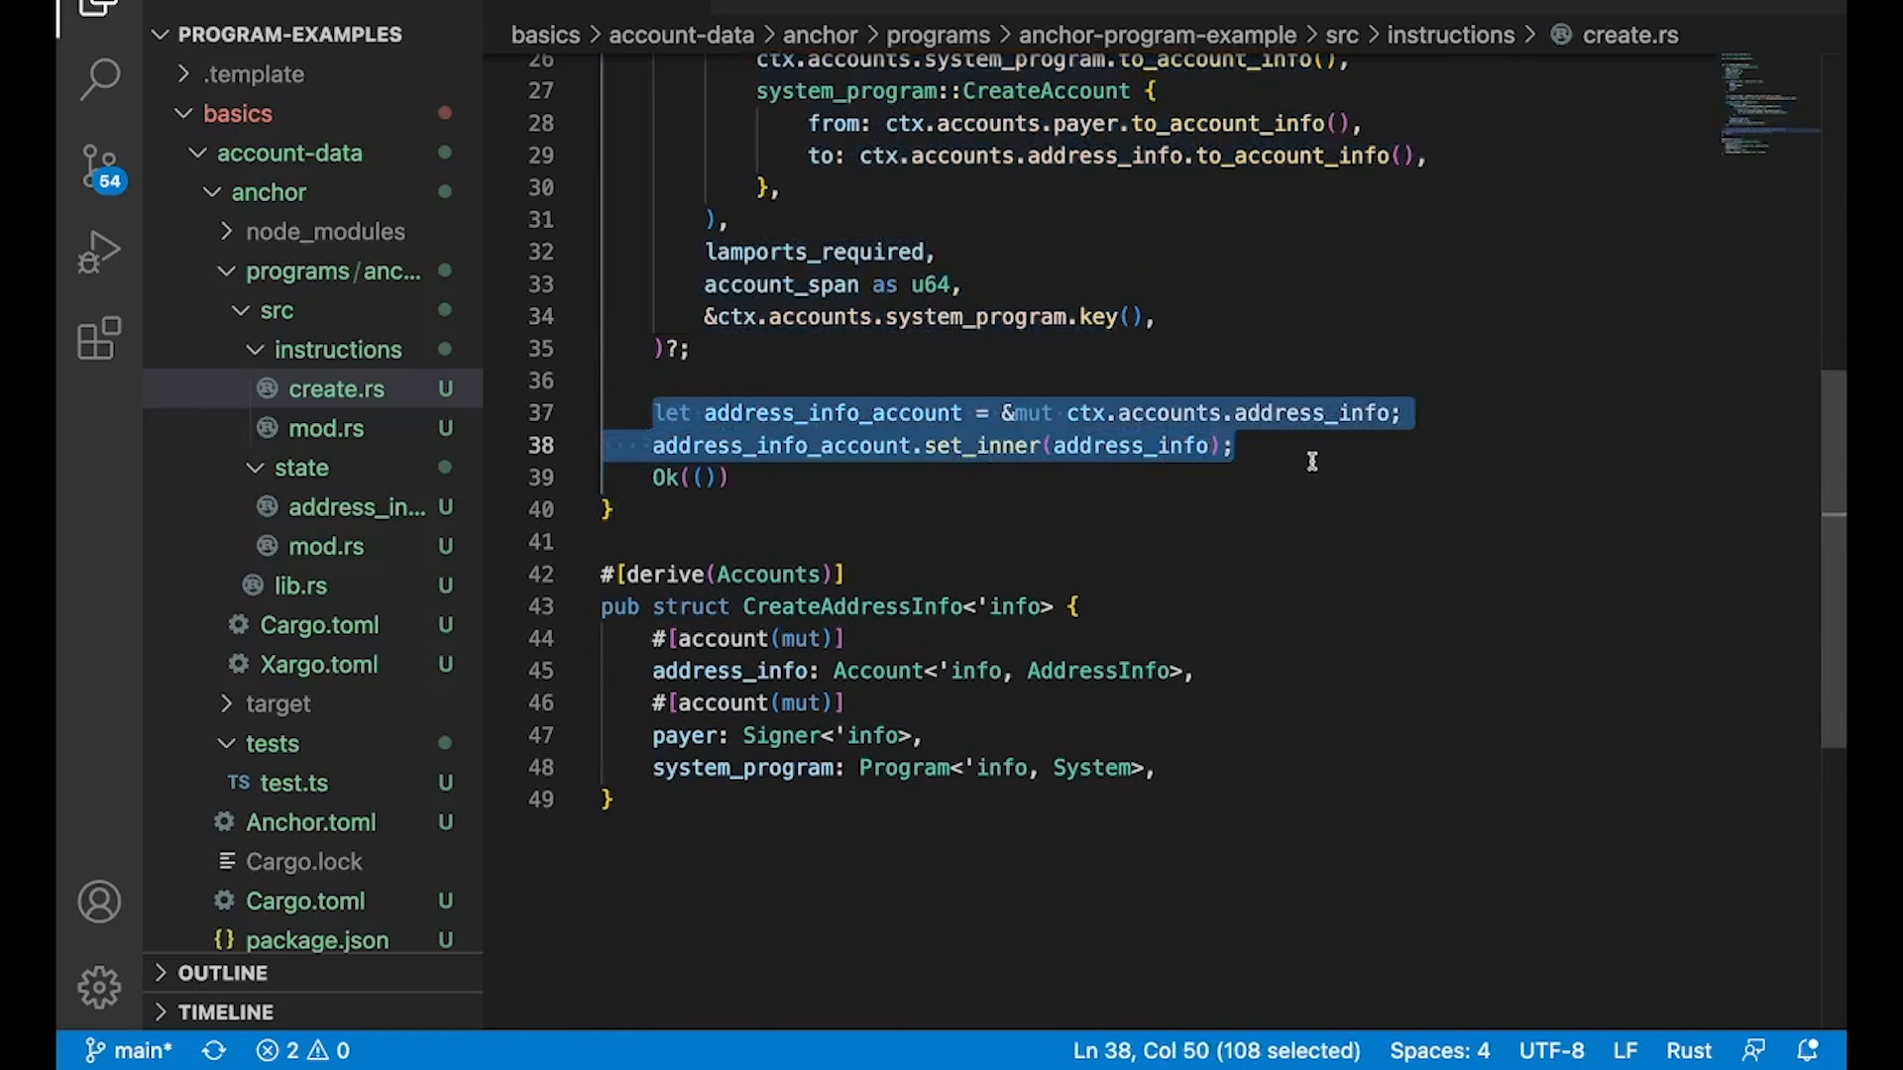
pyautogui.doubleClick(983, 445)
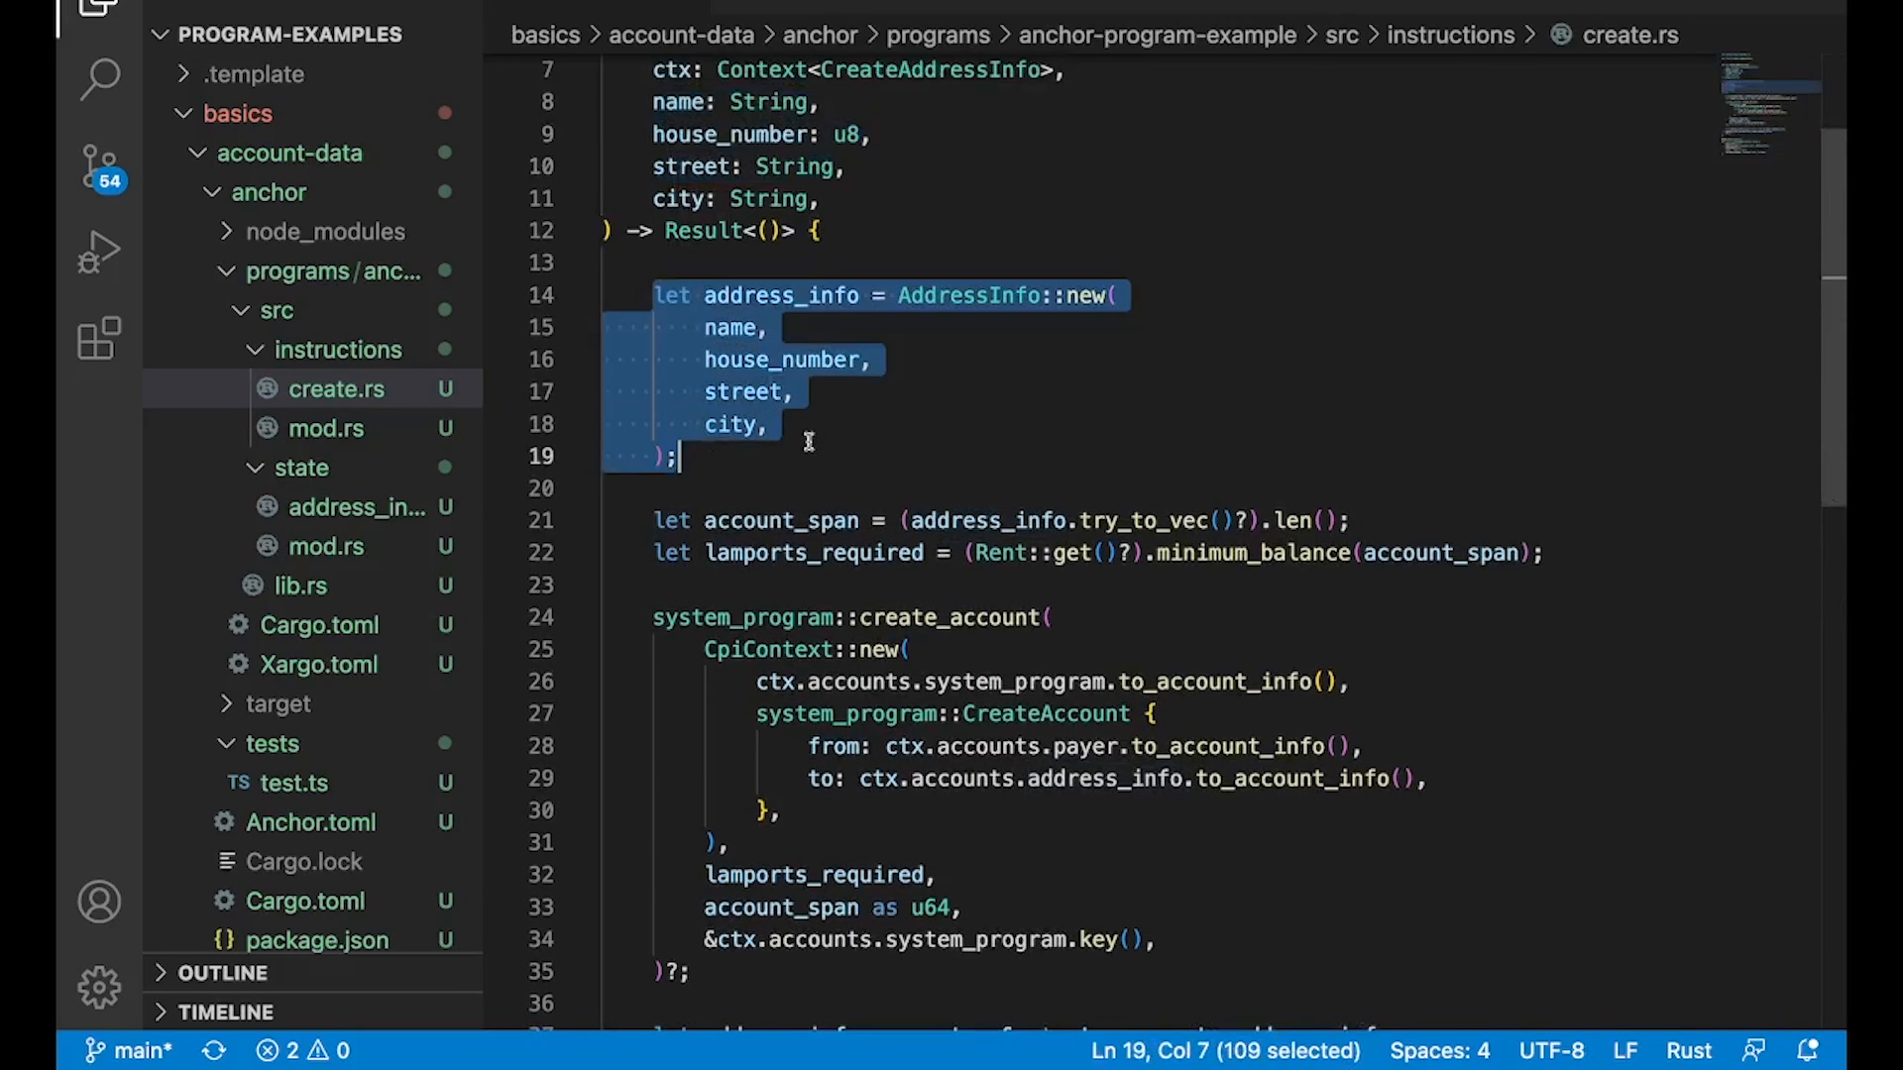
pyautogui.scroll(-3)
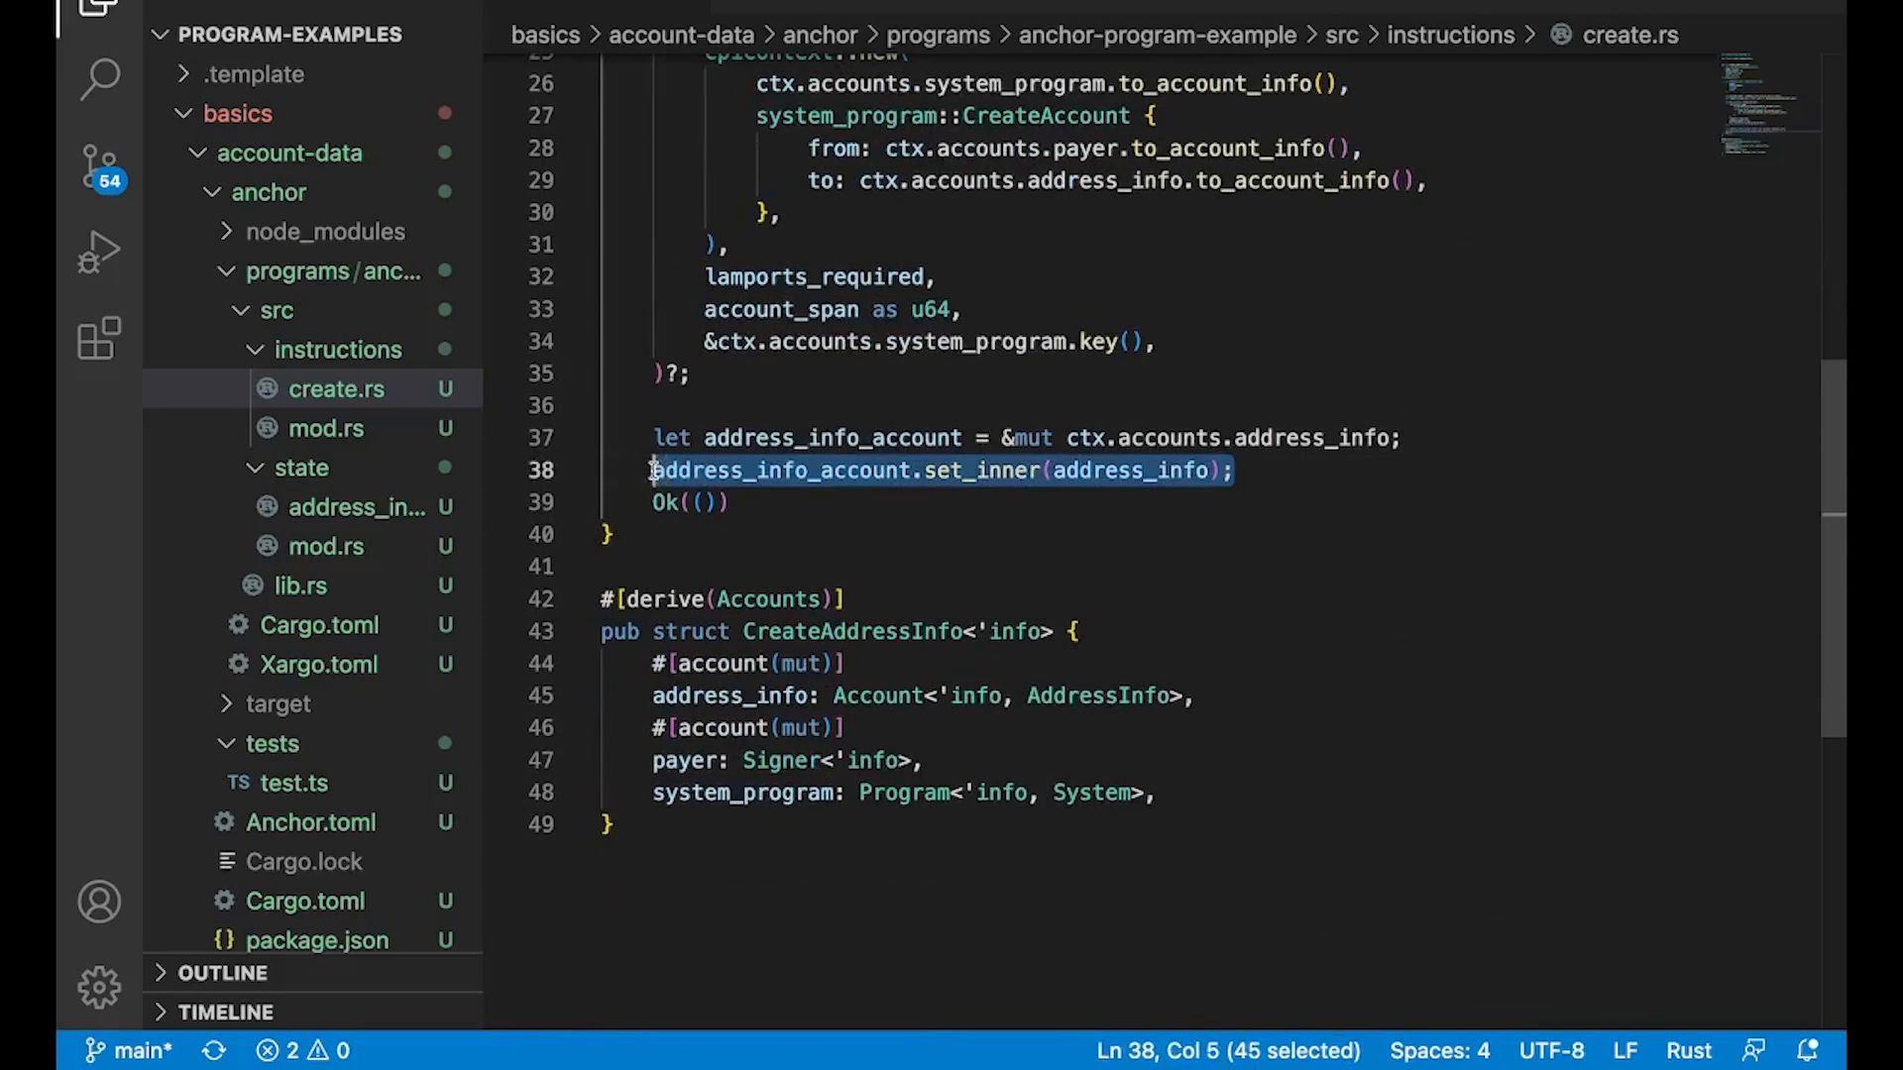
pyautogui.moveTo(1282, 778)
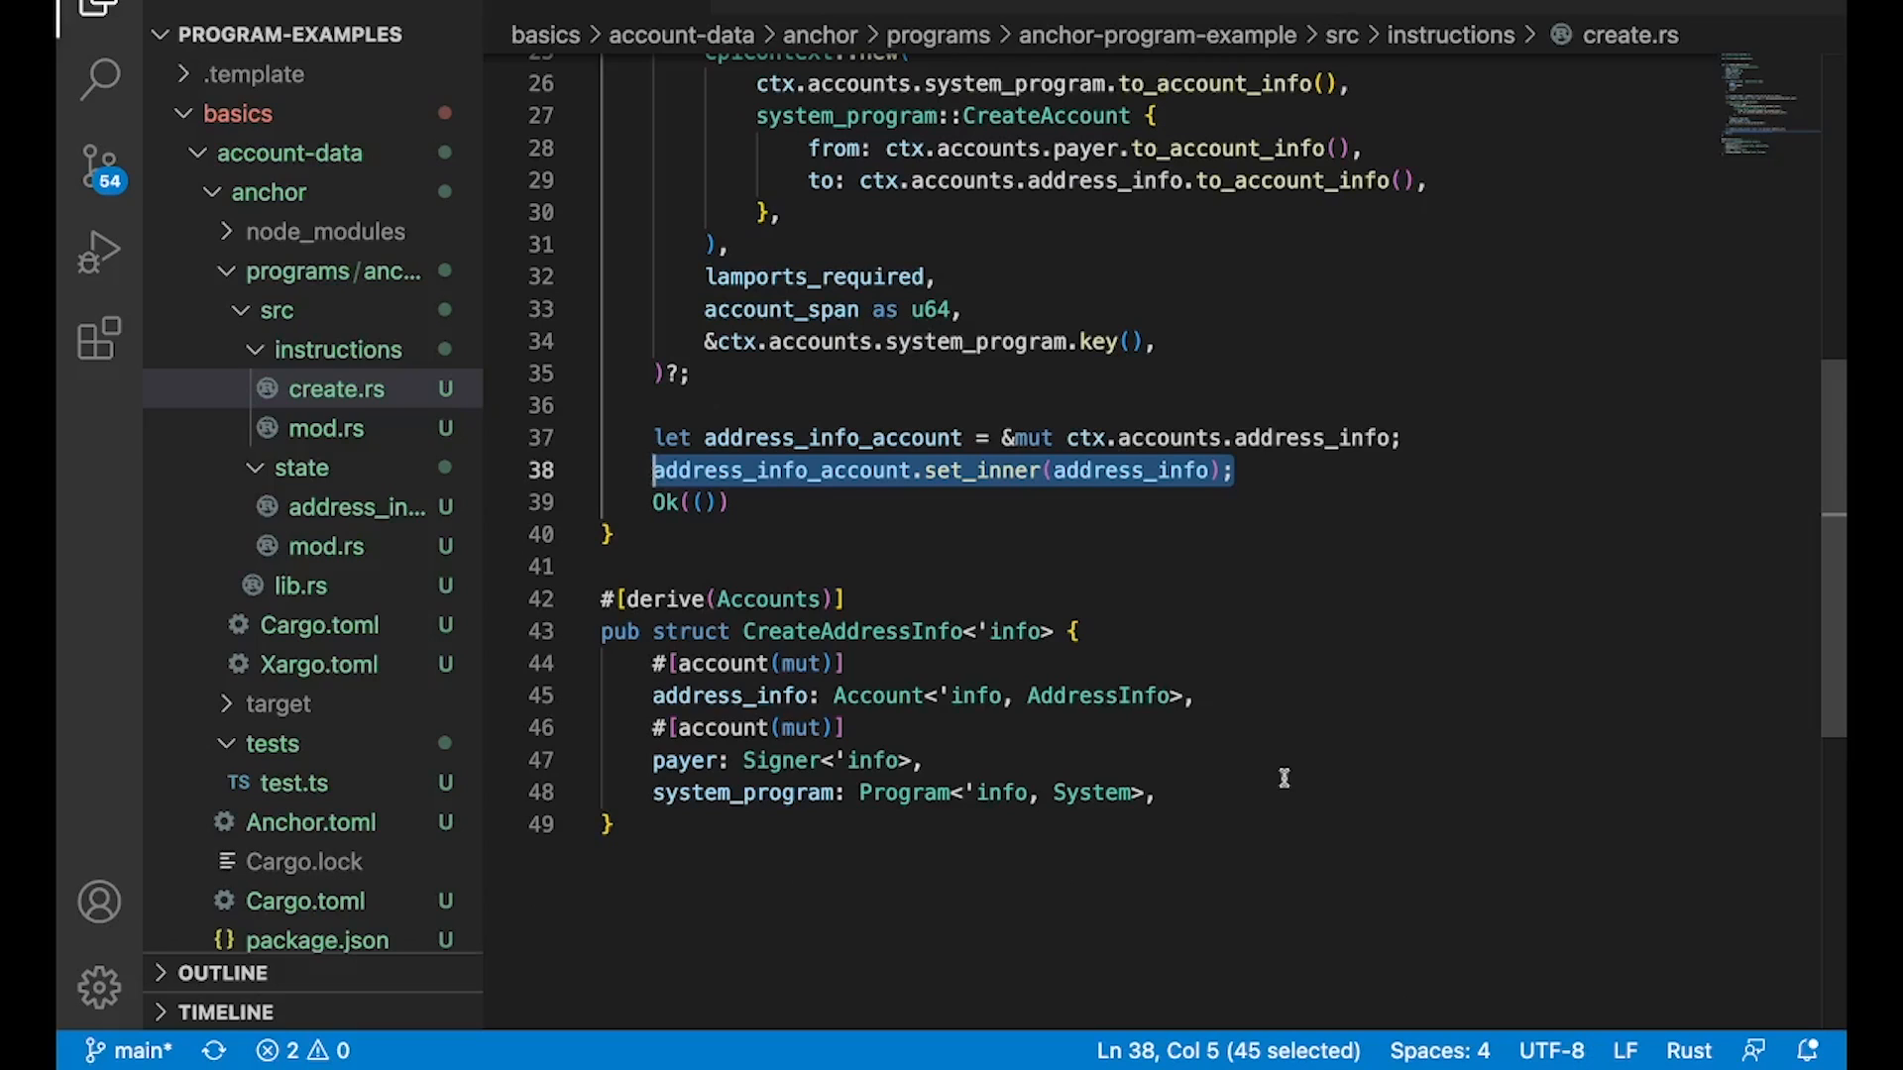
pyautogui.moveTo(1096, 701)
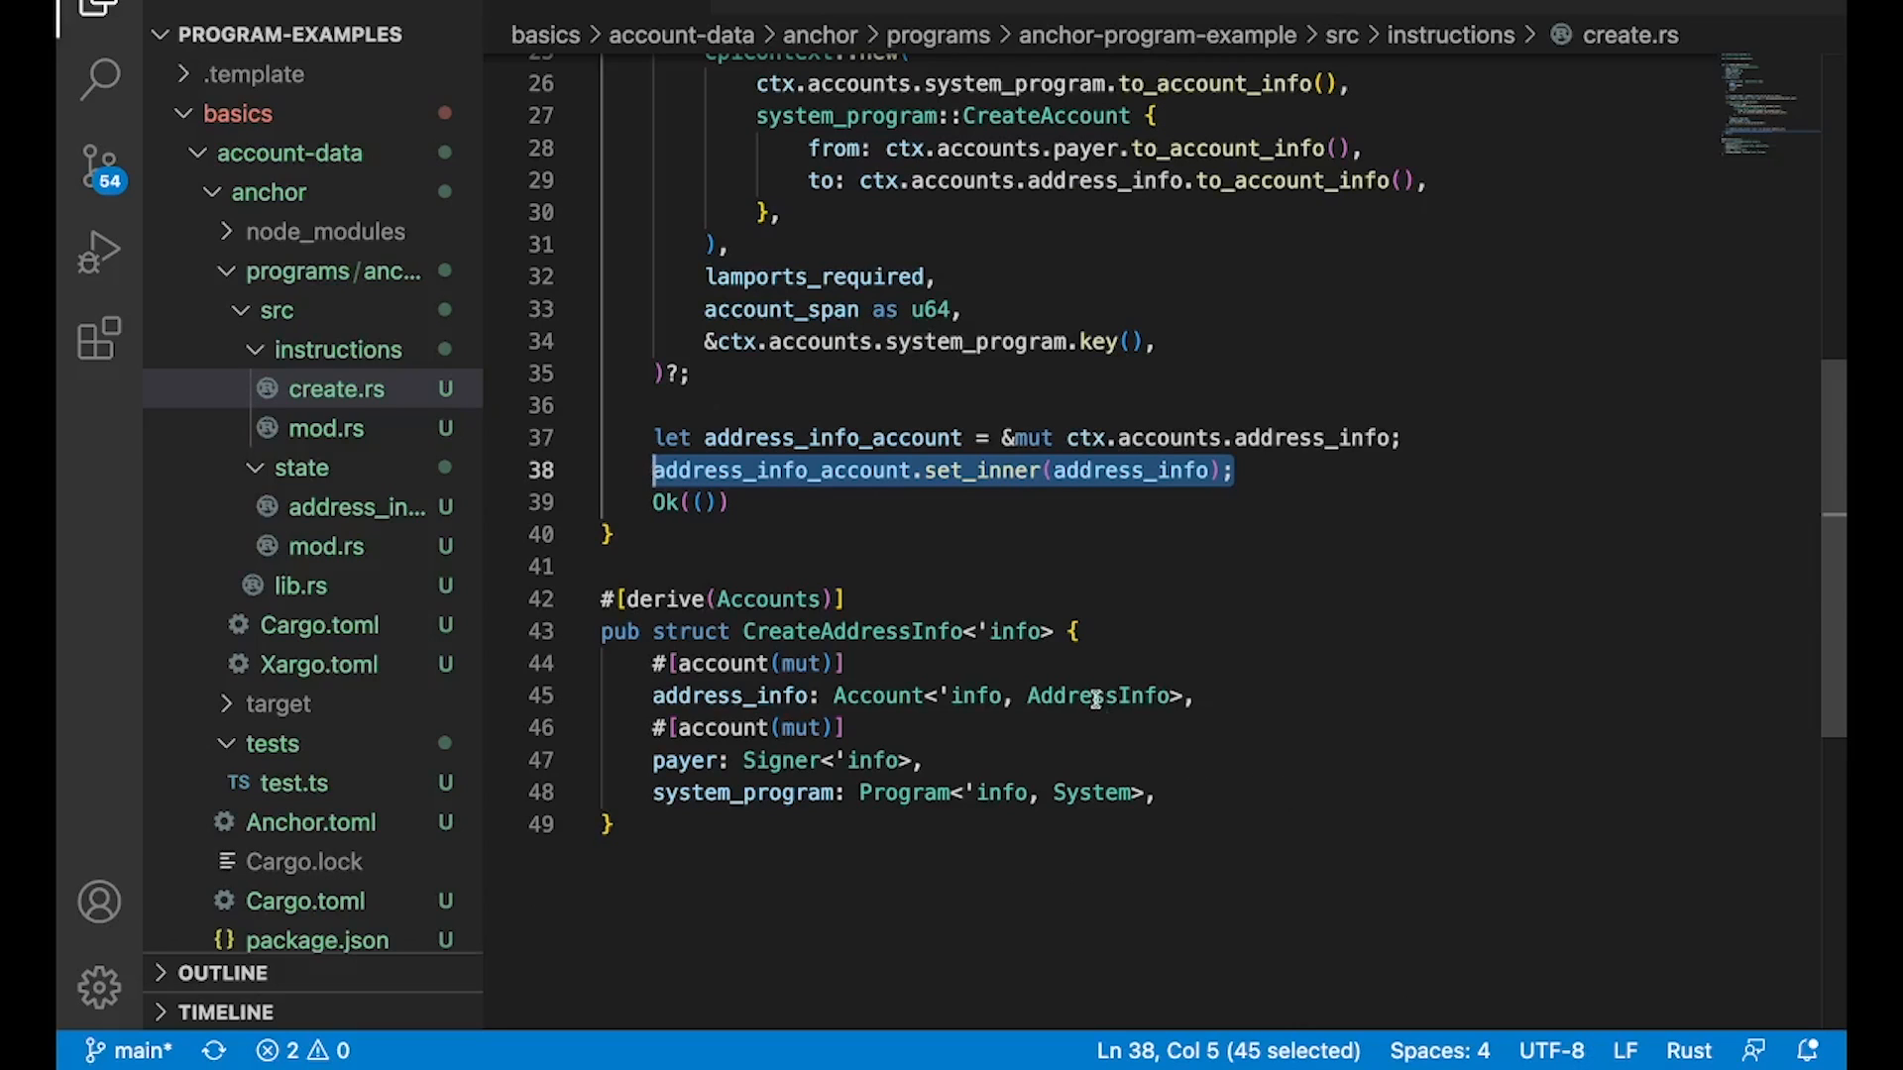
pyautogui.doubleClick(1096, 696)
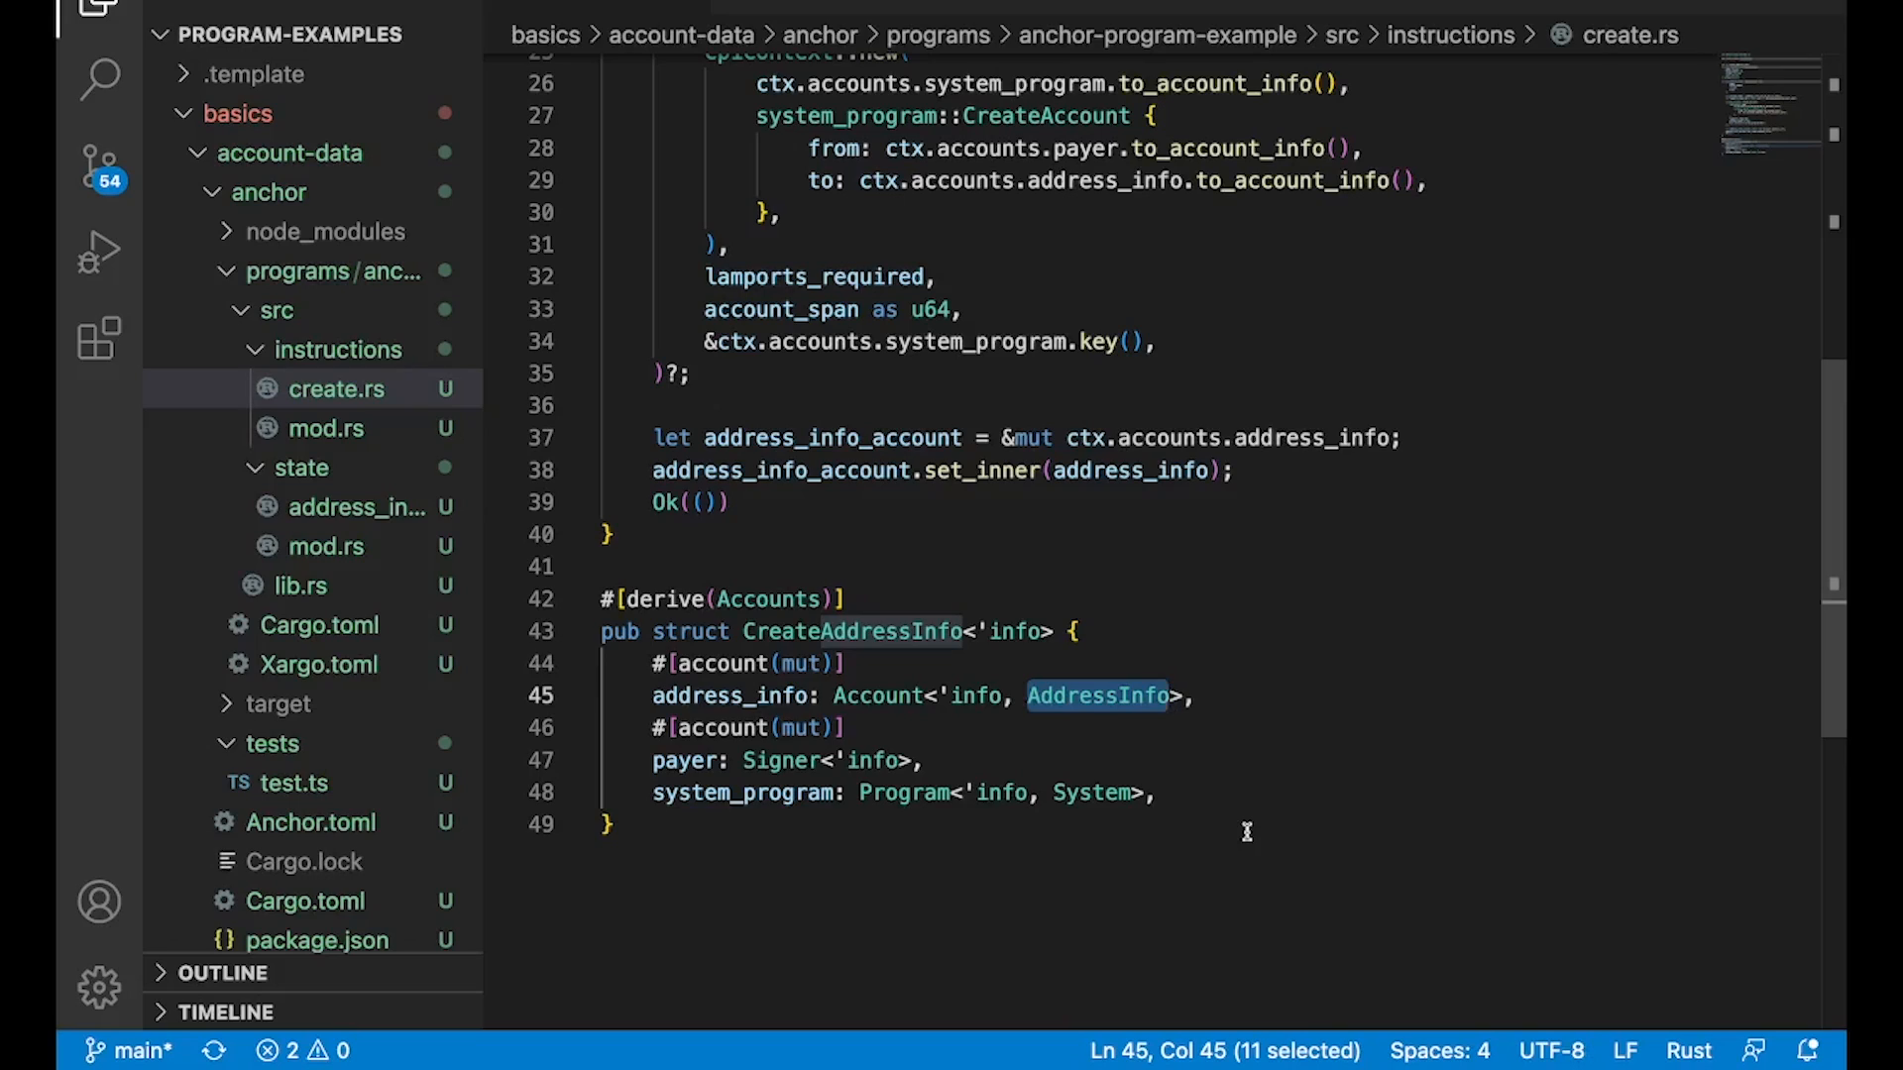
pyautogui.moveTo(752, 709)
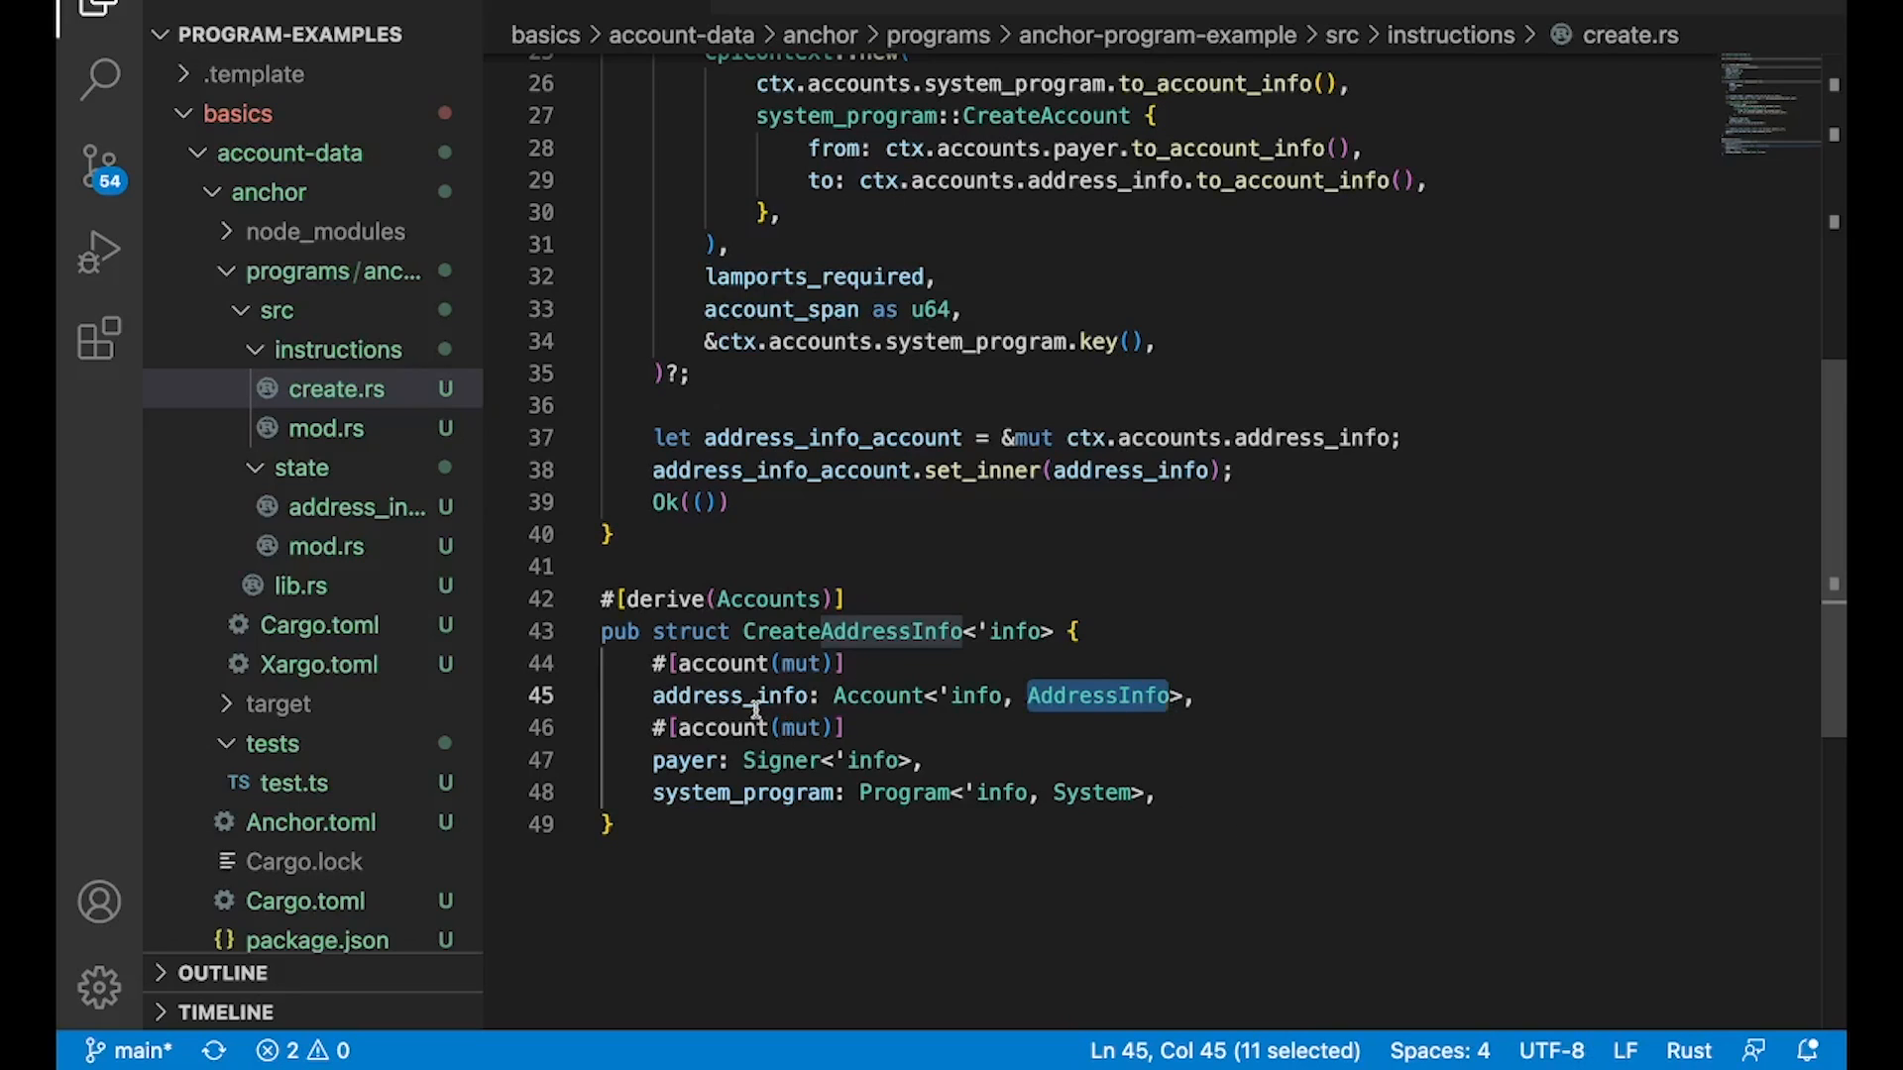
pyautogui.moveTo(1450, 786)
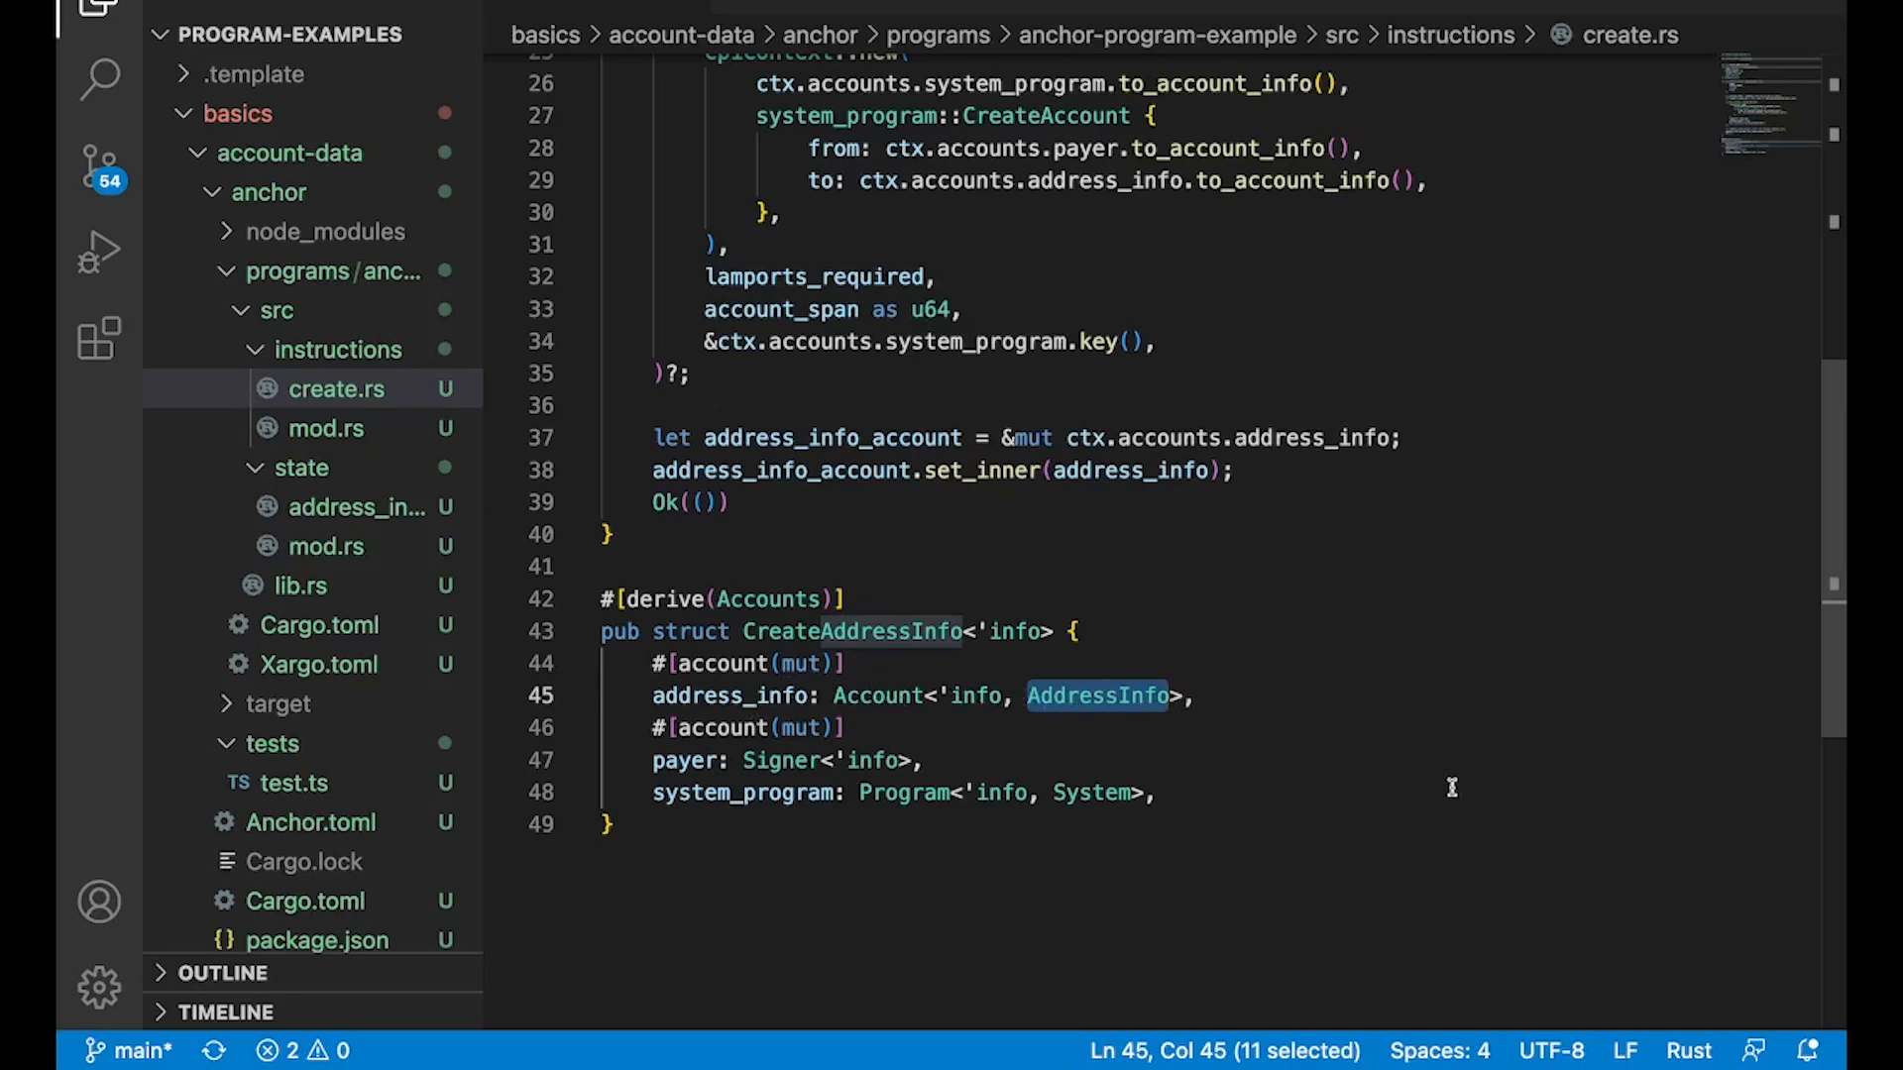